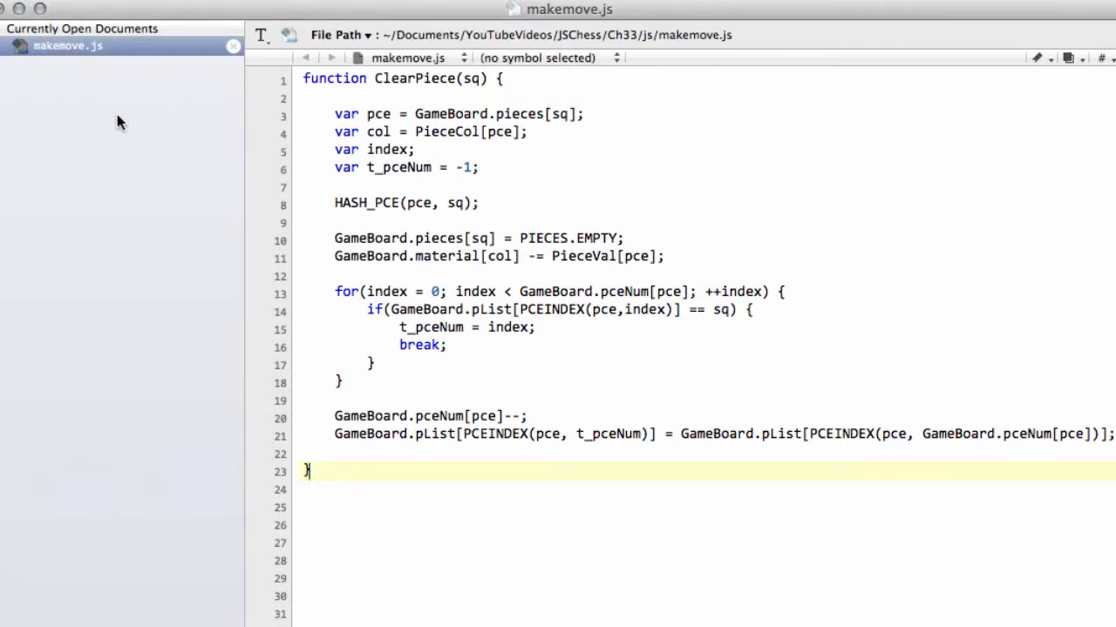
mouse_move(368, 309)
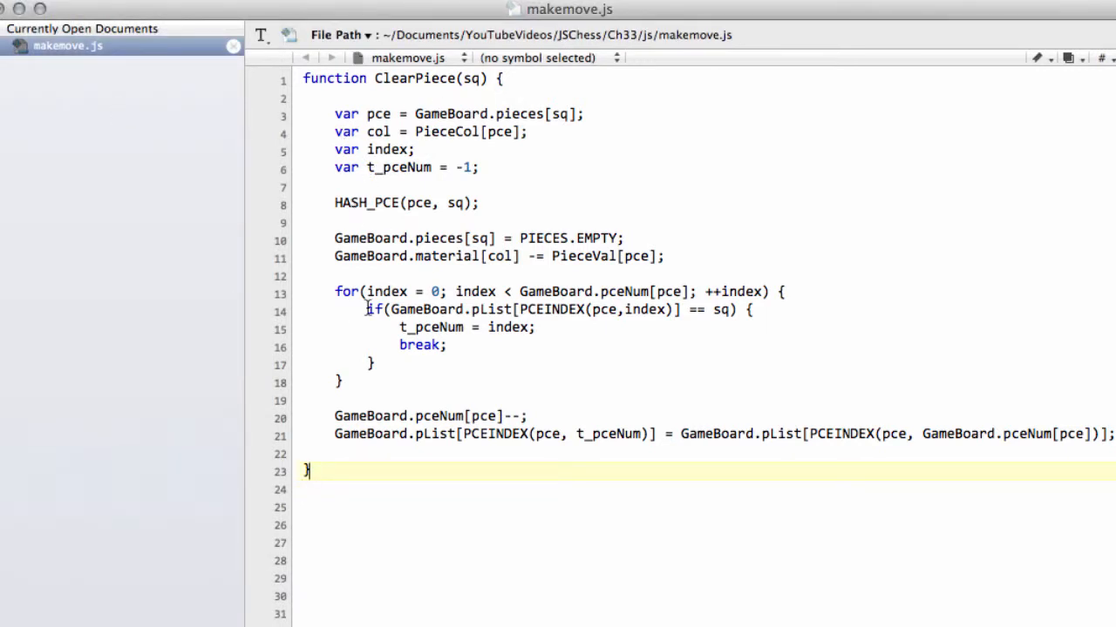
- Start the AddPiece(sq, pce) function header with an opening brace below ClearPiece
scroll("down", 3)
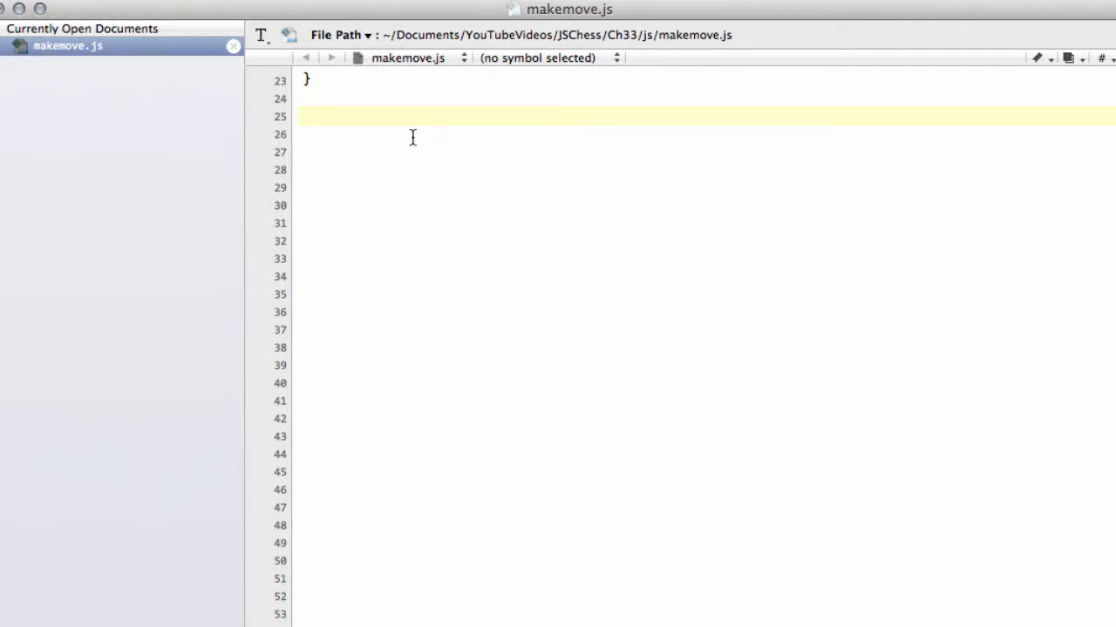
type("function")
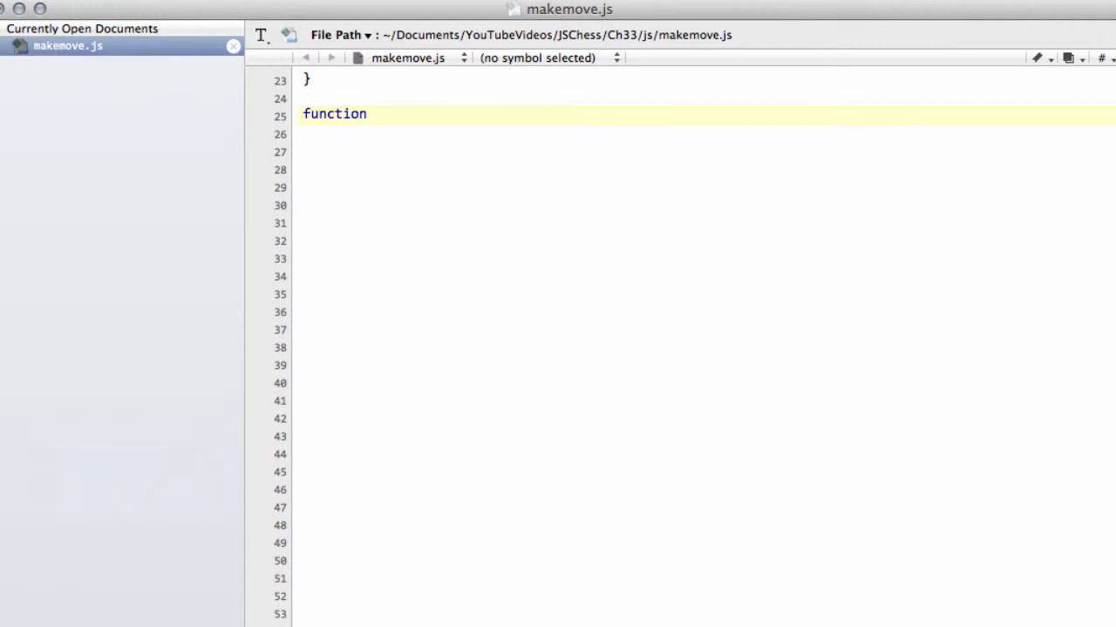
type("AddPIece")
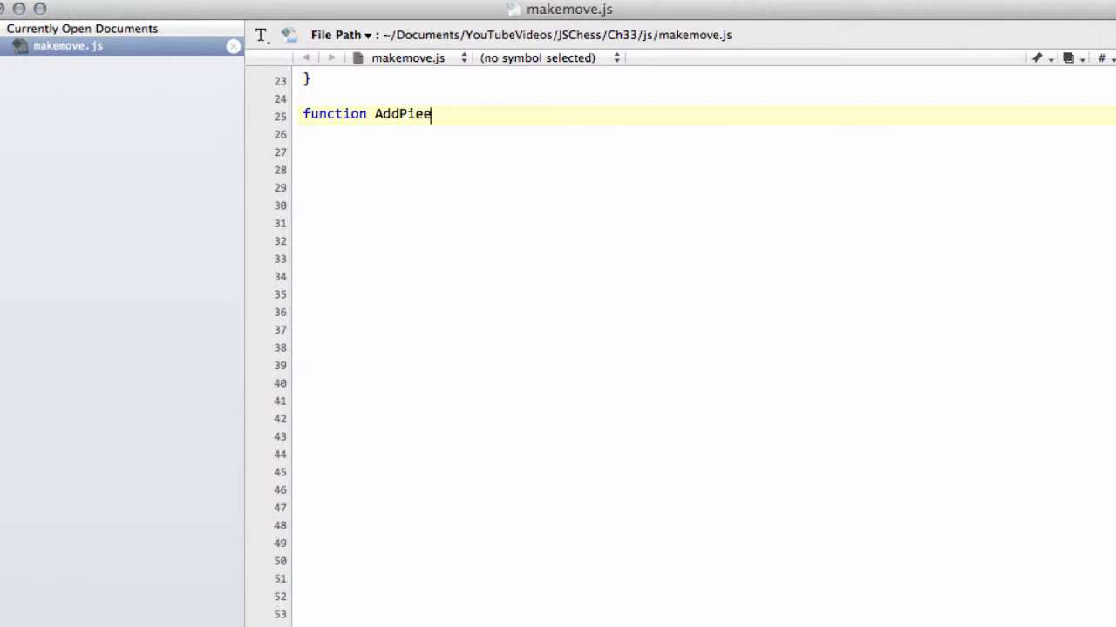
type("e")
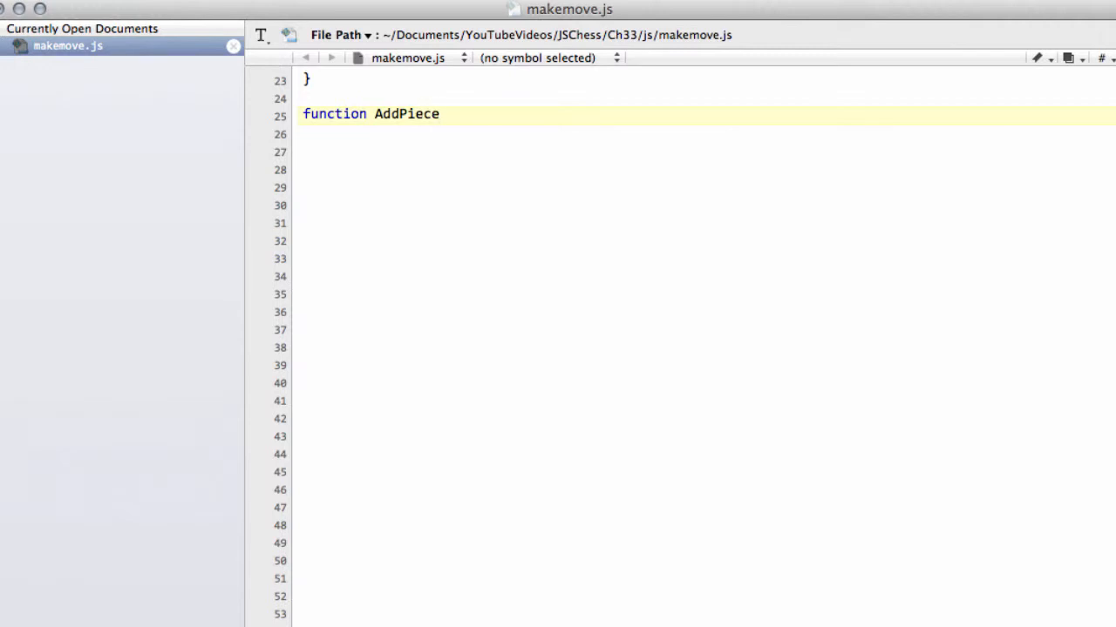
type("{}")
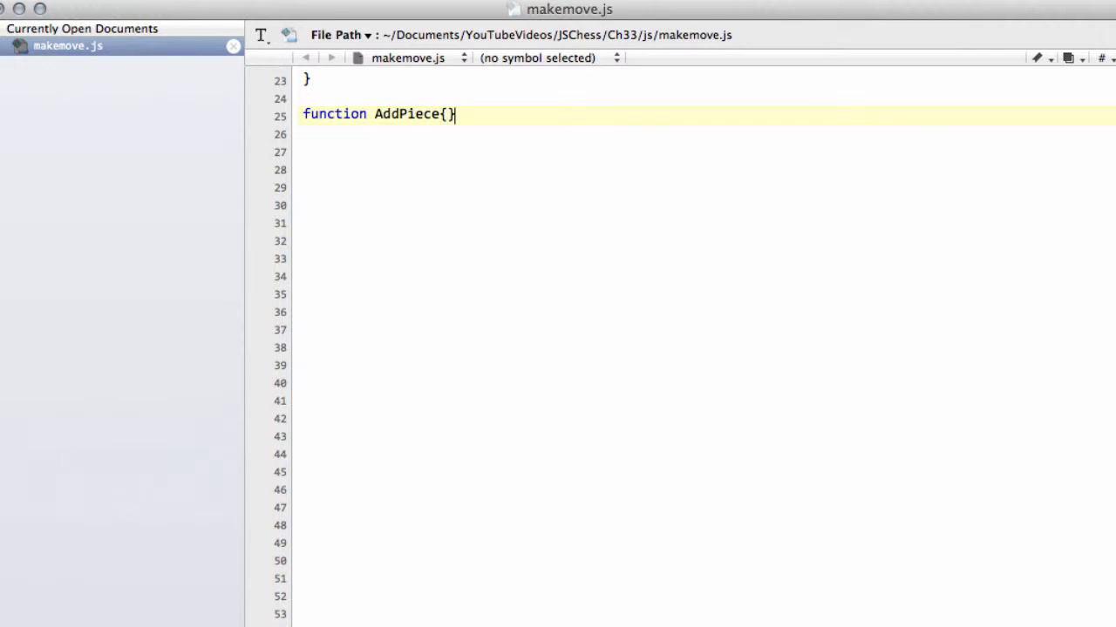
key("Backspace")
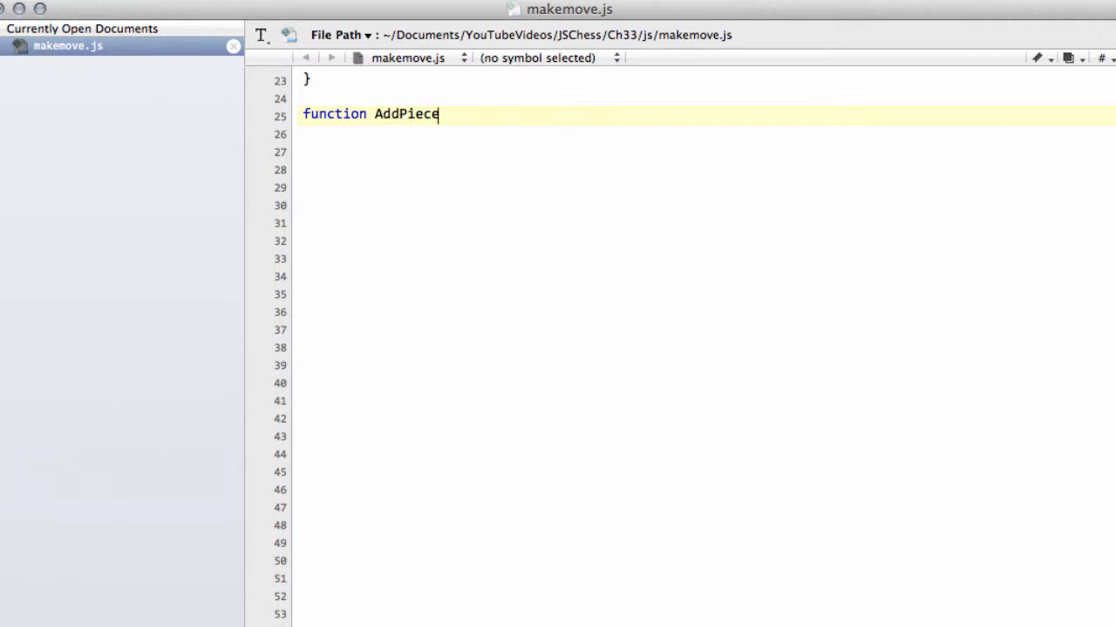
type("()")
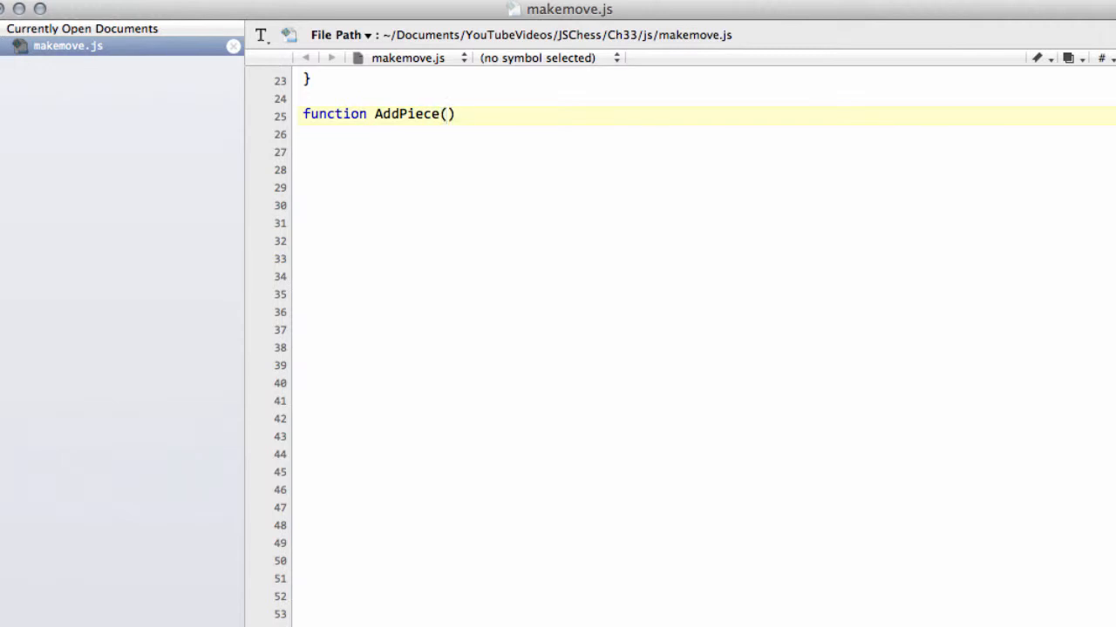
type("sq, pce")
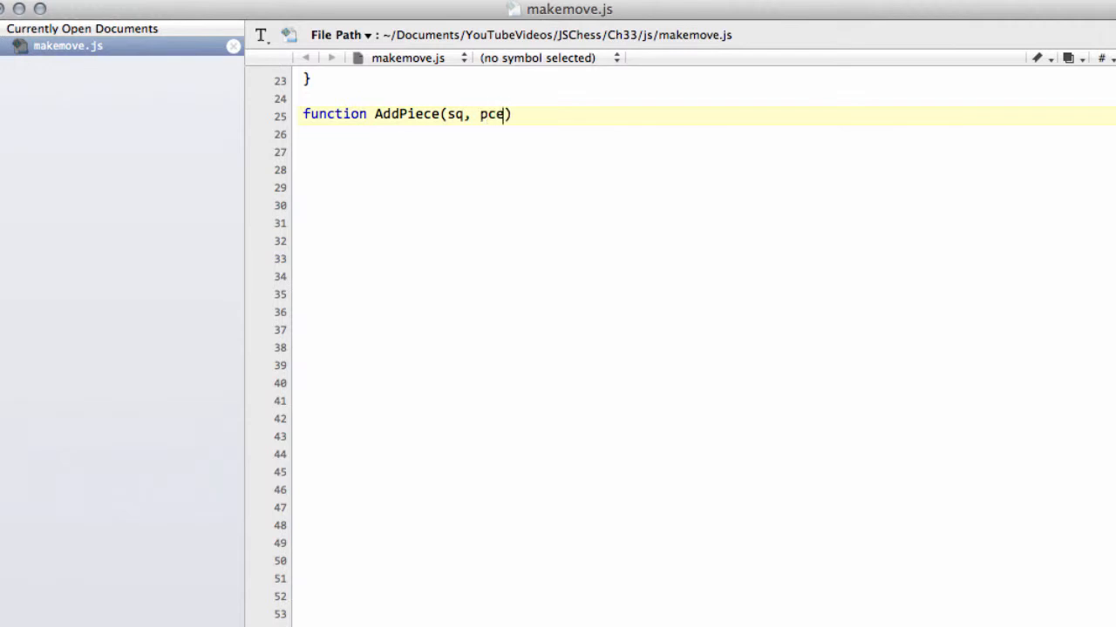
type("{")
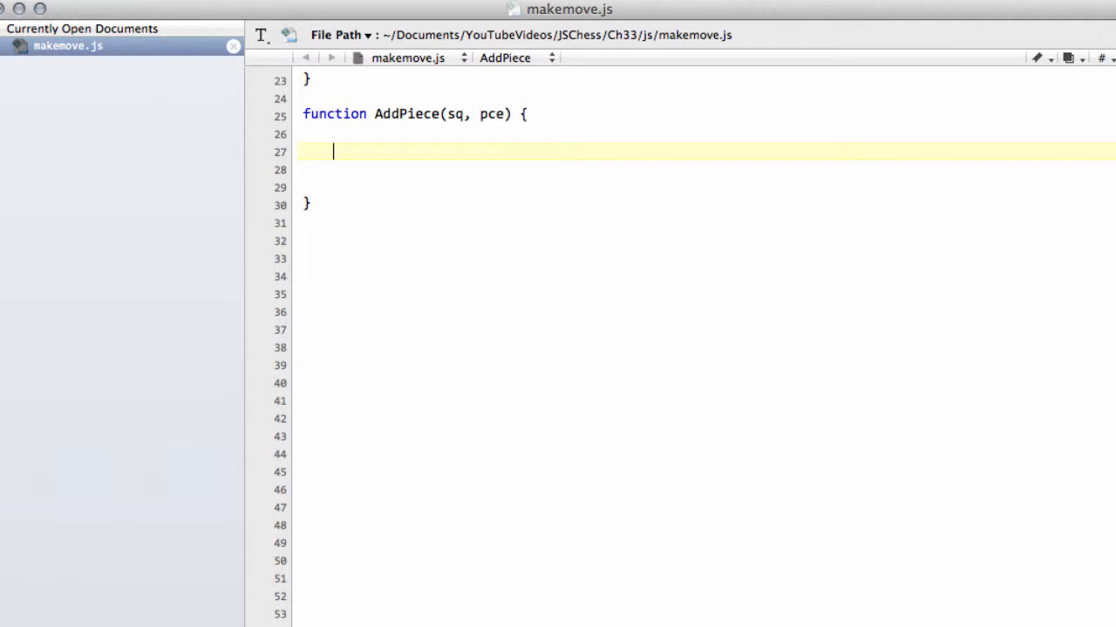
- Declare var col = PieceCol[pce]; as AddPiece's first line
type("var")
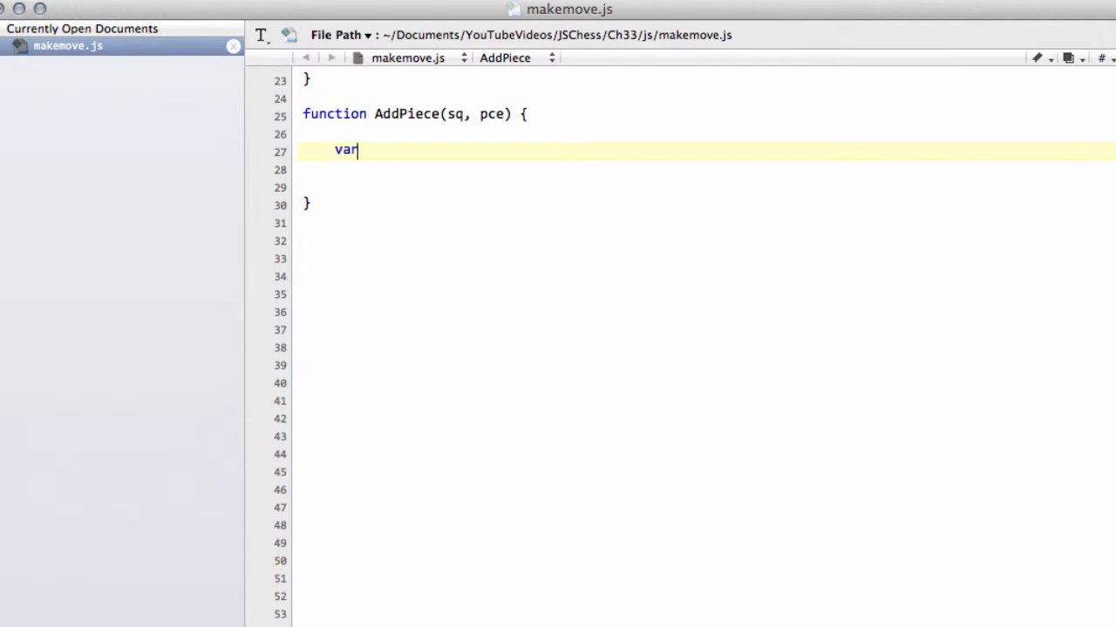
type("col")
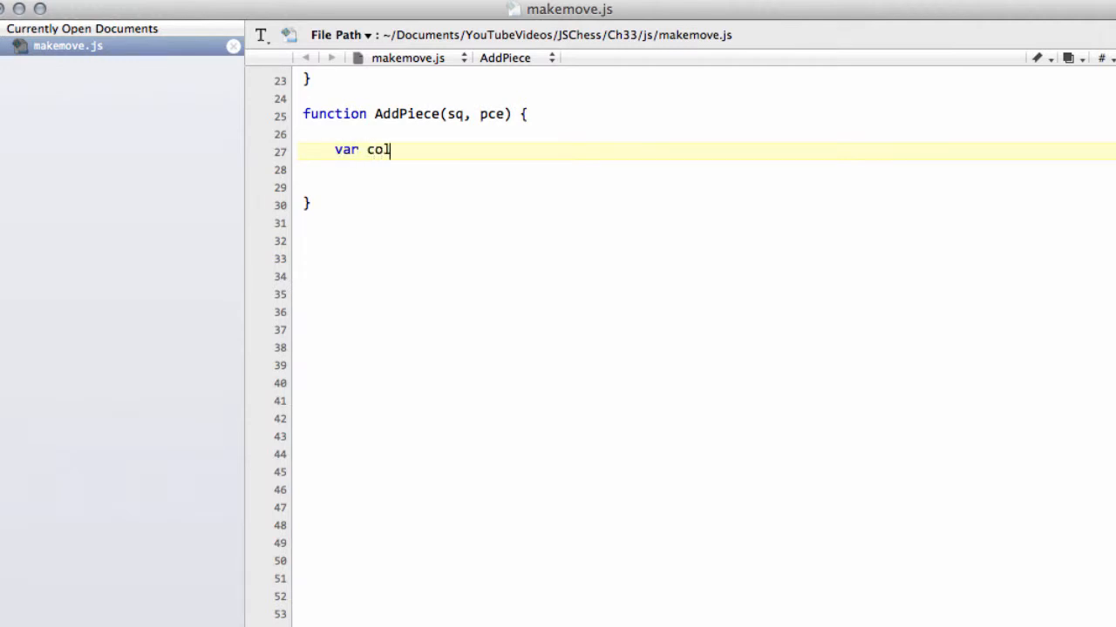
type("=")
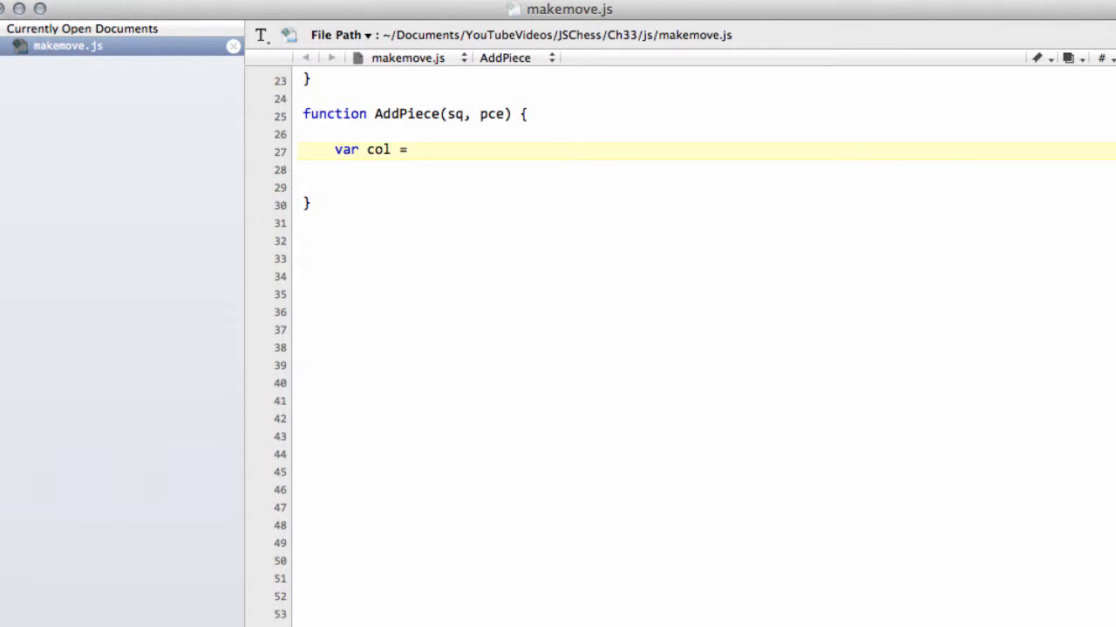
type("PieceCo")
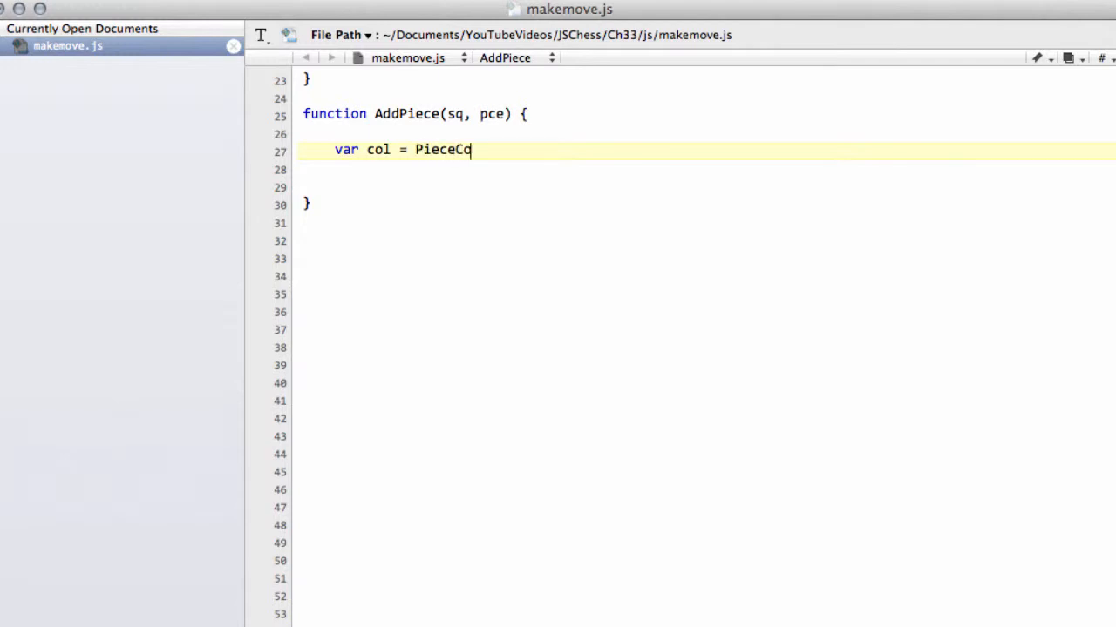
type("l[]")
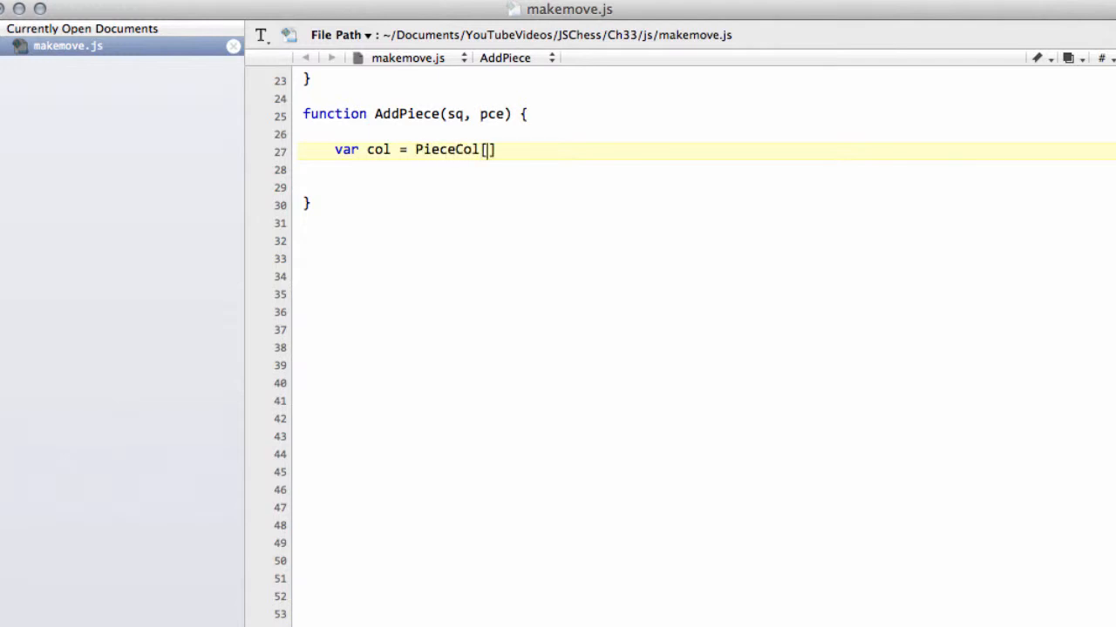
type("pce")
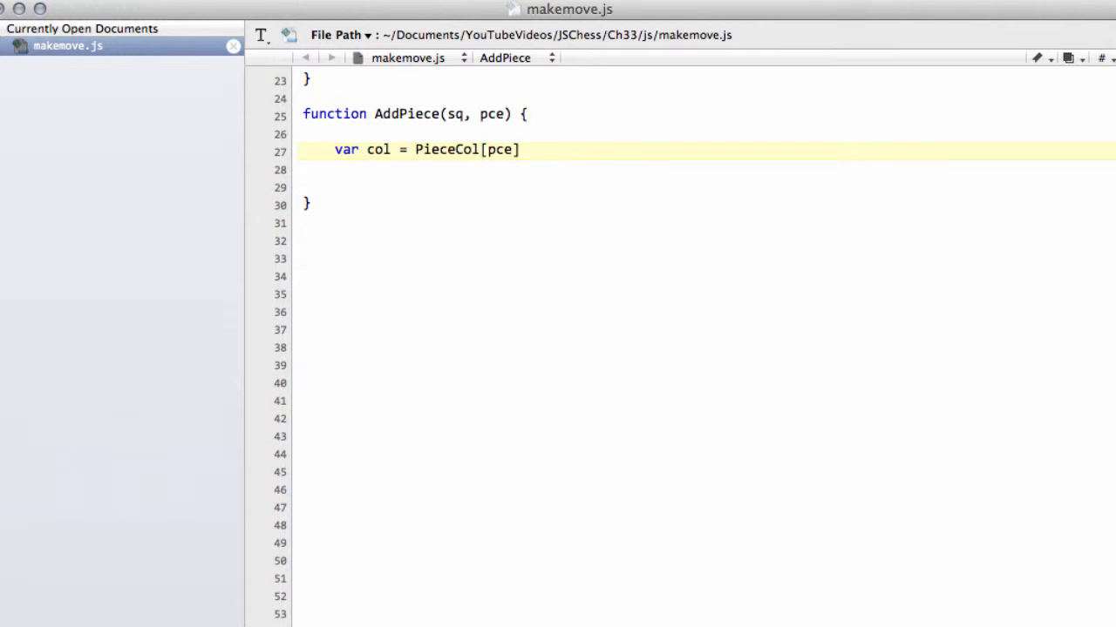
type(";")
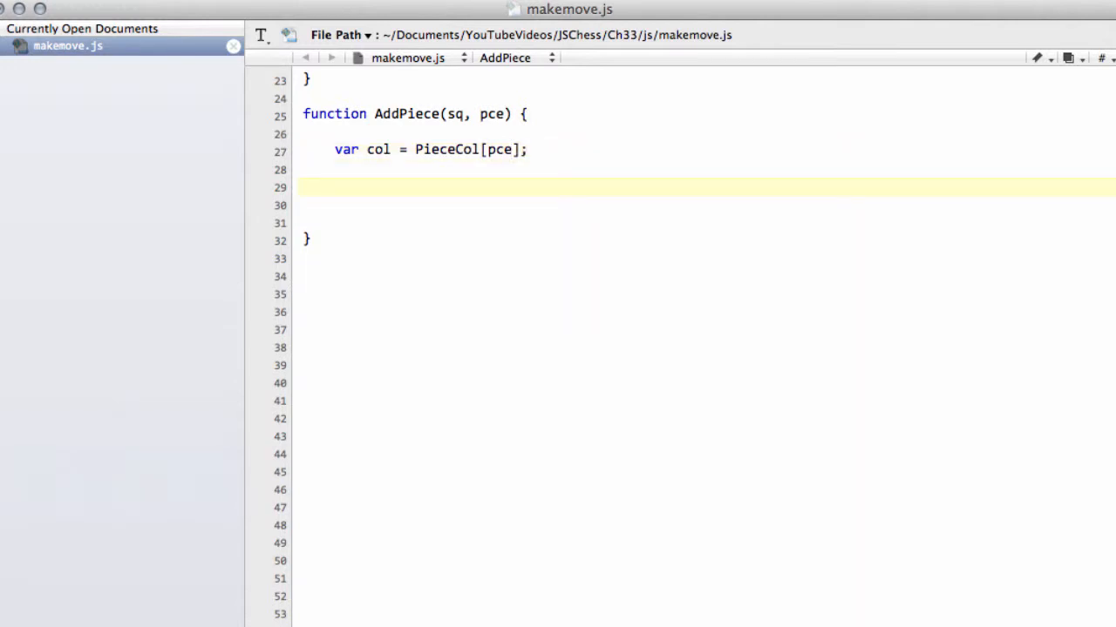
- Add HASH_PCE(pce, sq); and GameBoard.pieces[sq] = pce; to AddPiece
type("HASH_PCE(")
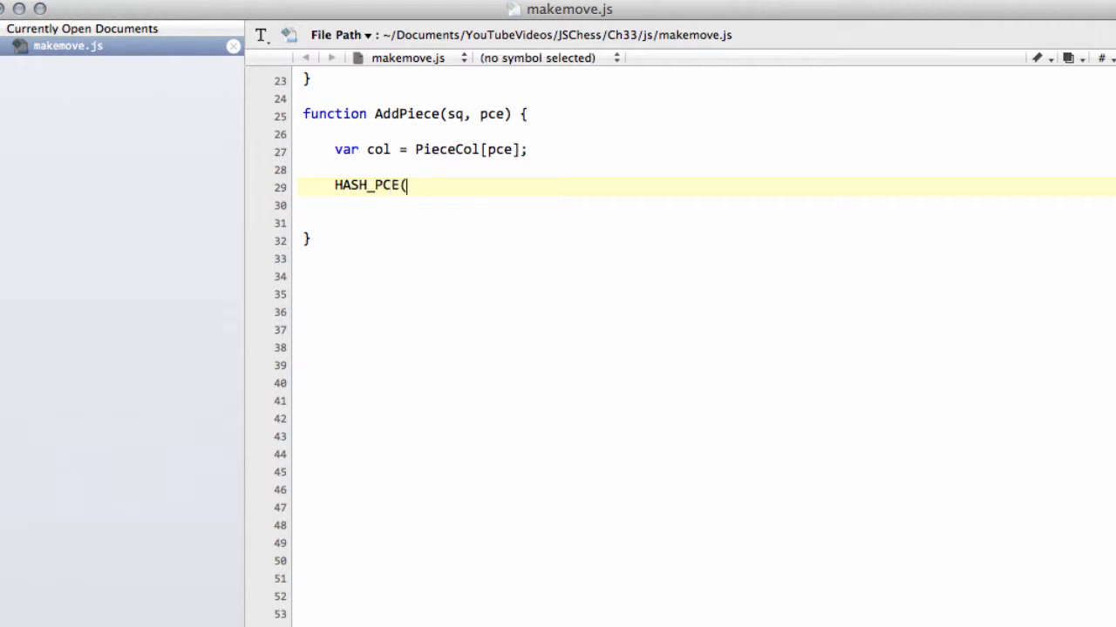
type("pce, sq")
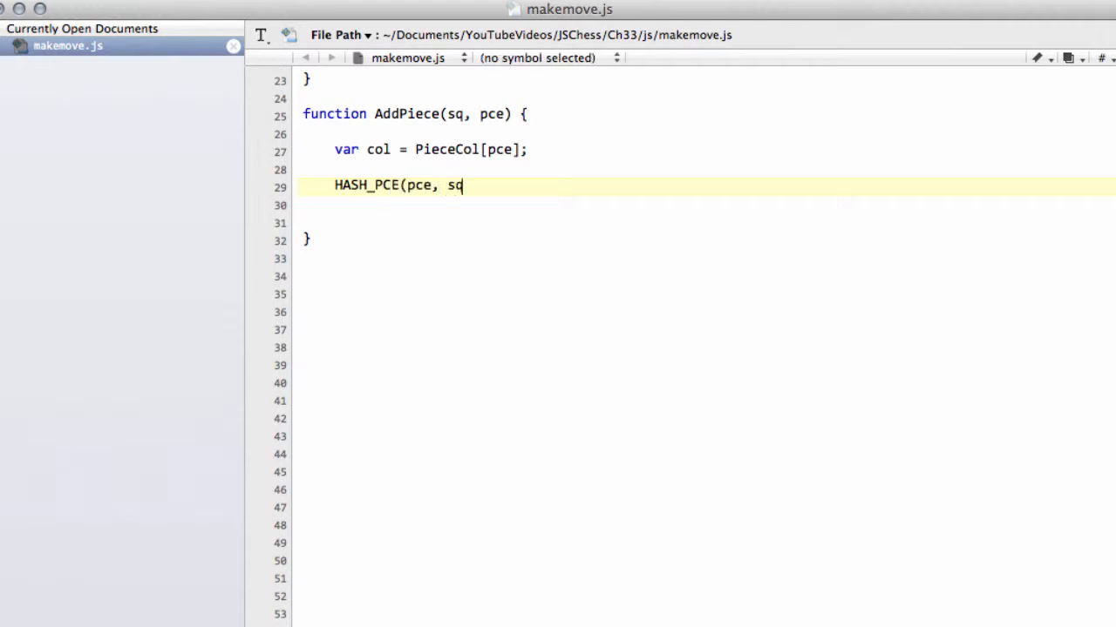
type(");")
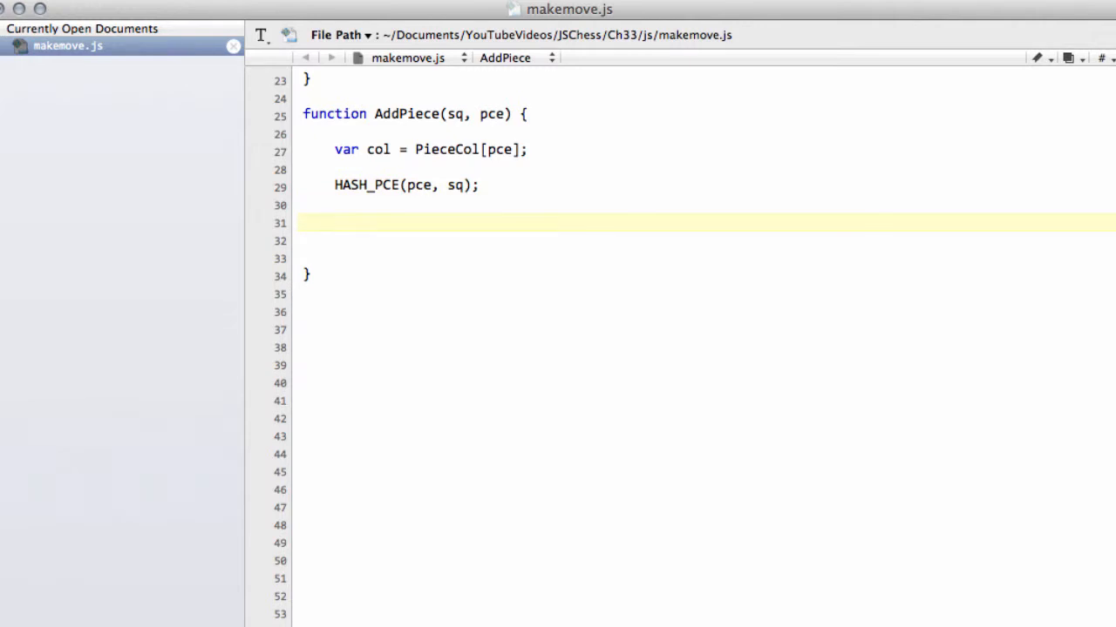
type("Game")
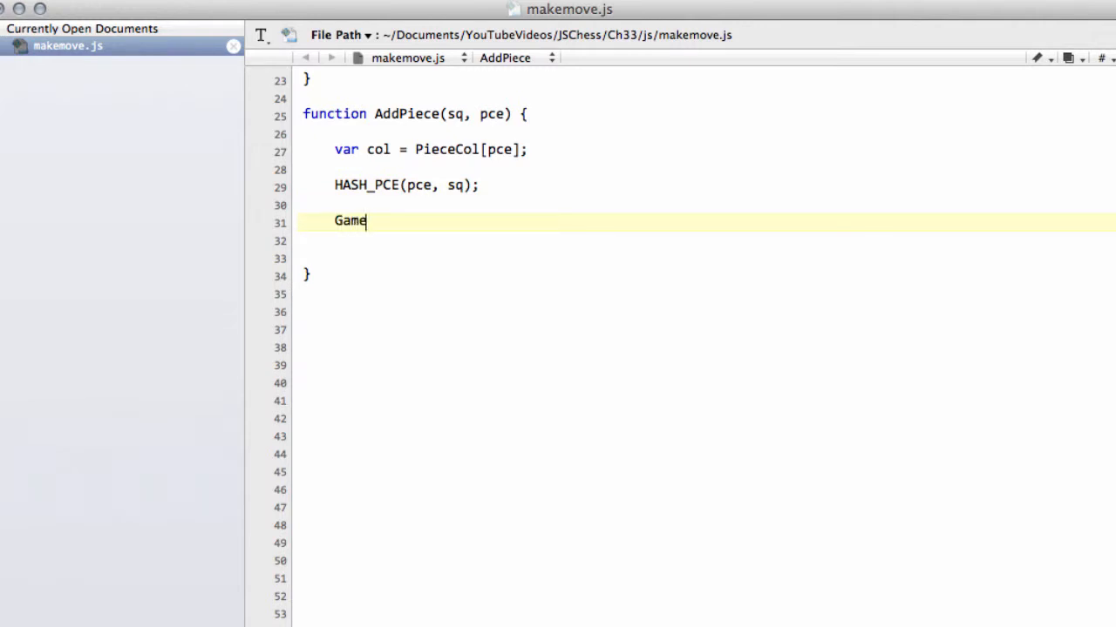
type("Board.")
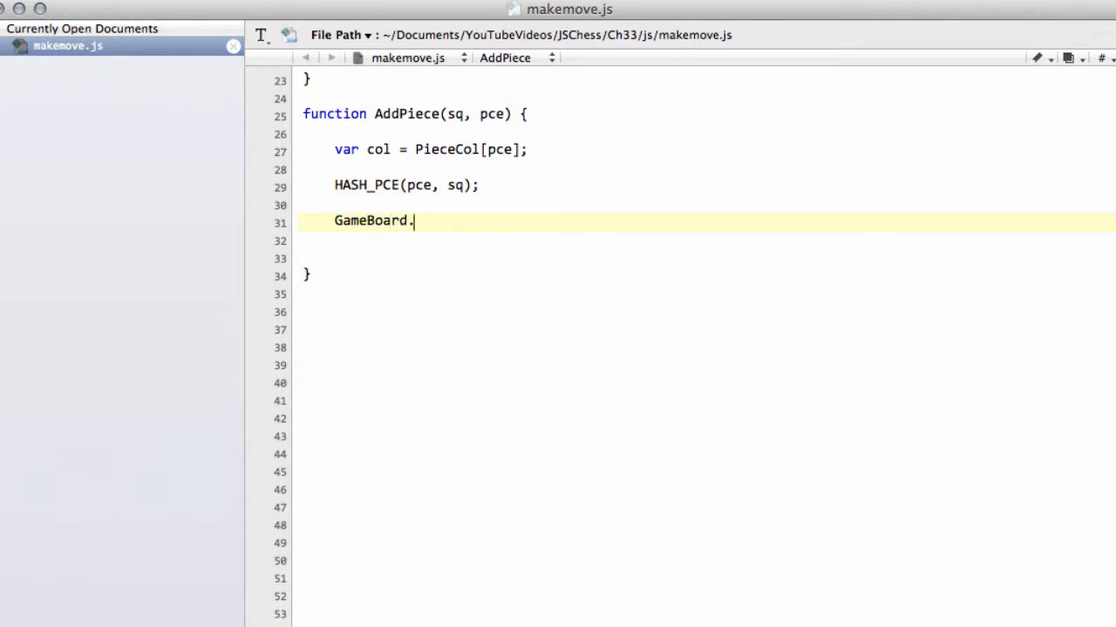
type("pie")
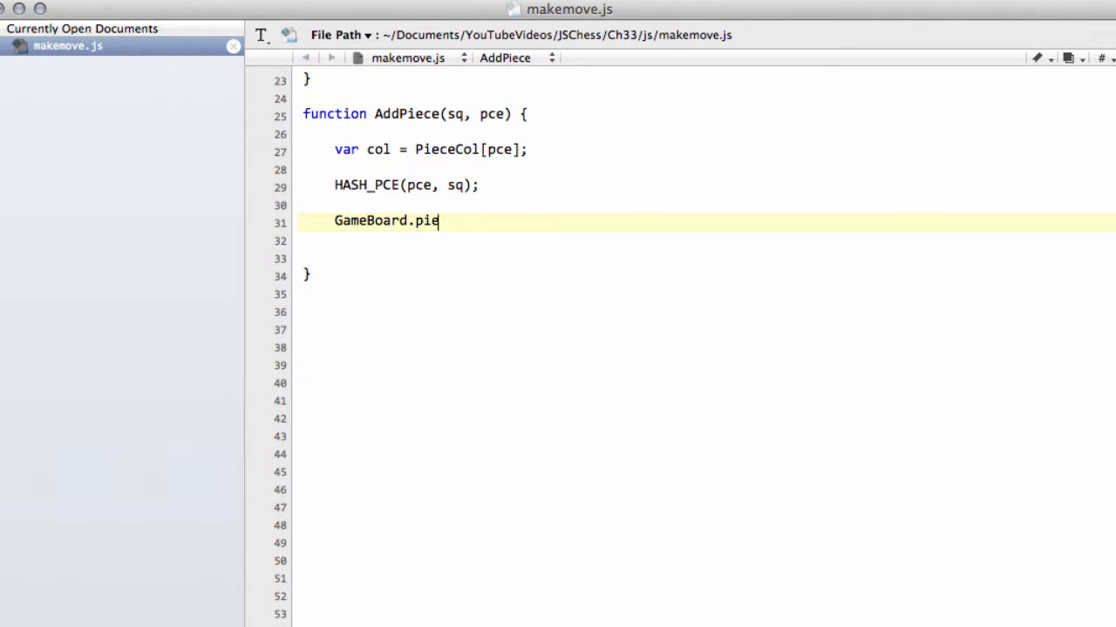
type("ce[]")
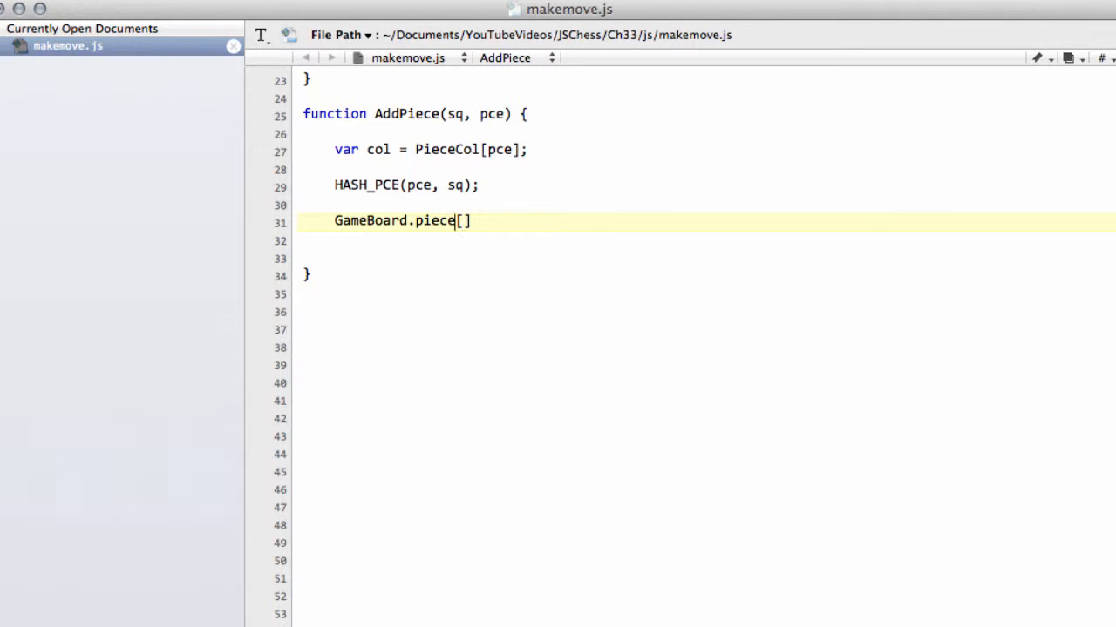
type("s[sq]")
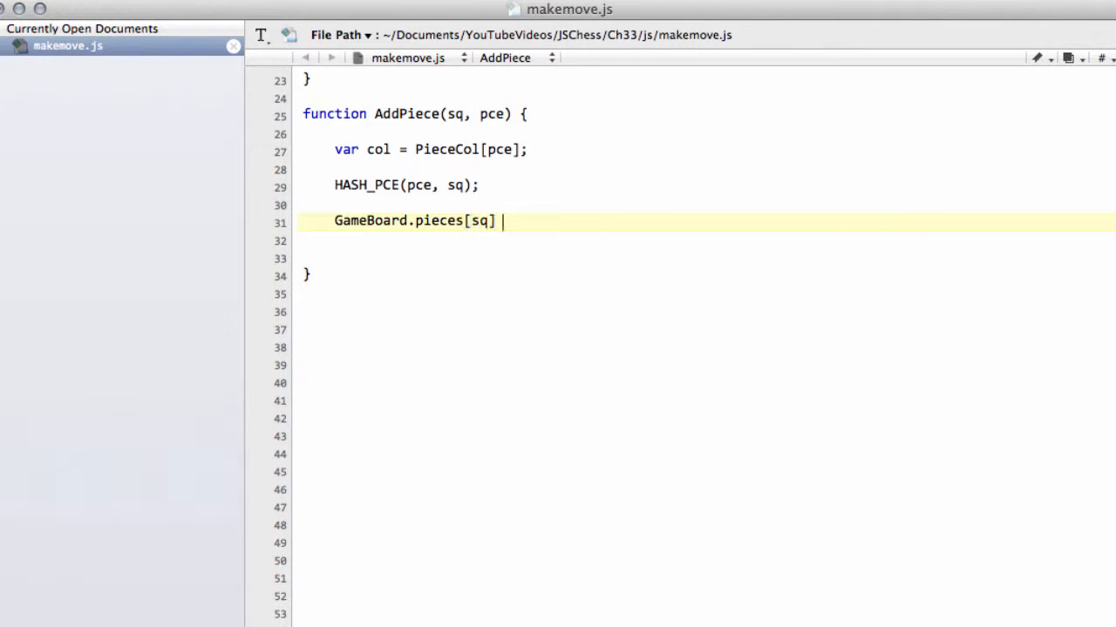
type("= pce;")
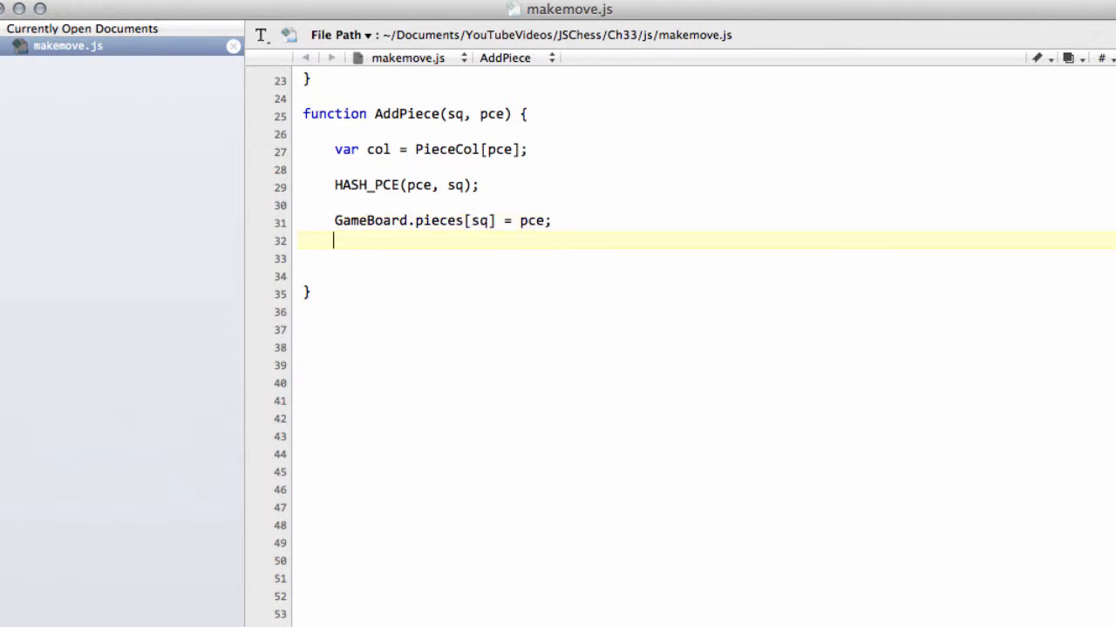
- Add PieceVal[pce] to GameBoard.material[col] in AddPiece
type("GameBoa")
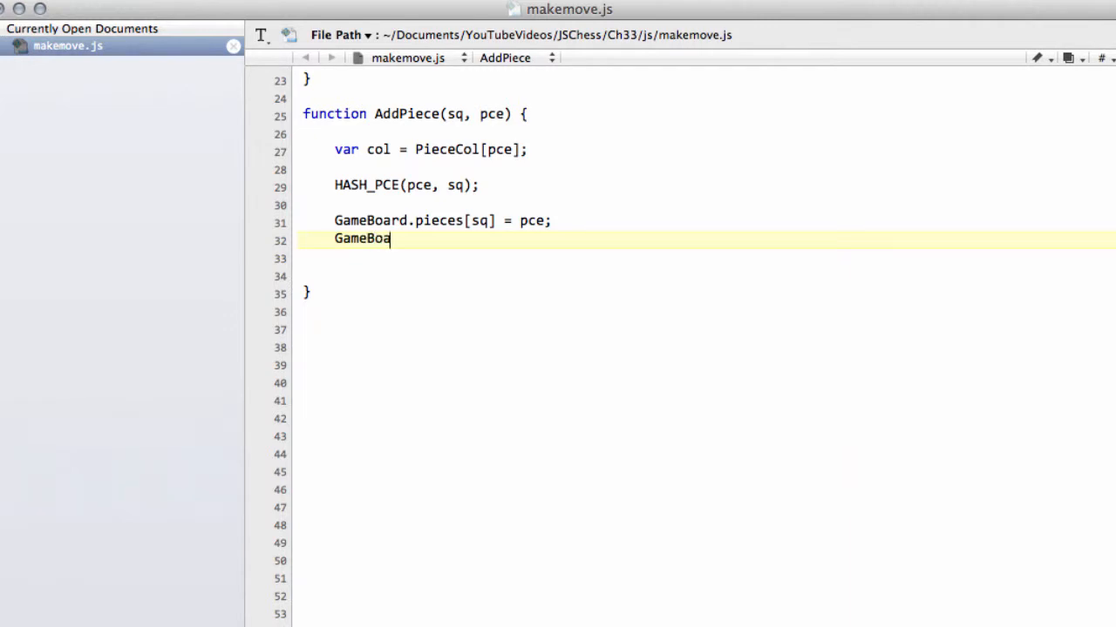
type("rd.mate")
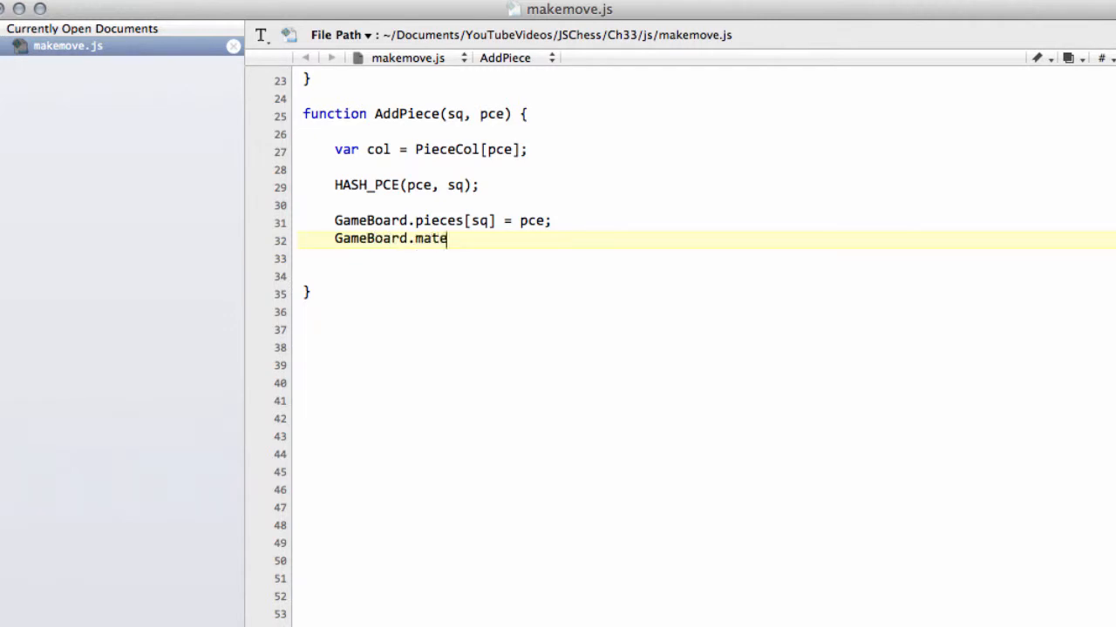
type("ria")
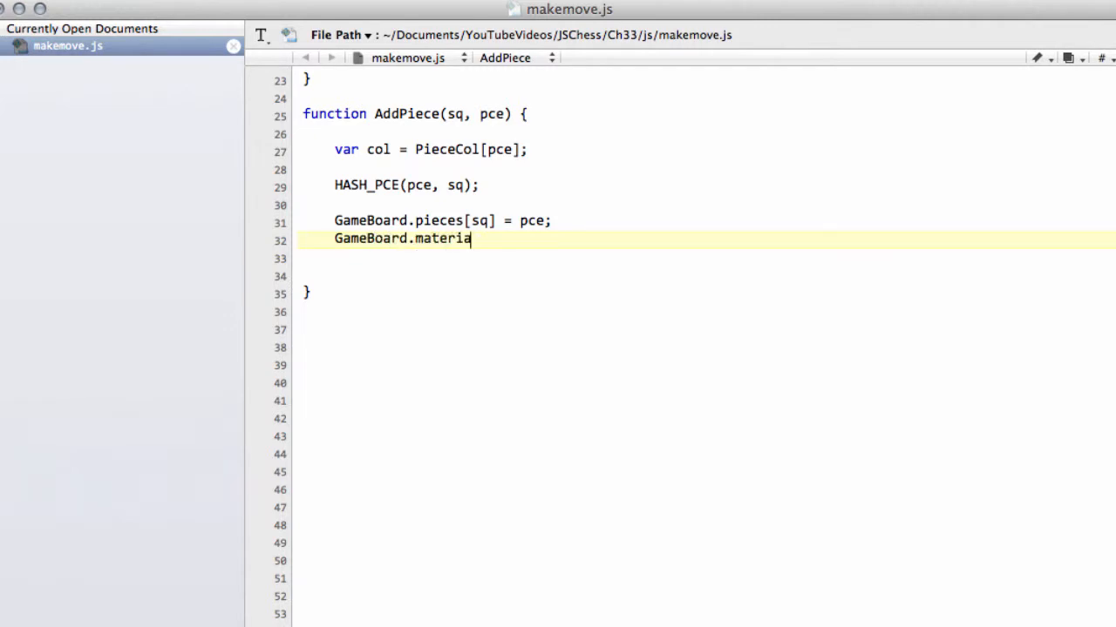
type("l[col] +")
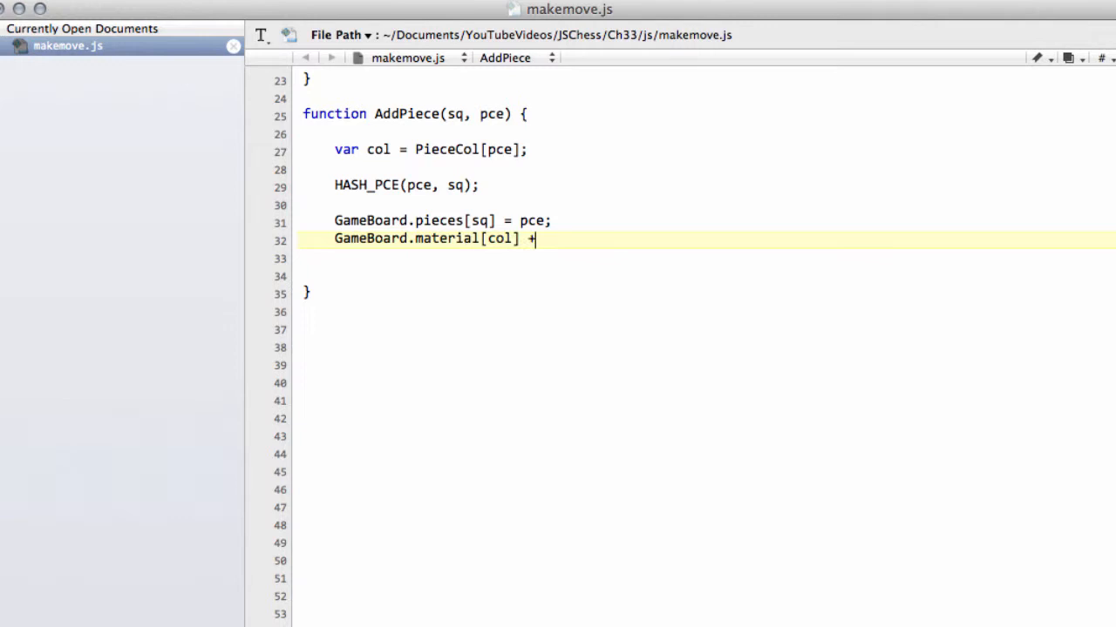
type("= PIeceVal")
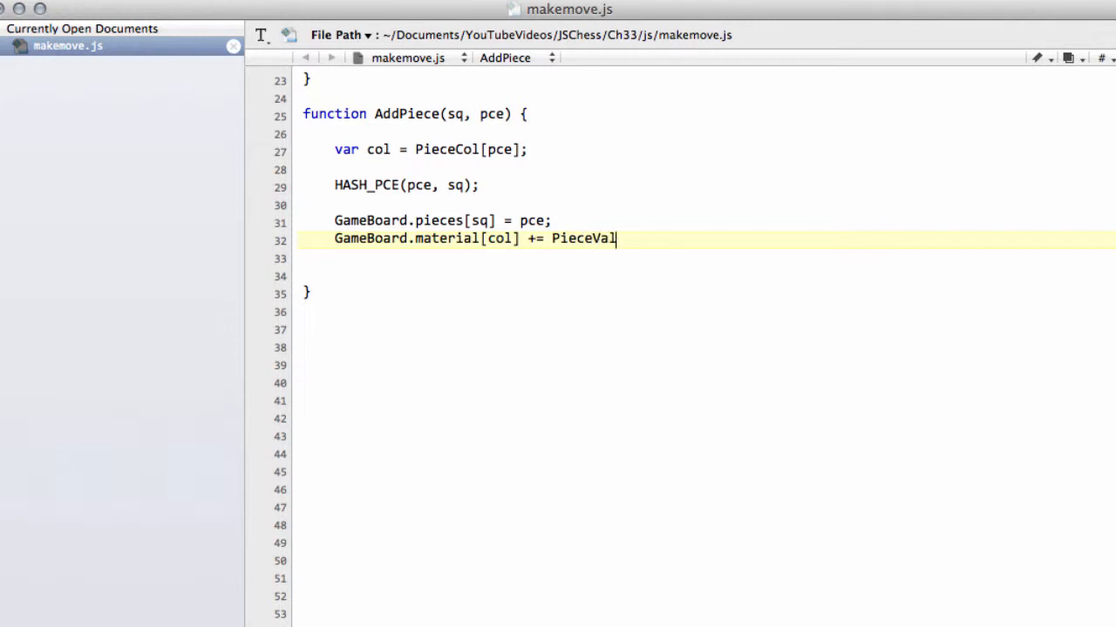
type("[]")
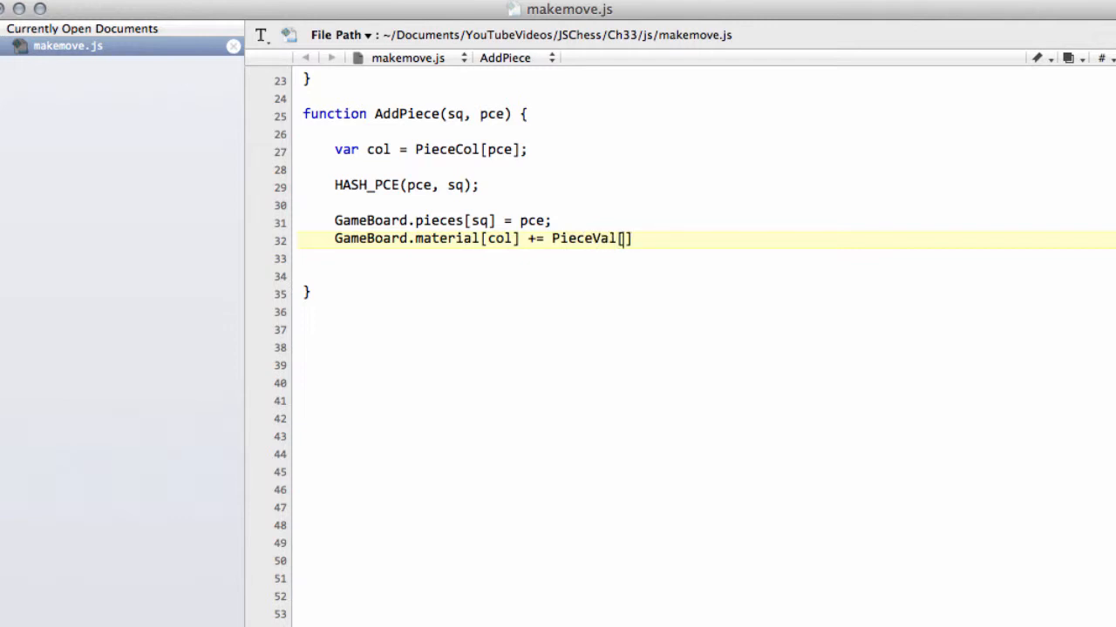
type("pce")
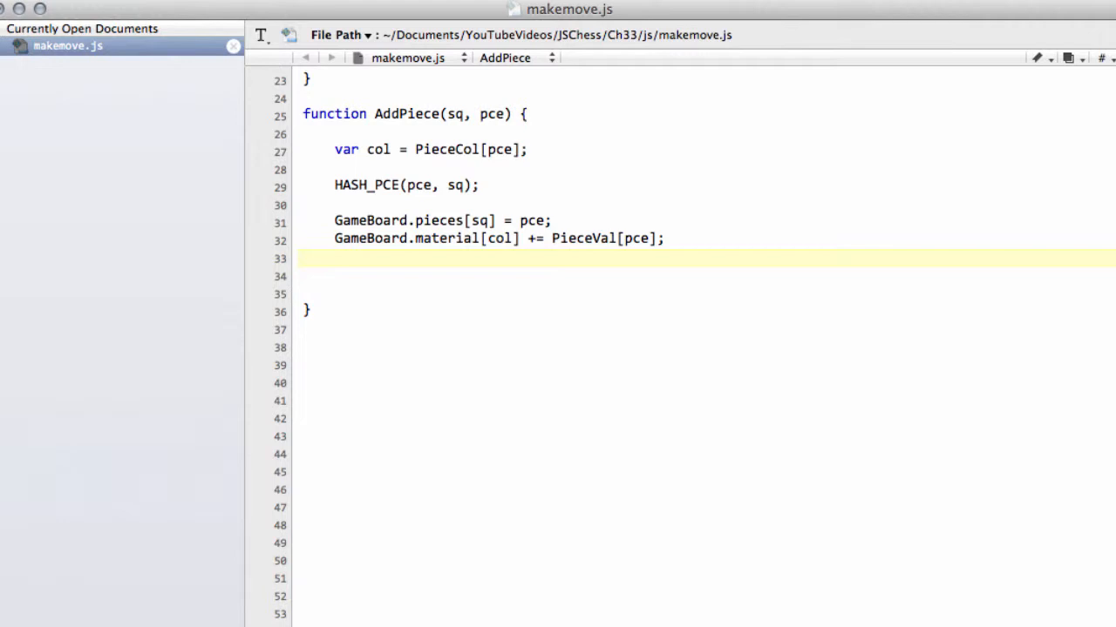
- Store sq in GameBoard.pList at PCEINDEX(pce, GameBoard.pceNum[pce]), then increment GameBoard.pceNum[pce]
type("Ga")
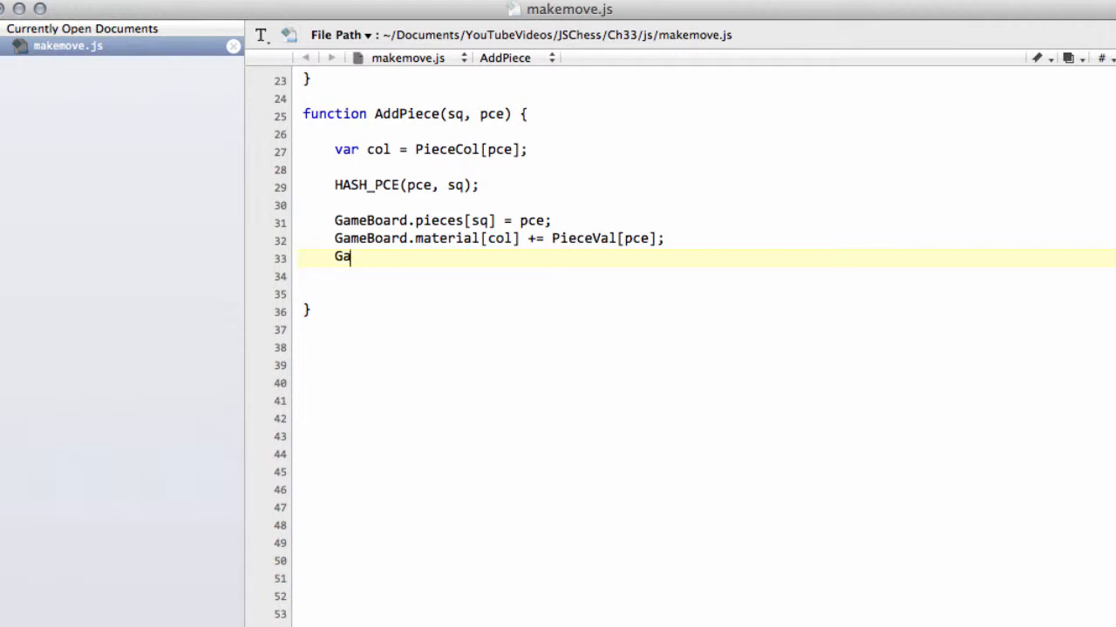
type("meBoard")
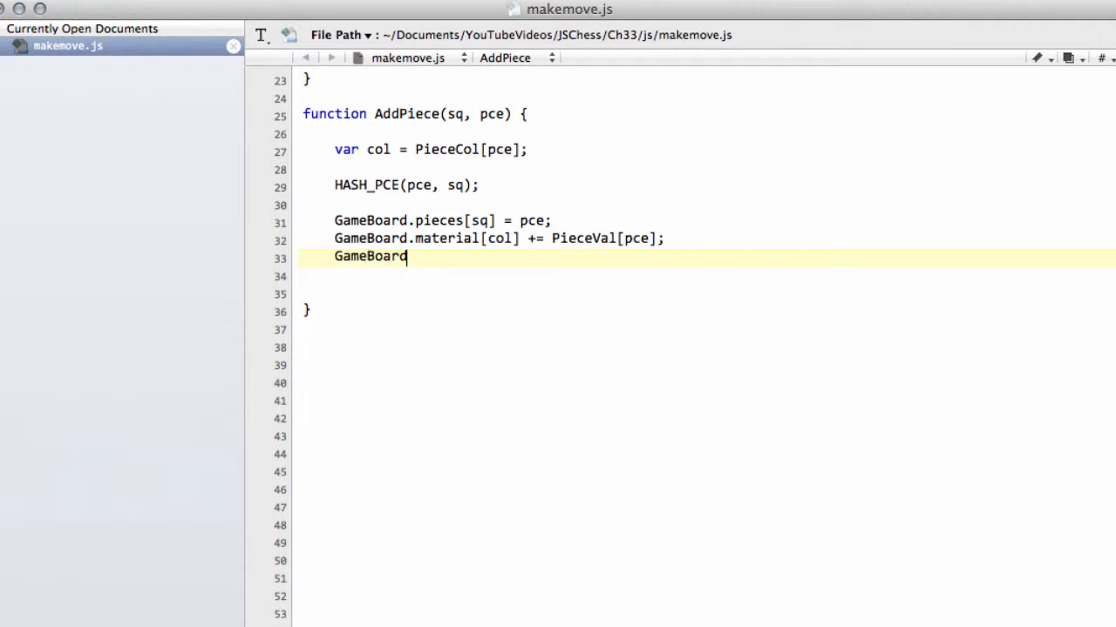
type(".")
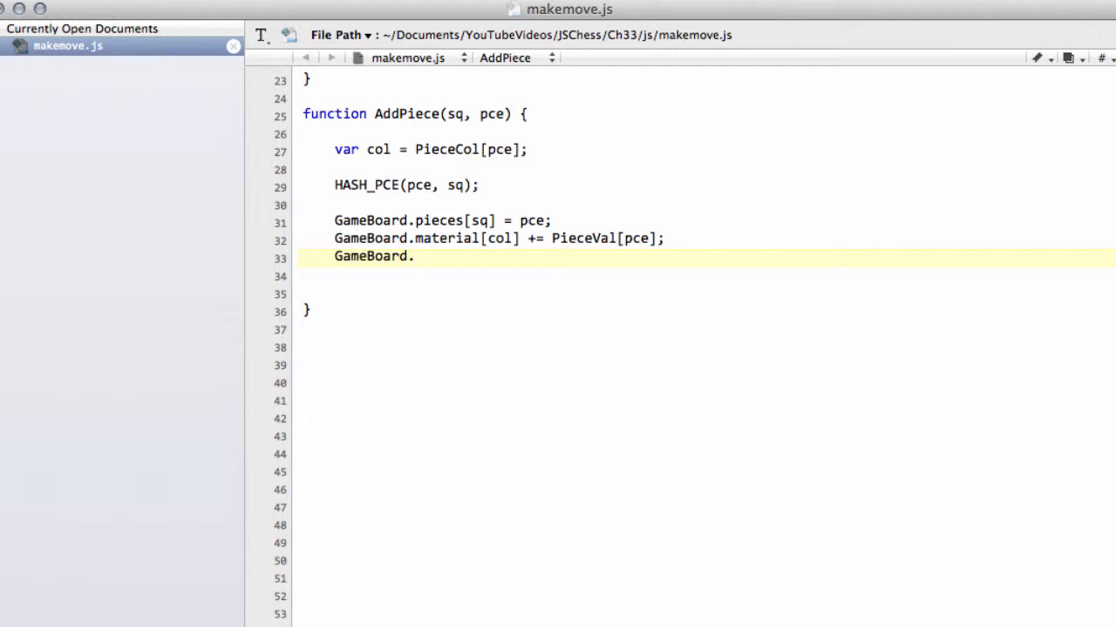
type("pList")
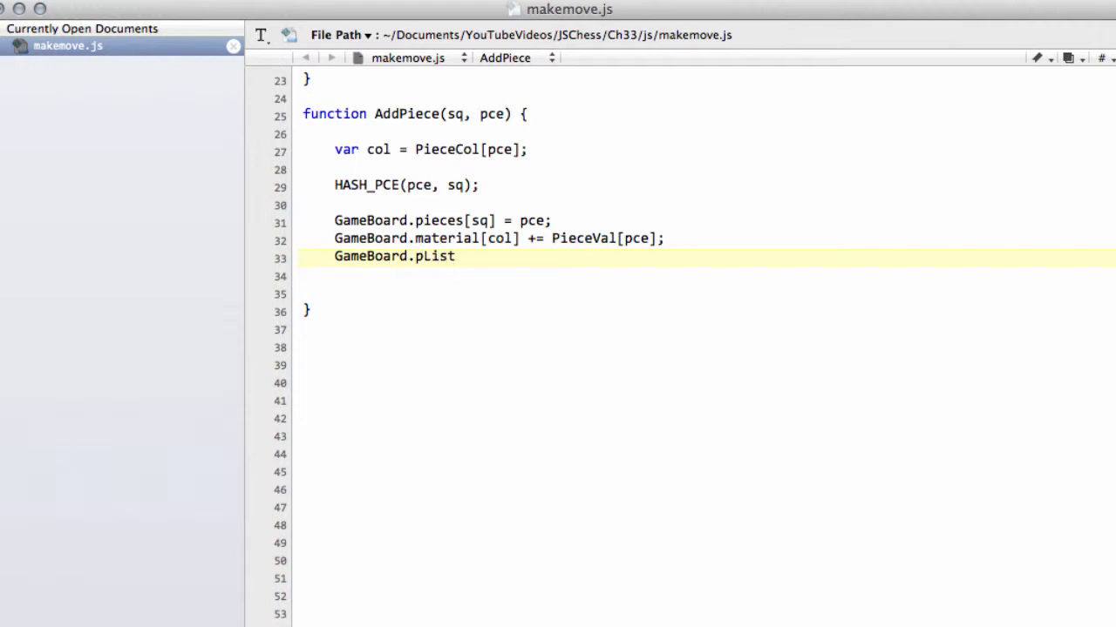
type("[]")
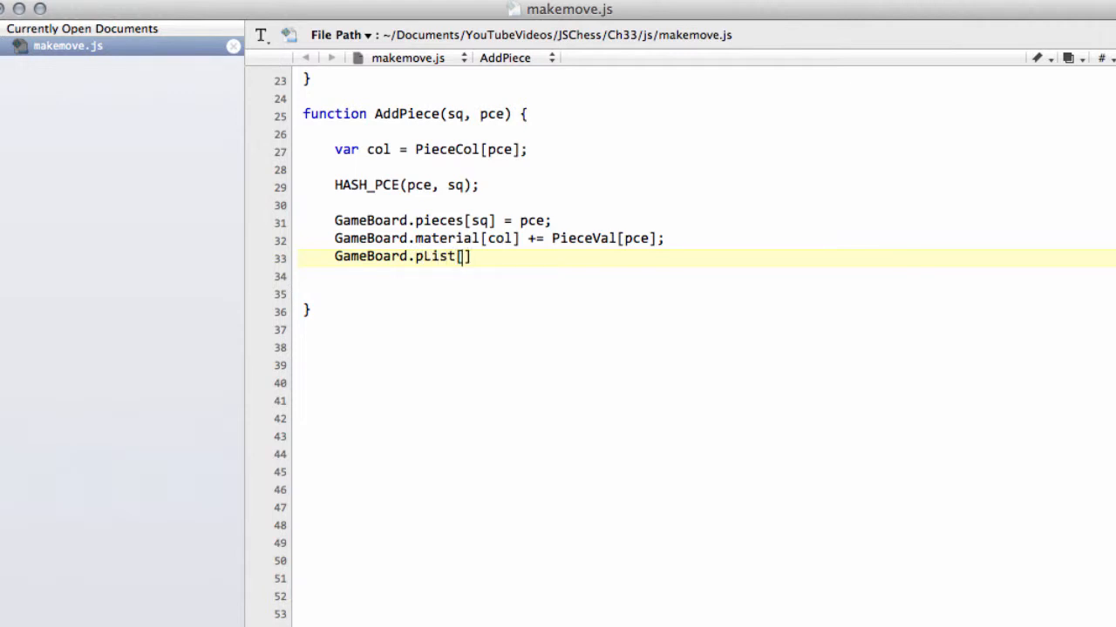
type("PCEINDEX(pce,")
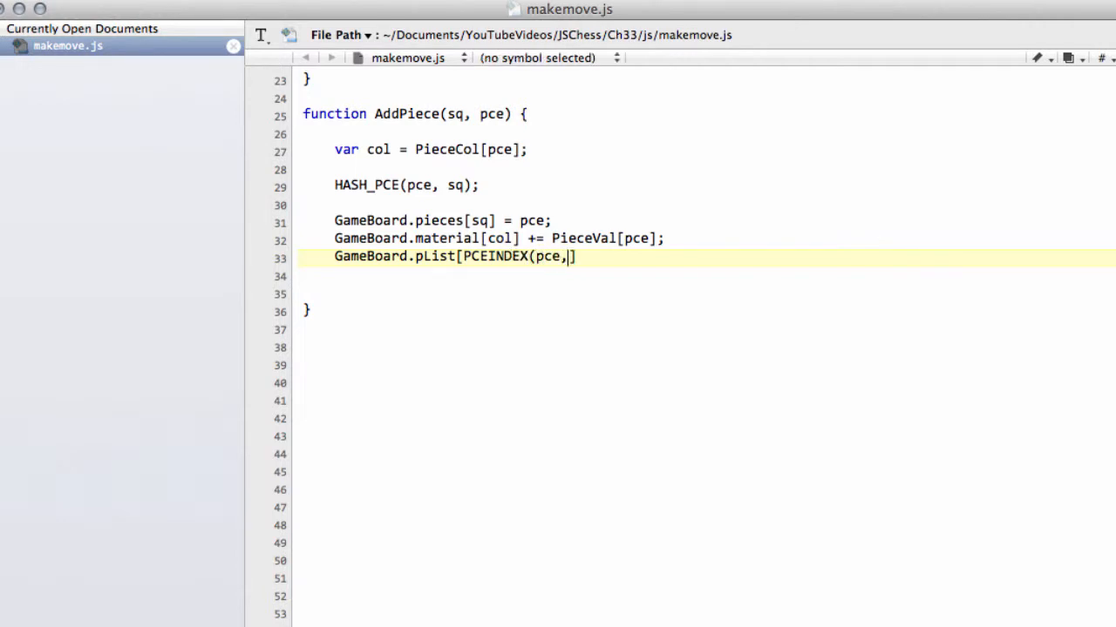
type("\" \"")
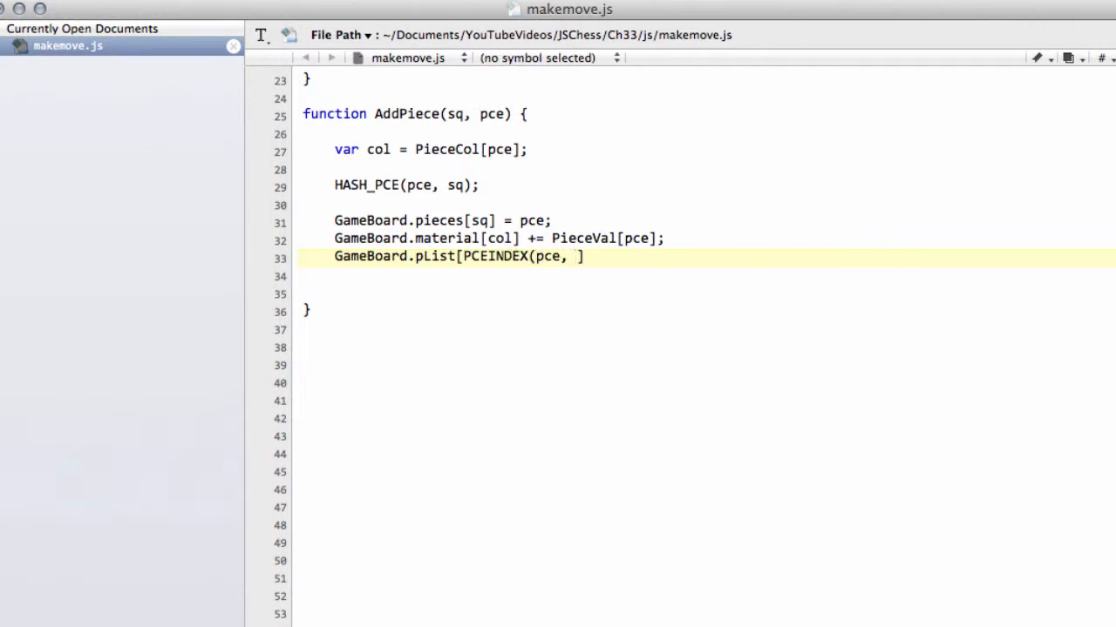
type("GameBoard.")
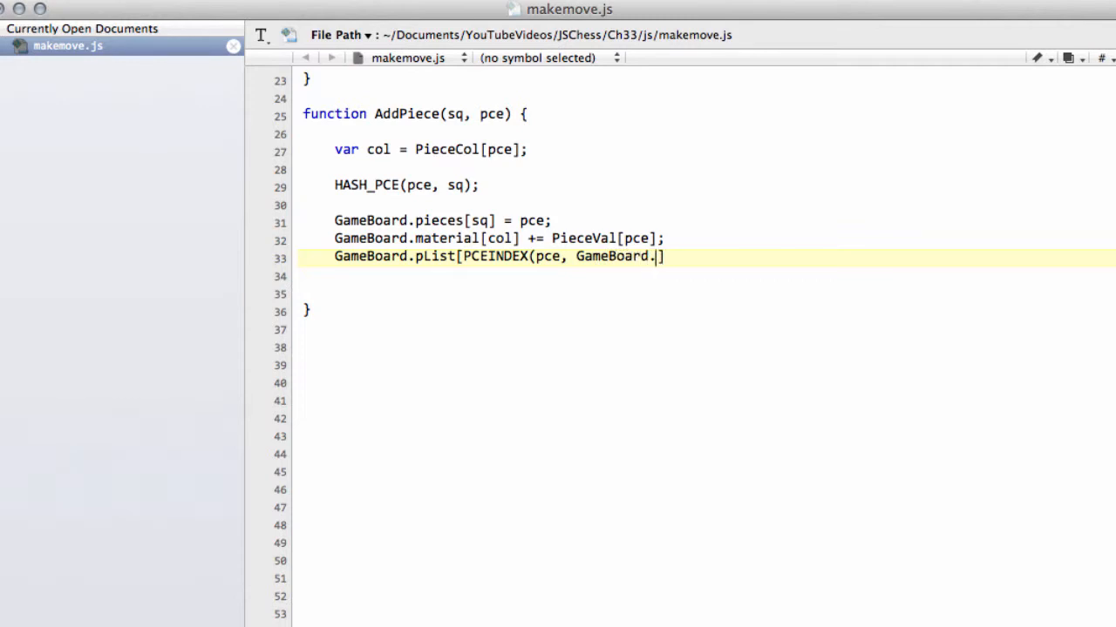
type("pceNum]")
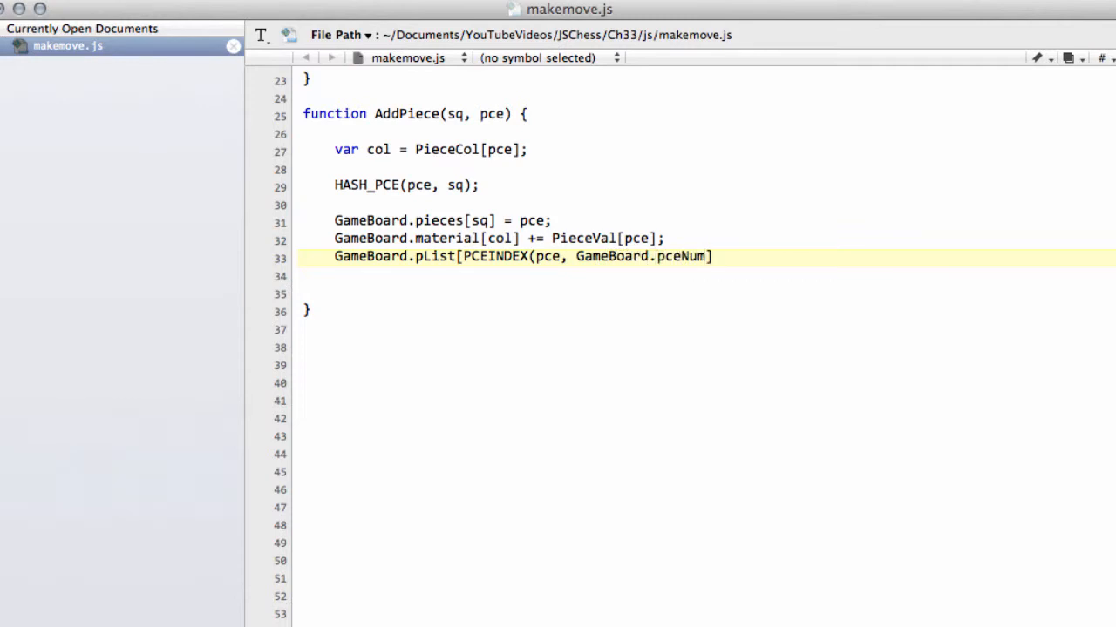
type("[]")
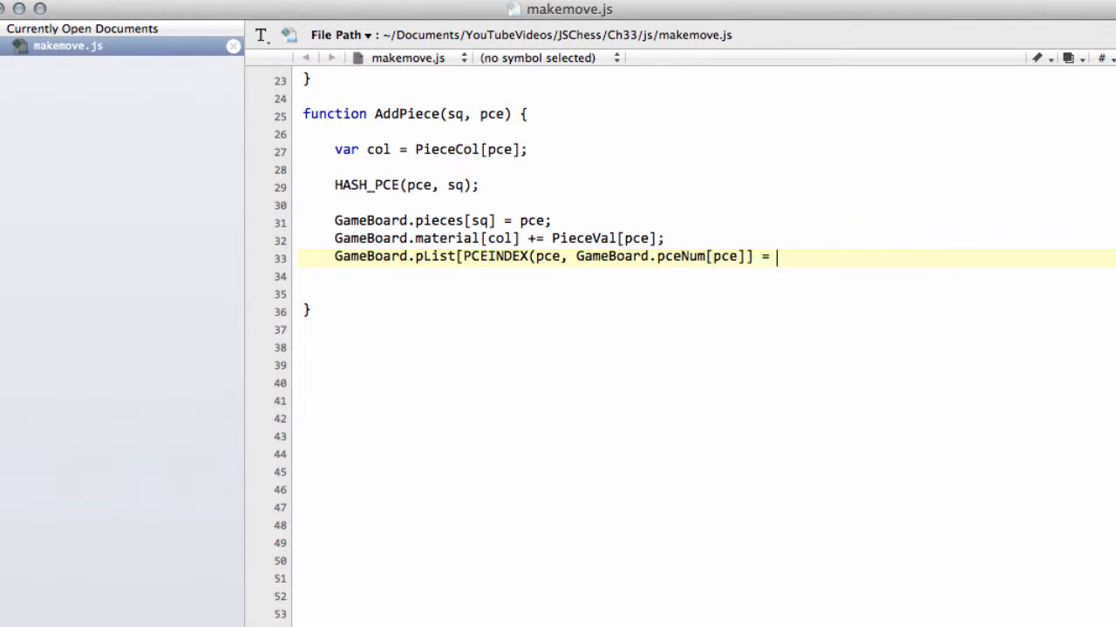
type("sq")
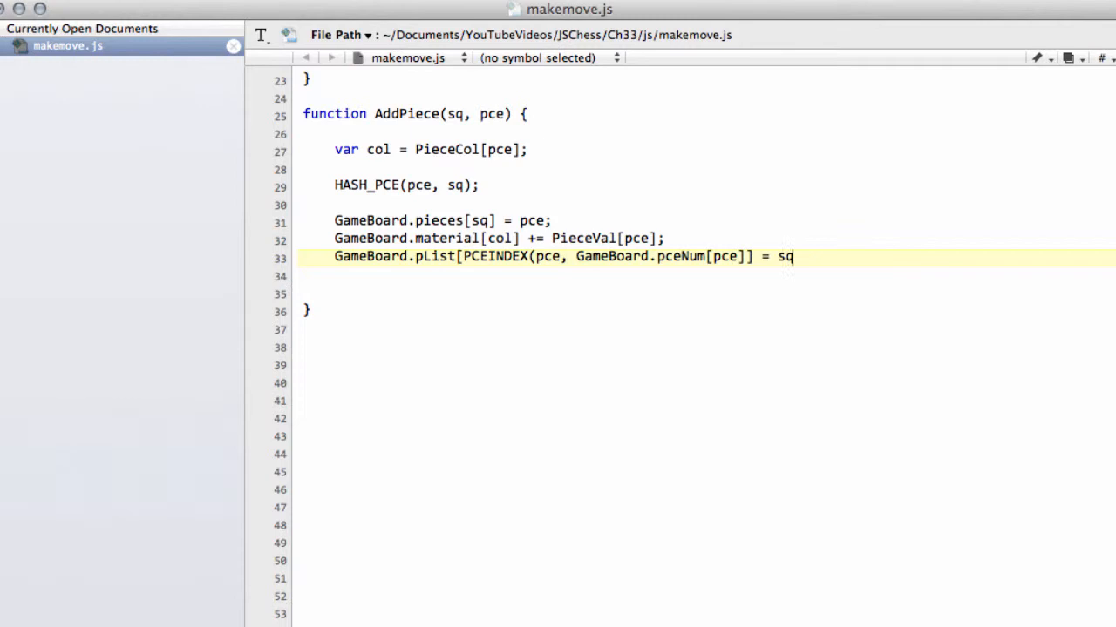
type("];")
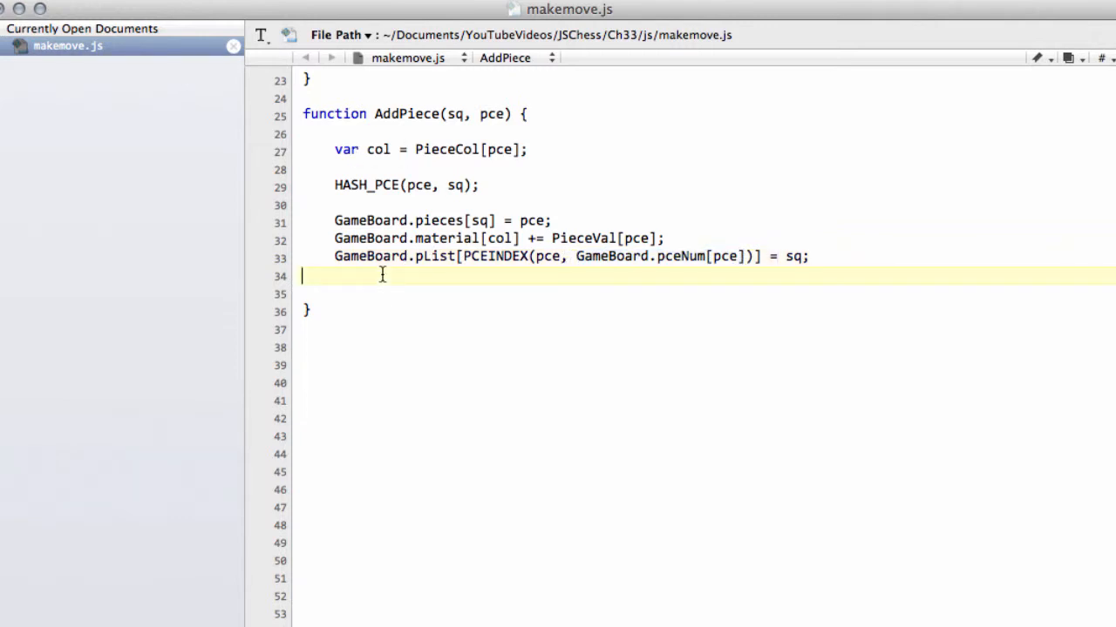
type("GameBoard.pceNum[pce]")
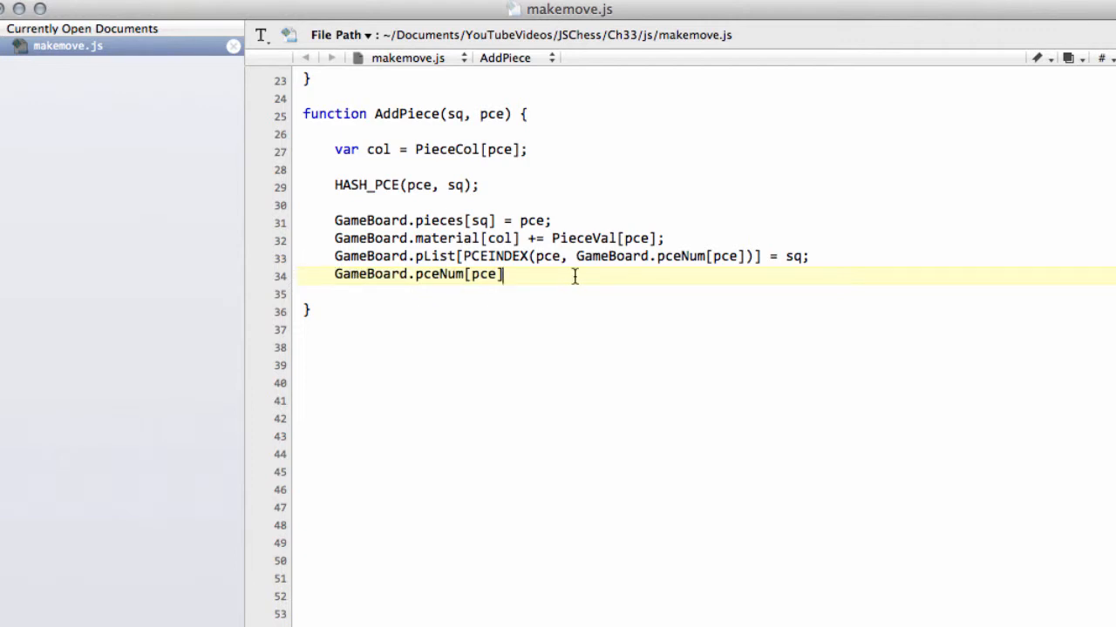
type("++;")
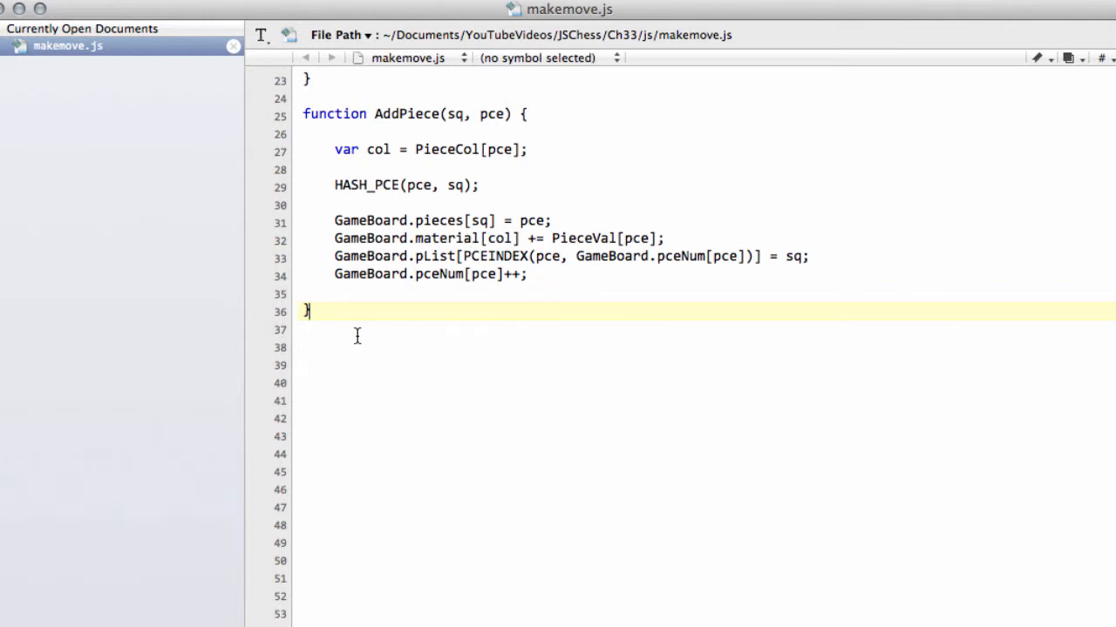
- Write an empty function MovePiece() with braces below AddPiece and tidy its spacing
scroll("down", 3)
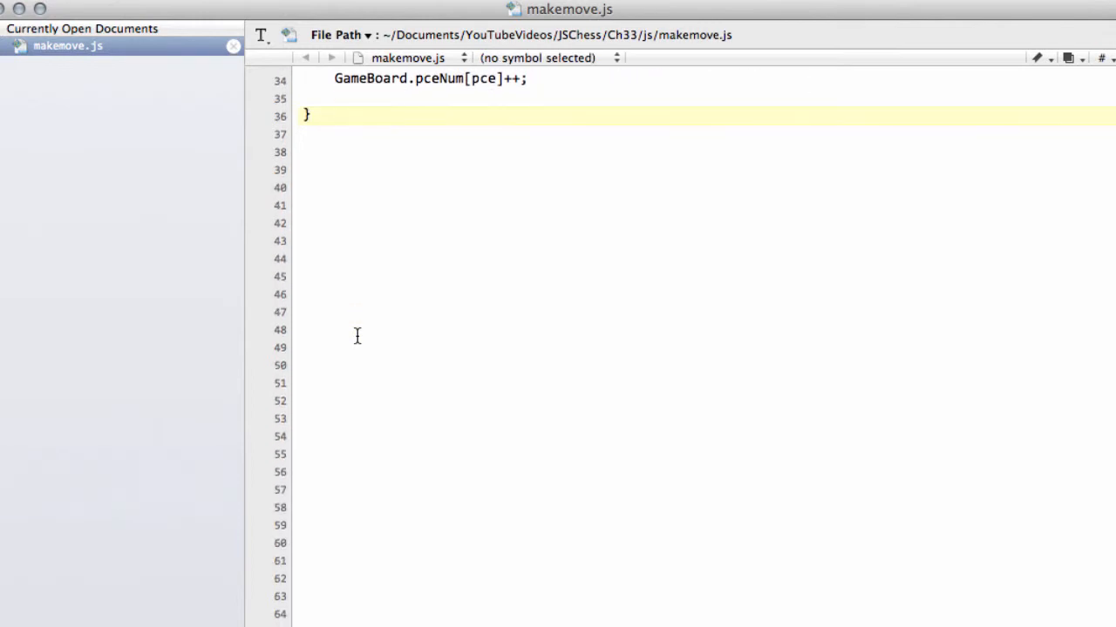
left_click(401, 165)
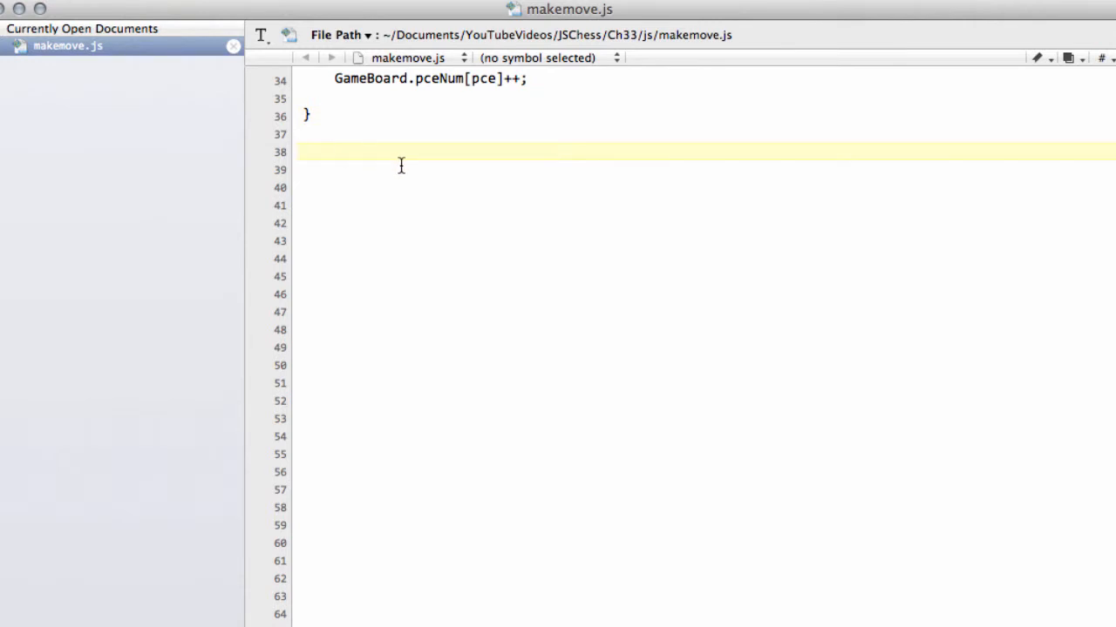
left_click(302, 152)
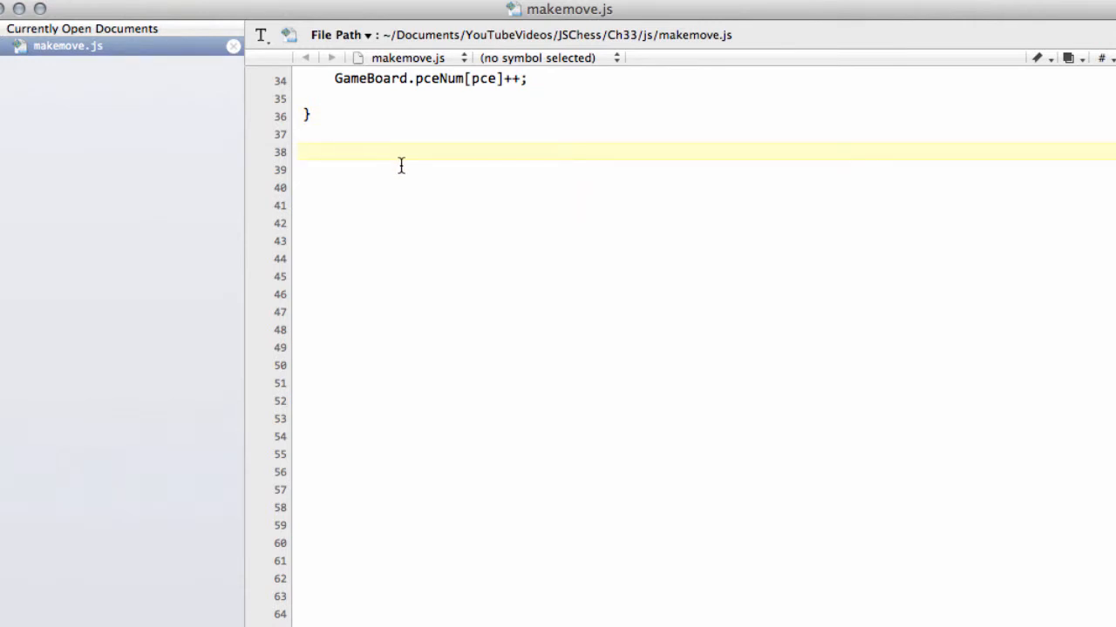
type("funct")
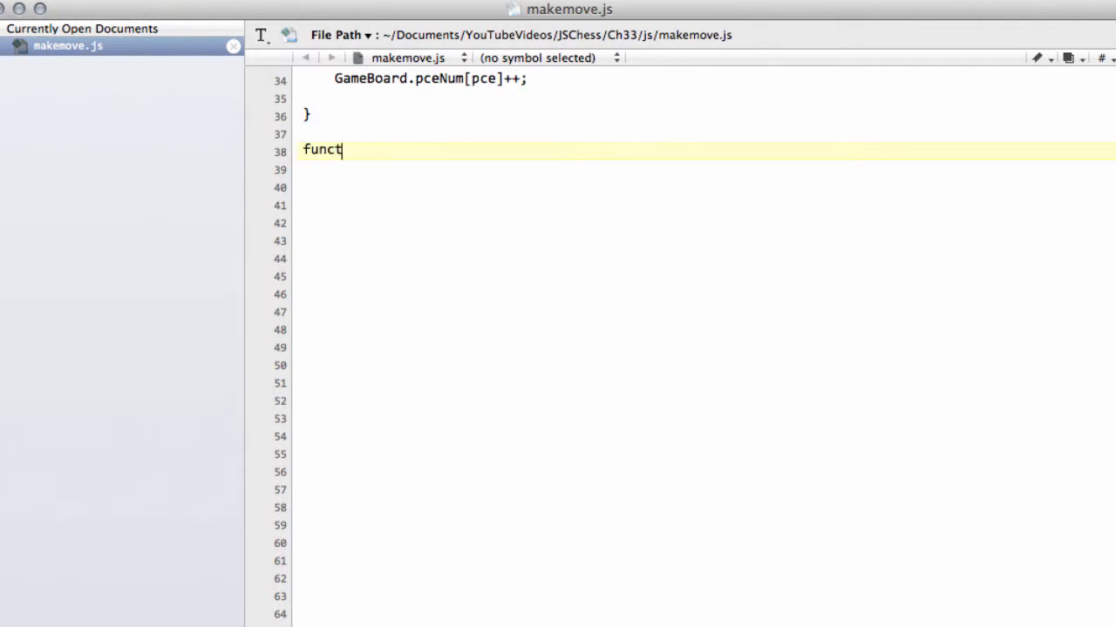
type("ion")
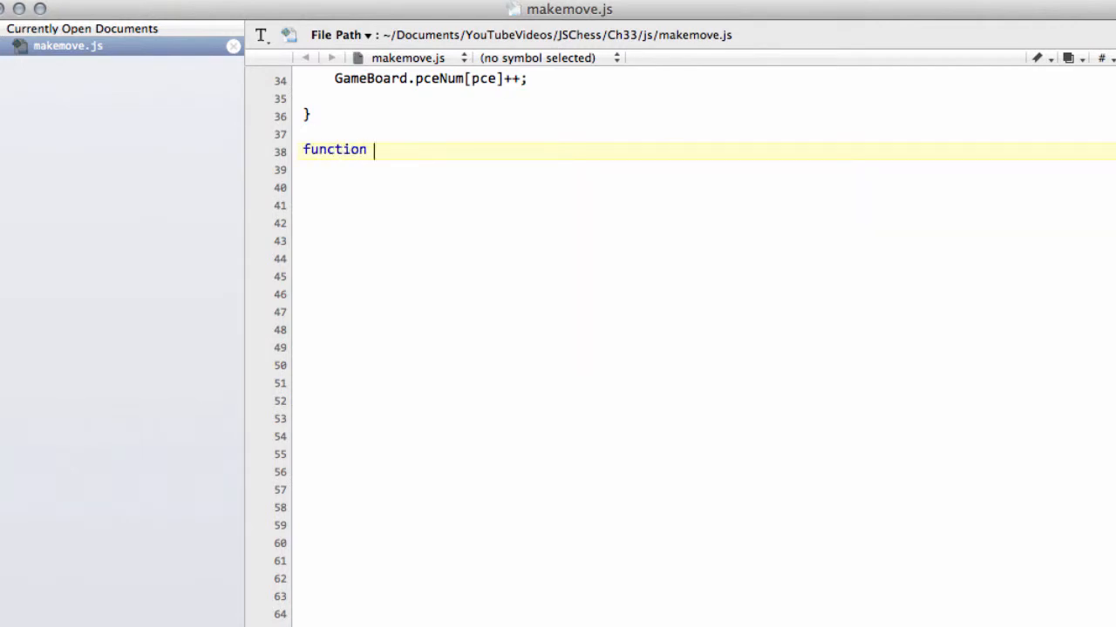
type("MovePiece")
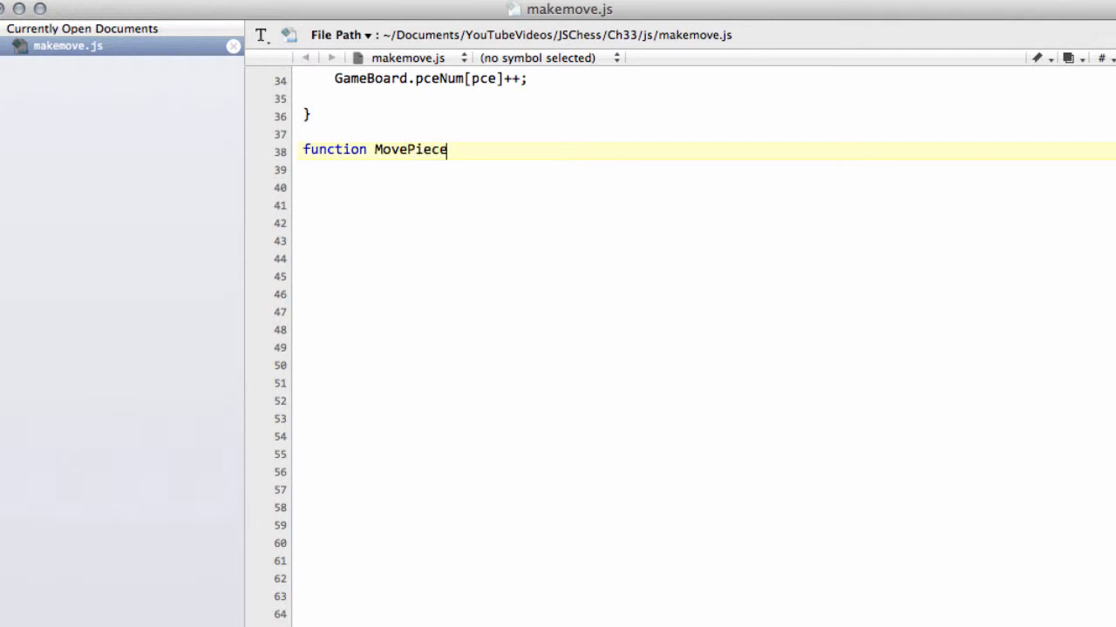
type("{}")
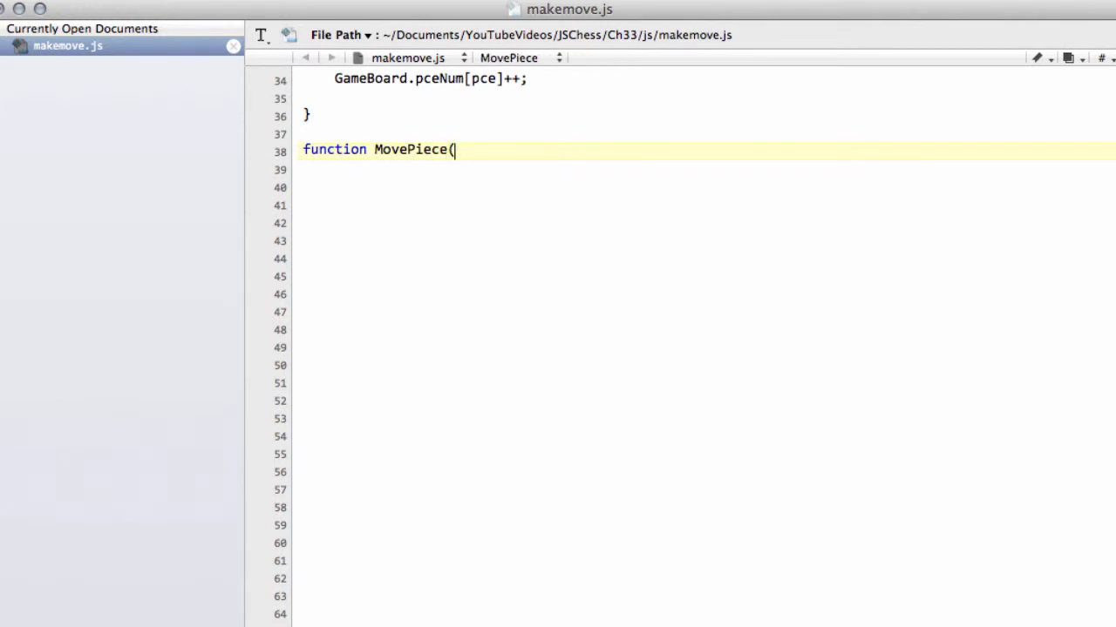
type(")")
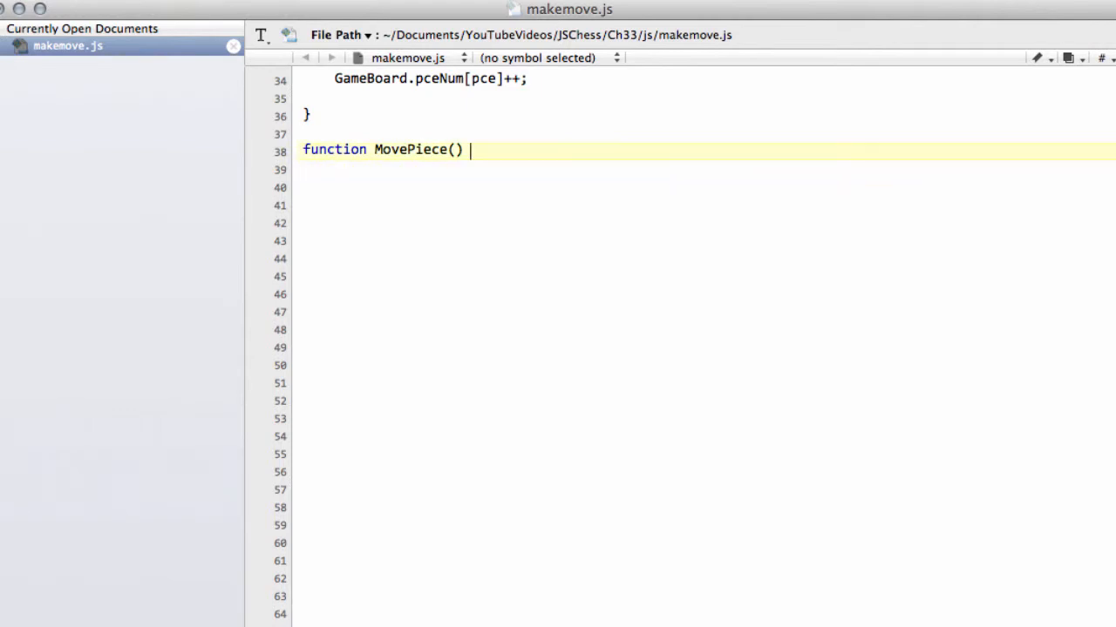
type("{")
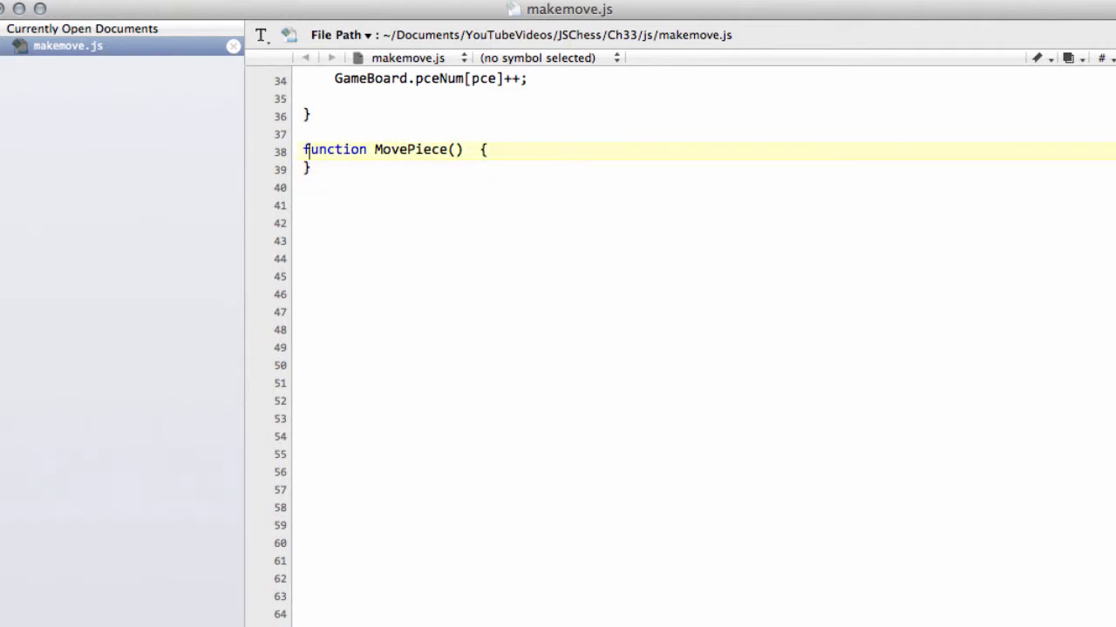
left_click(421, 149)
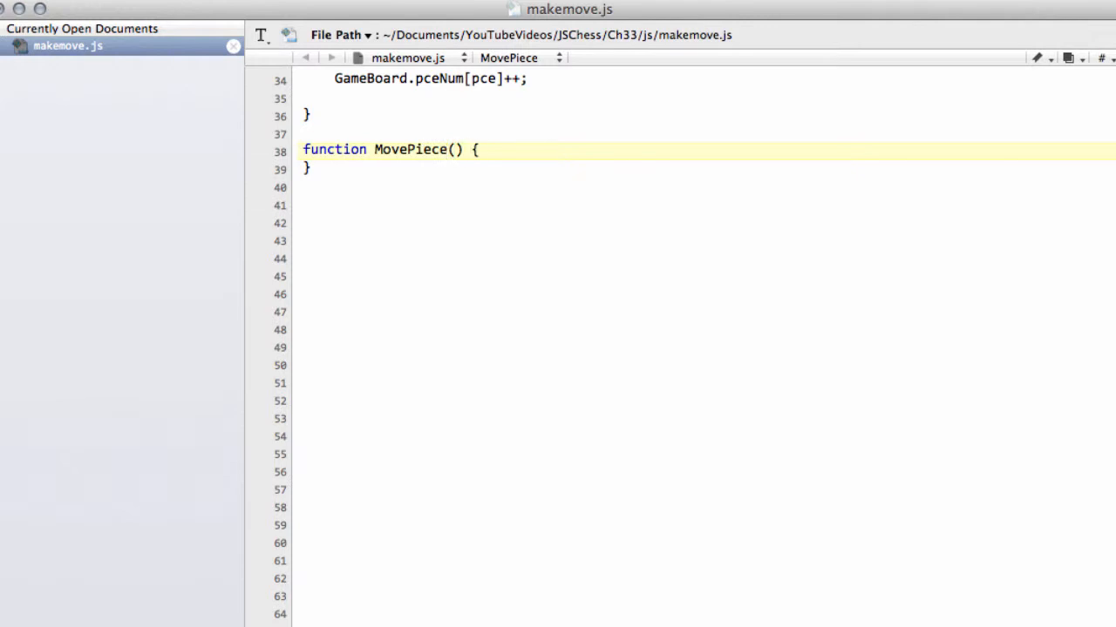
left_click(452, 149)
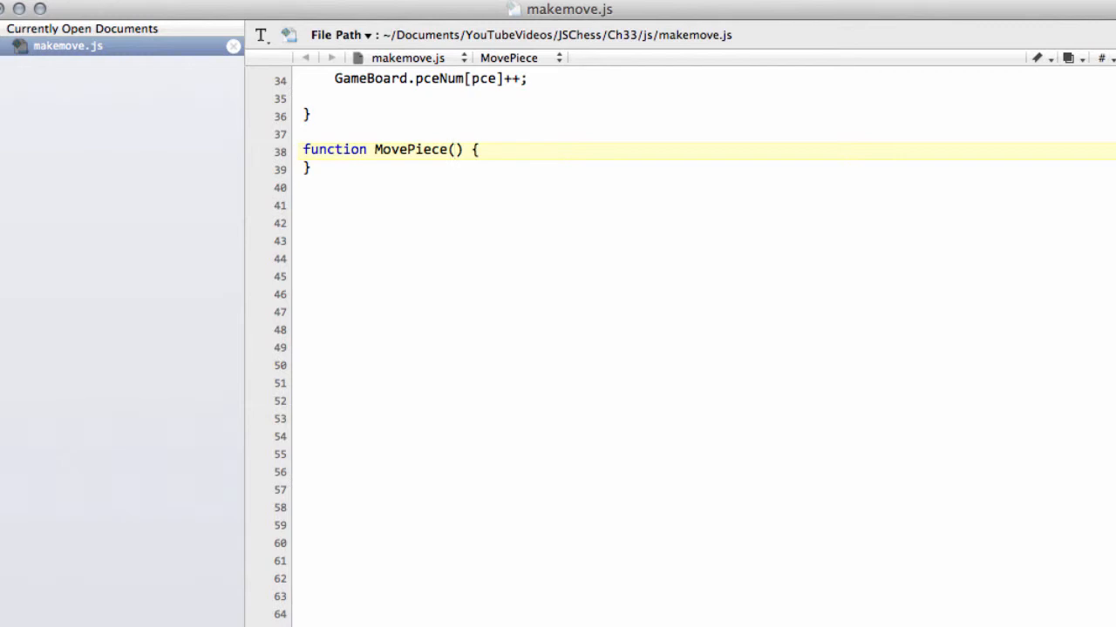
- Give MovePiece parameters from, to and declare index = 0 and pce = GameBoard.pieces[from]
type("from, to")
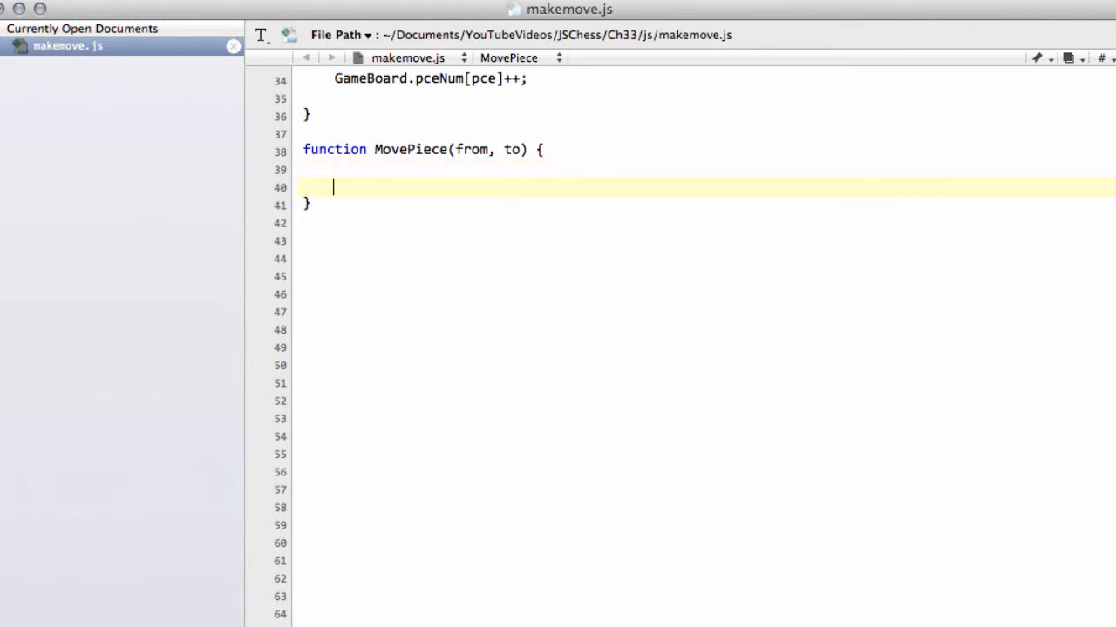
type("var")
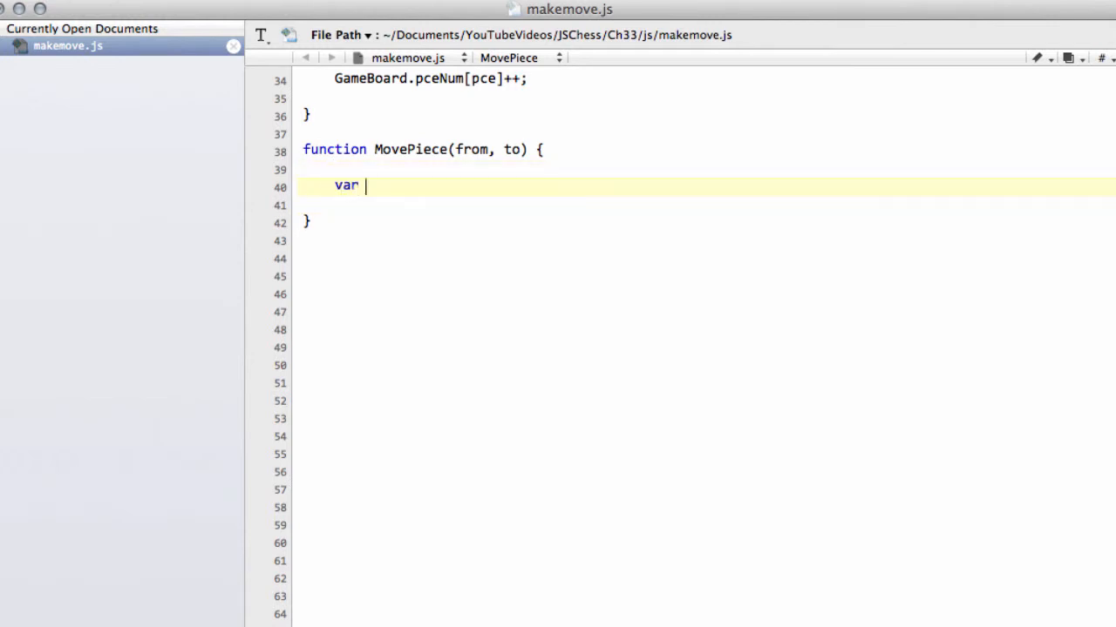
type("index = 0;")
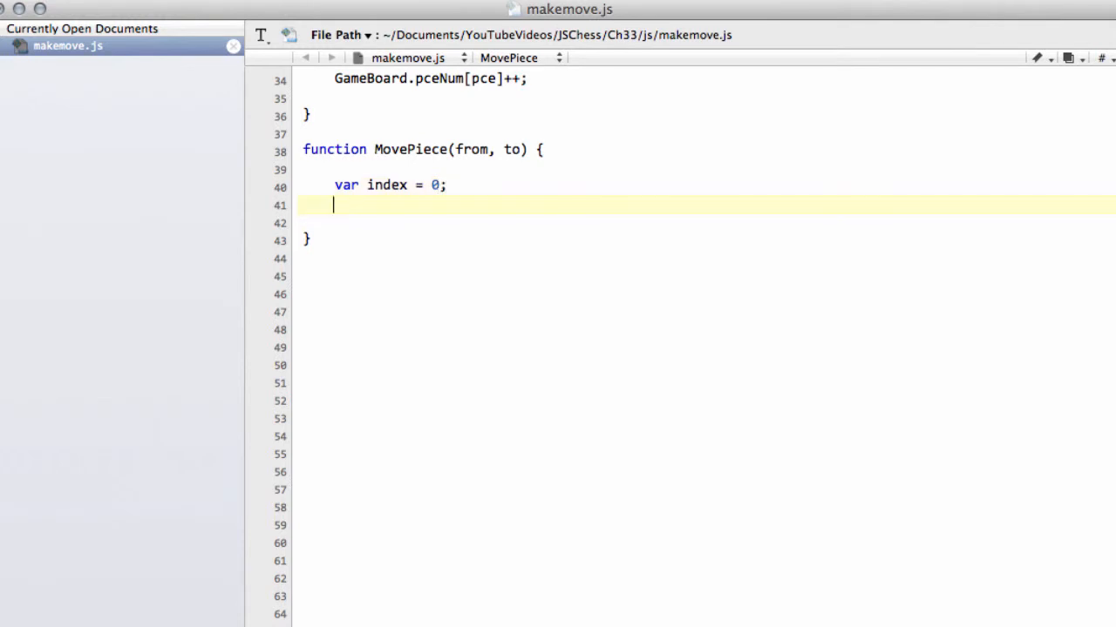
type("var")
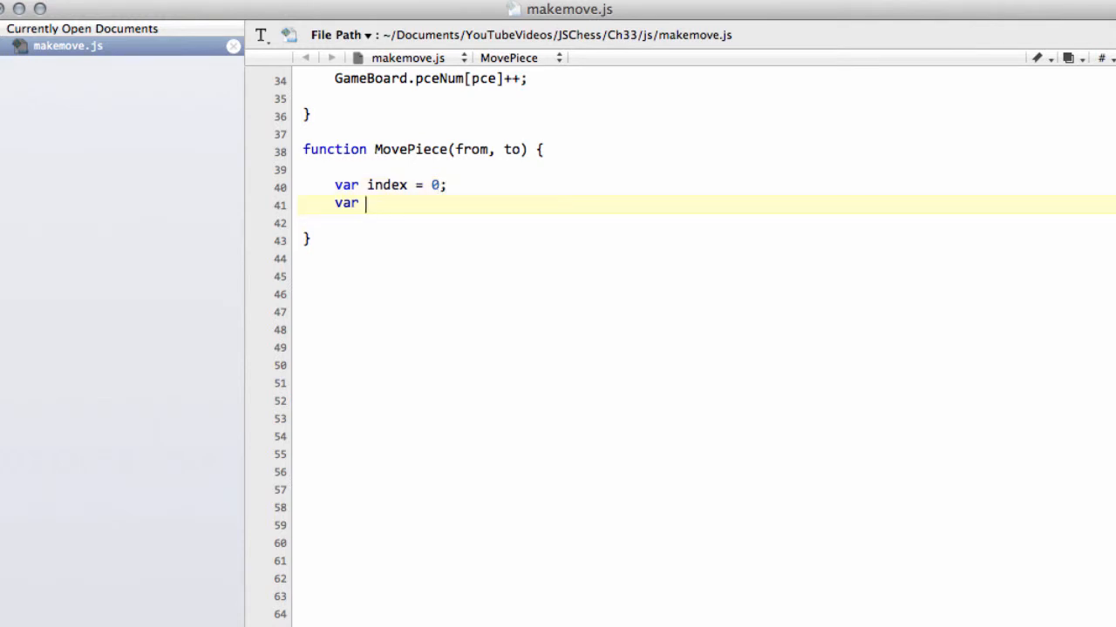
type("pce = G")
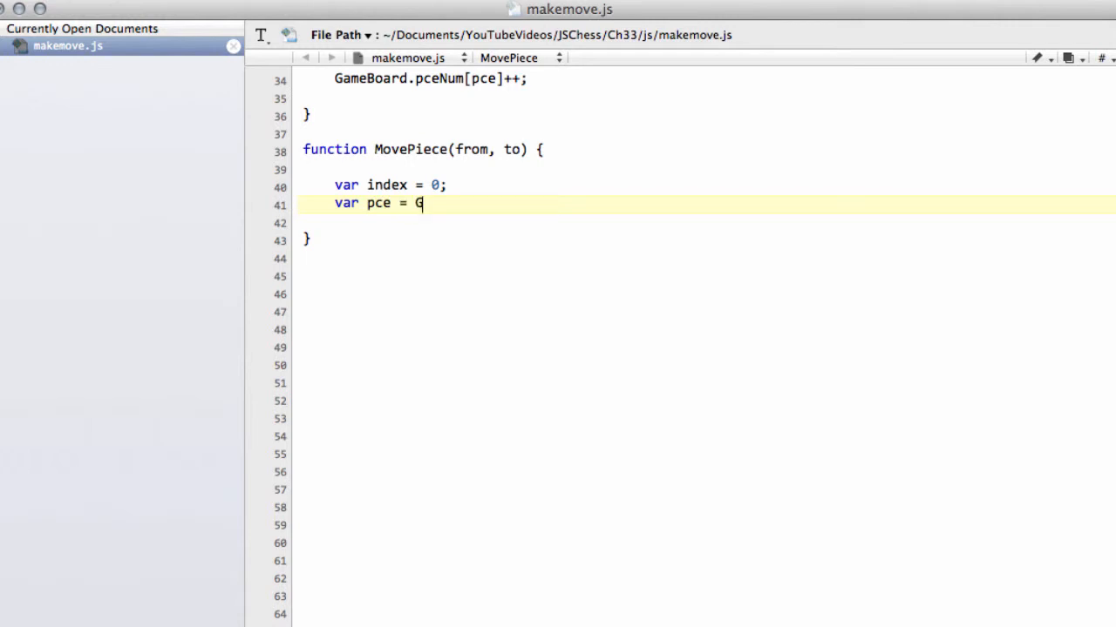
type("ameBoard.pie")
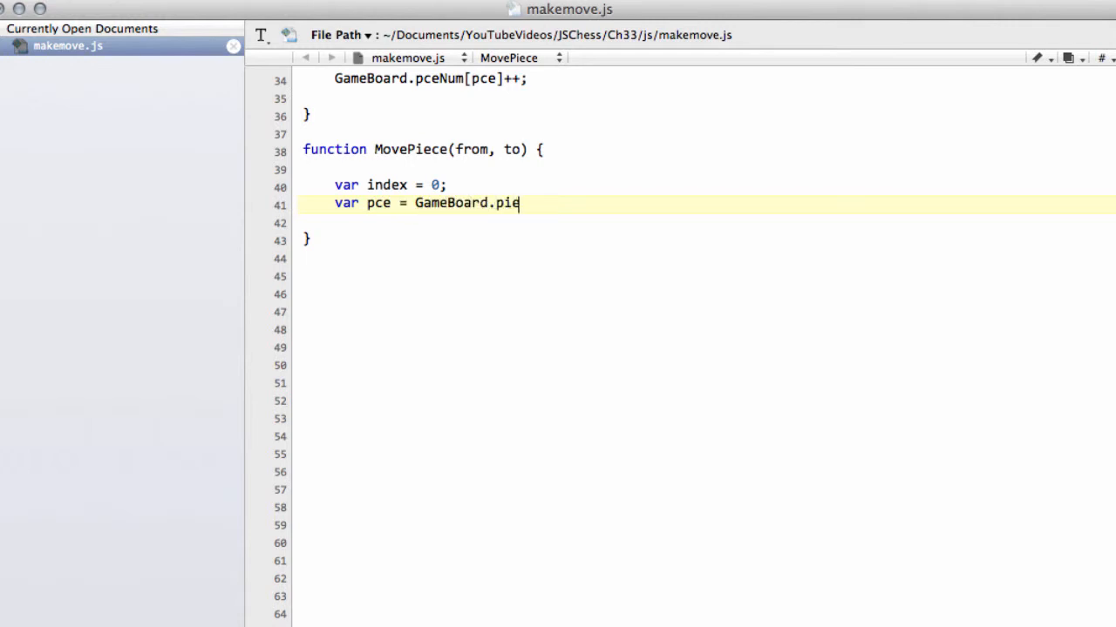
type("ces")
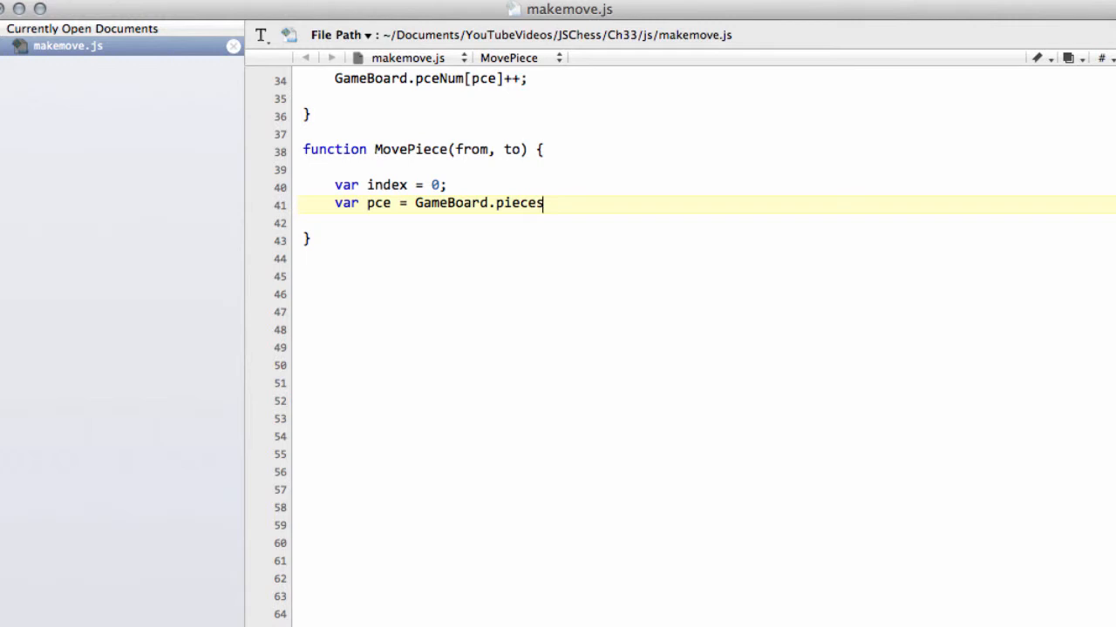
type("[]")
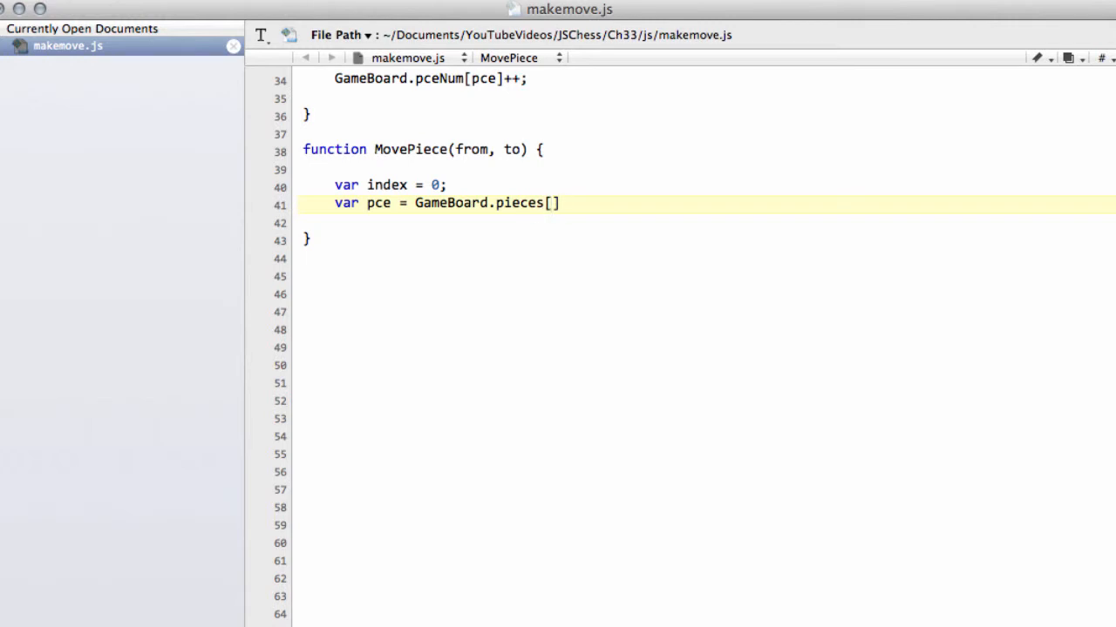
type("from")
type("HA")
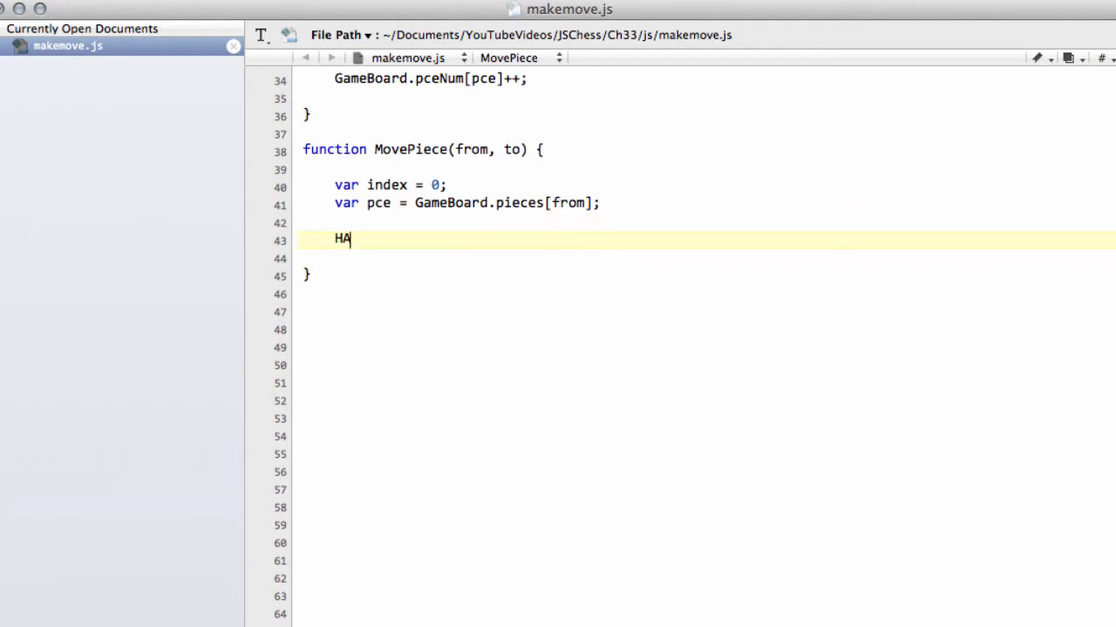
- Hash the piece out with HASH_PCE(pce, from) and set GameBoard.pieces[from] to PIECES.EMPTY
type("SH_PCE")
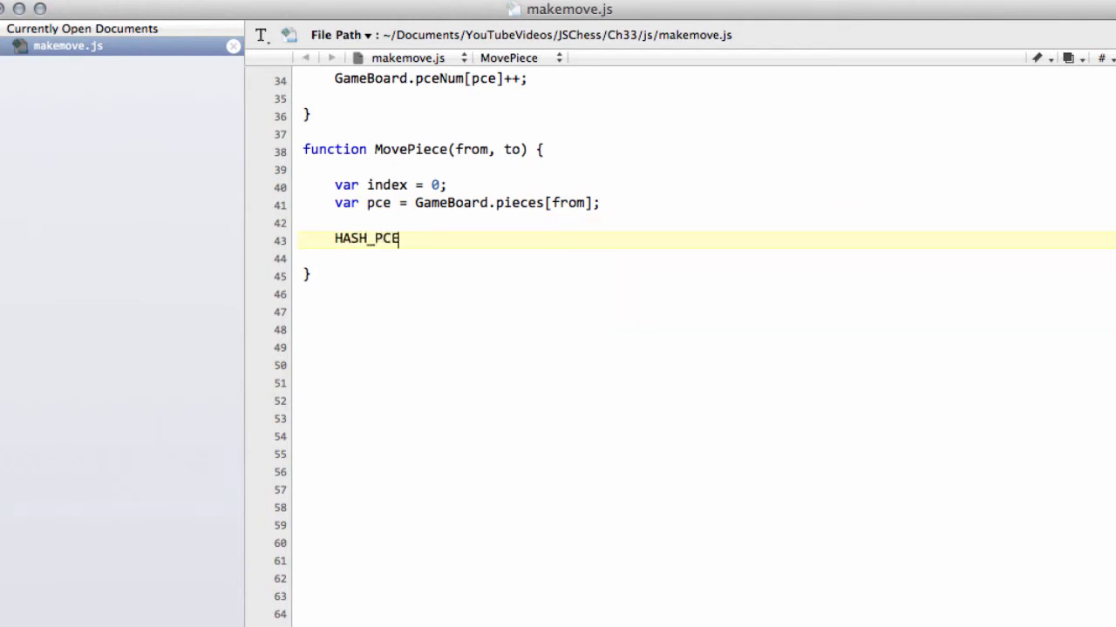
type("(")
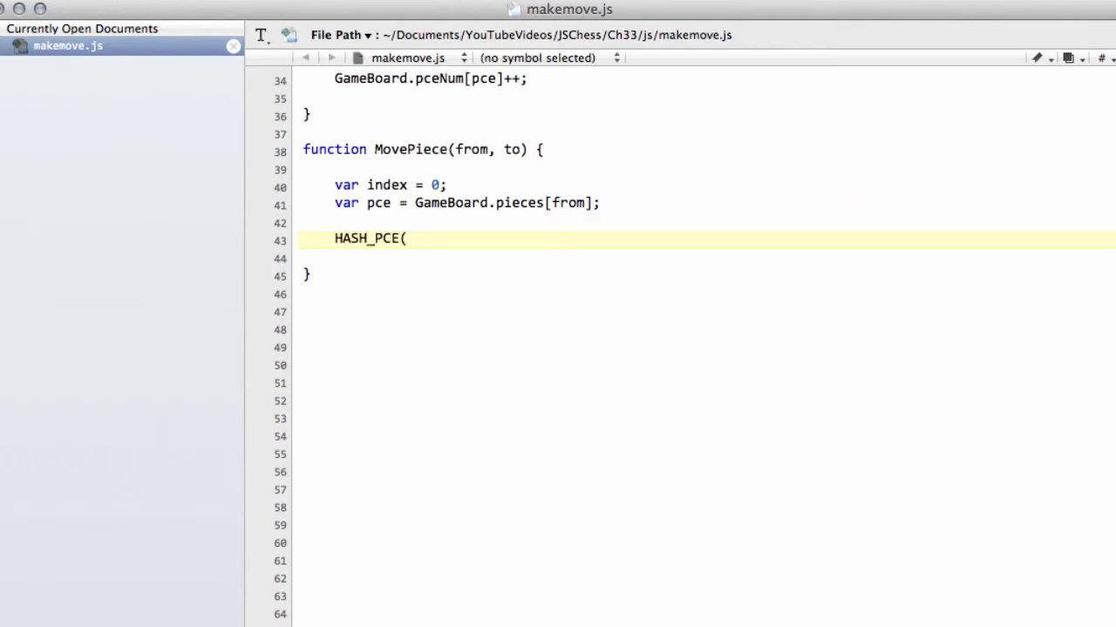
type("pce, f")
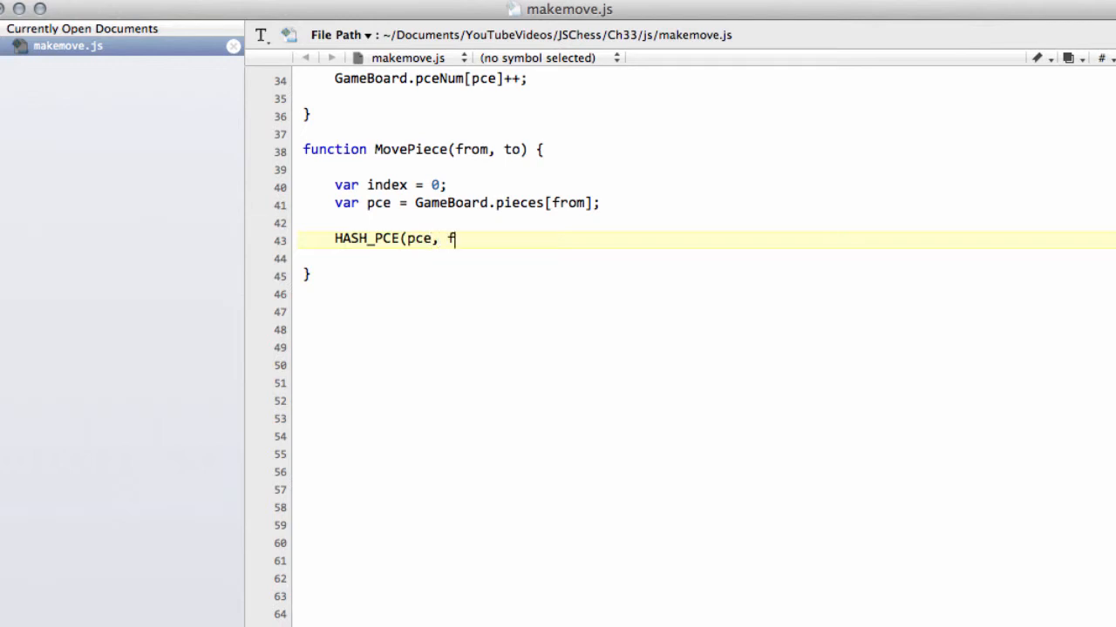
type("rom);")
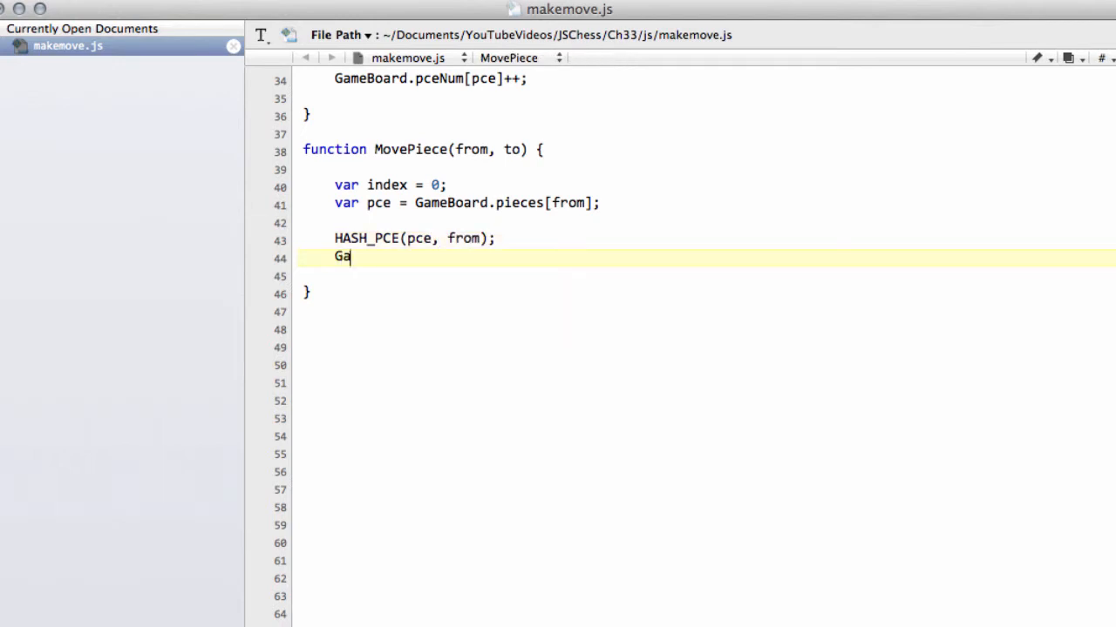
type("meBaor")
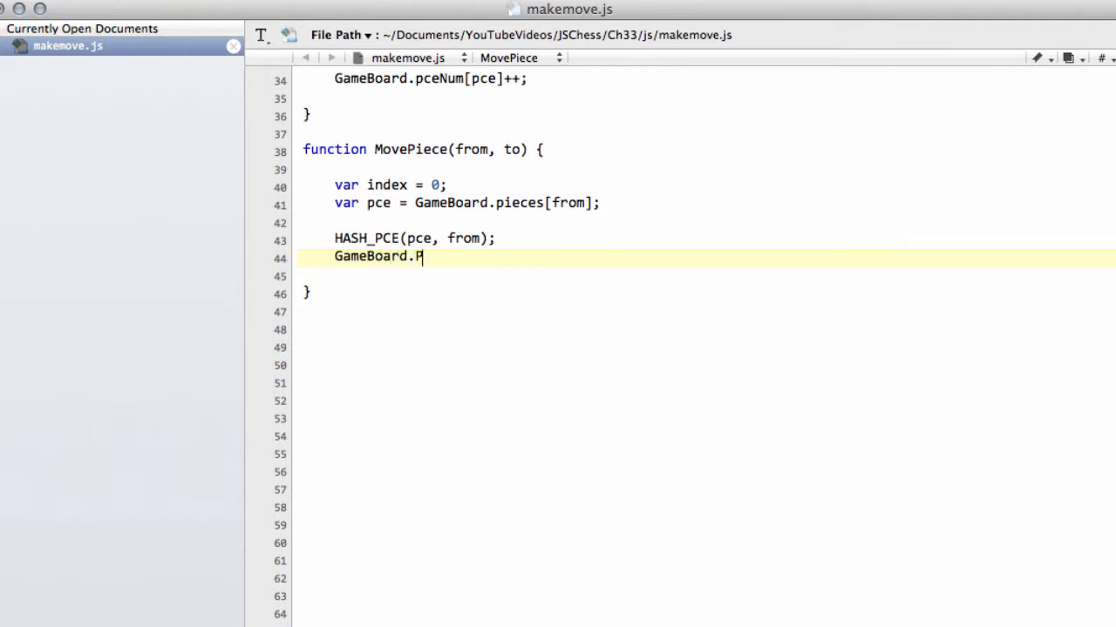
key("Backspace")
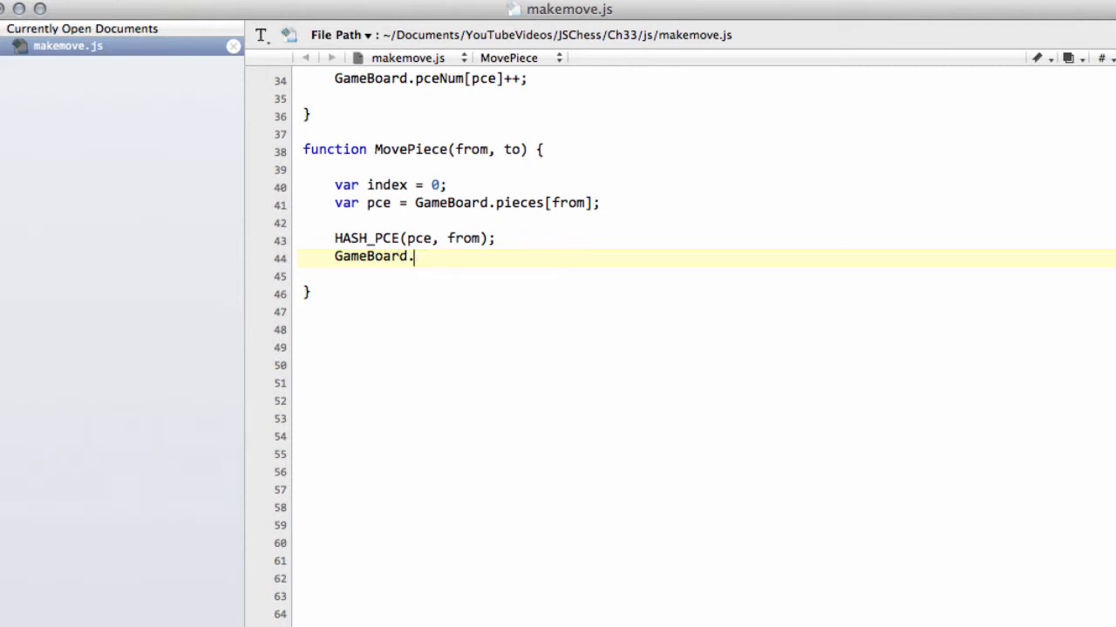
type("pieces[]")
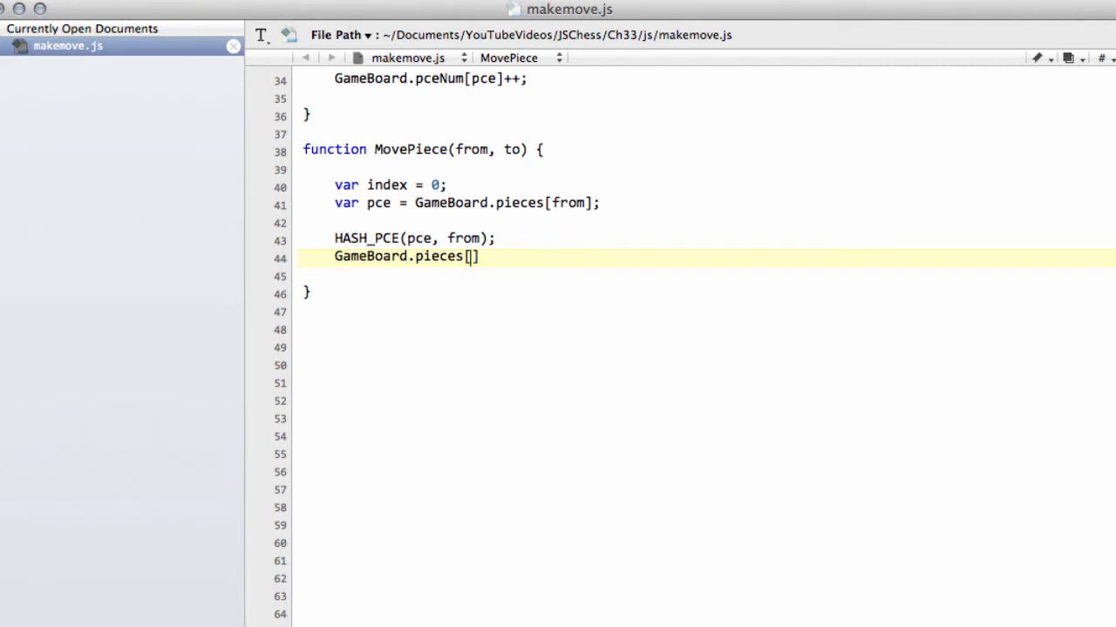
type("from")
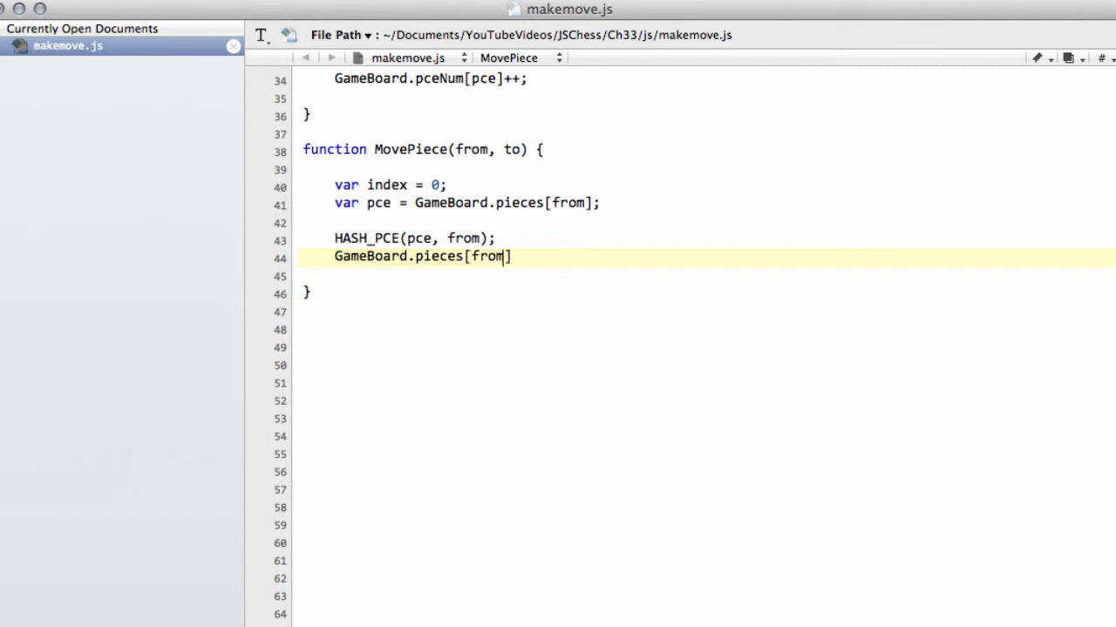
type("= PIECE")
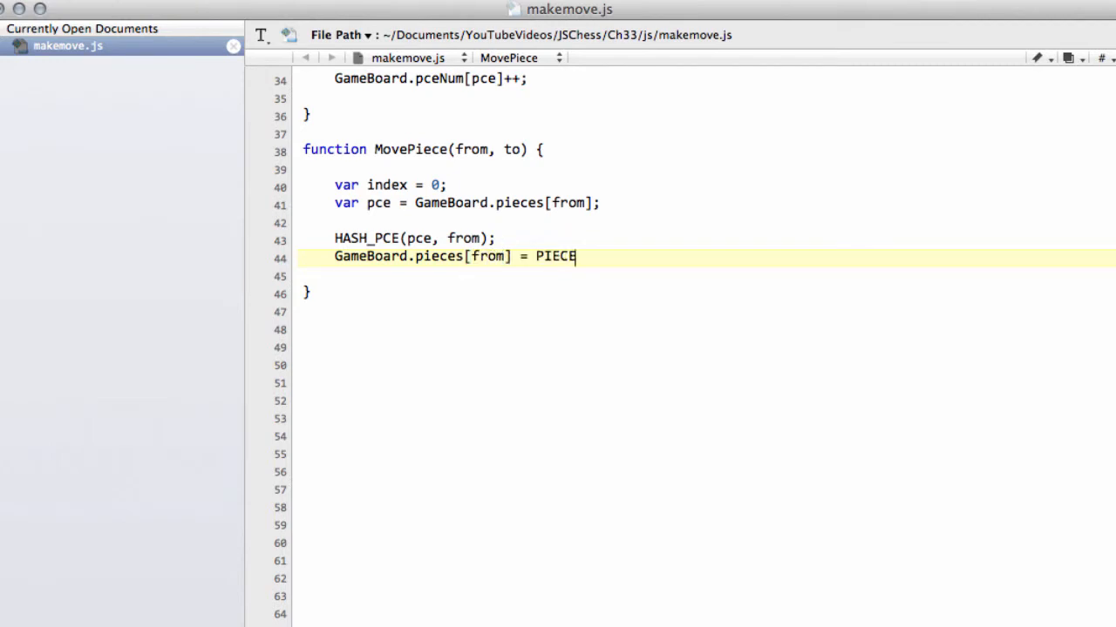
type("S.EMPTY;")
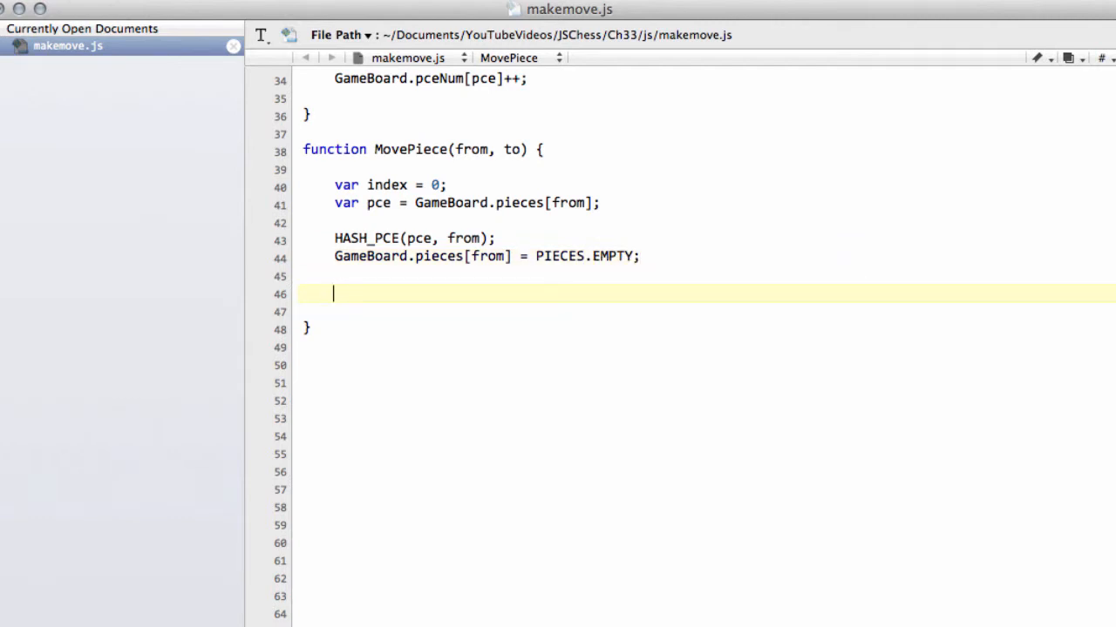
- Hash the piece in with HASH_PCE(pce, to) and place it in GameBoard.pieces[to]
type("HASH_PC")
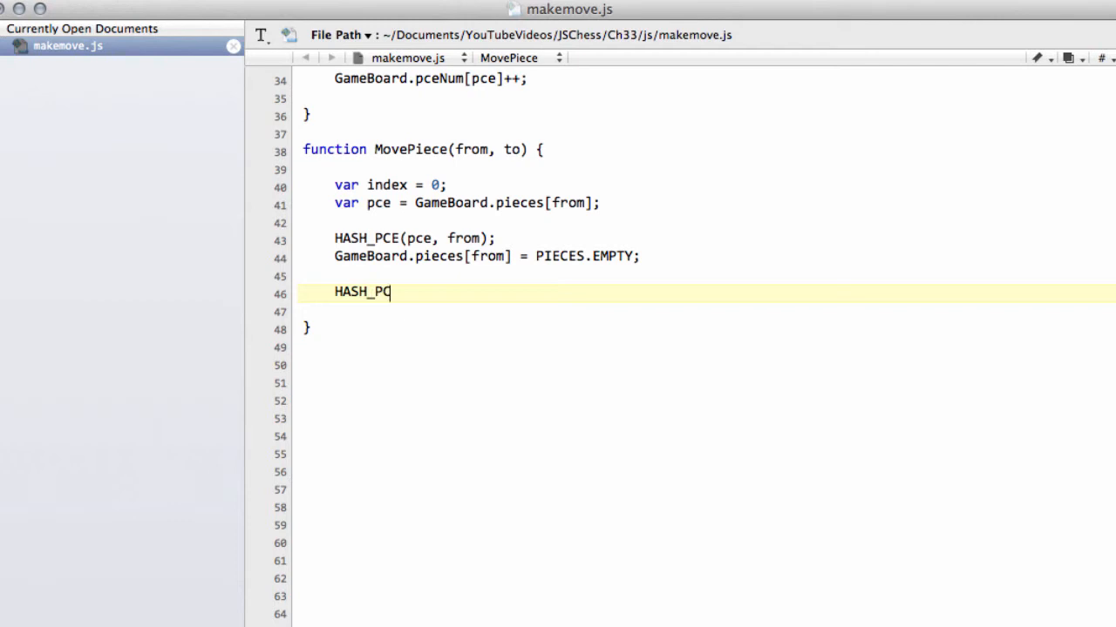
type("E")
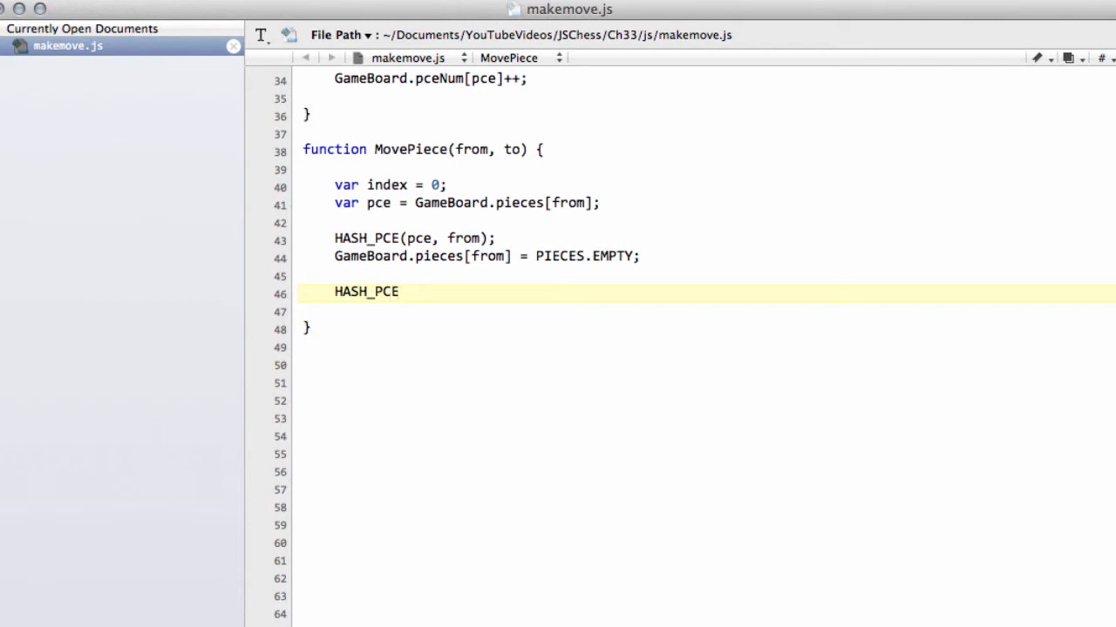
type("(pce,to);")
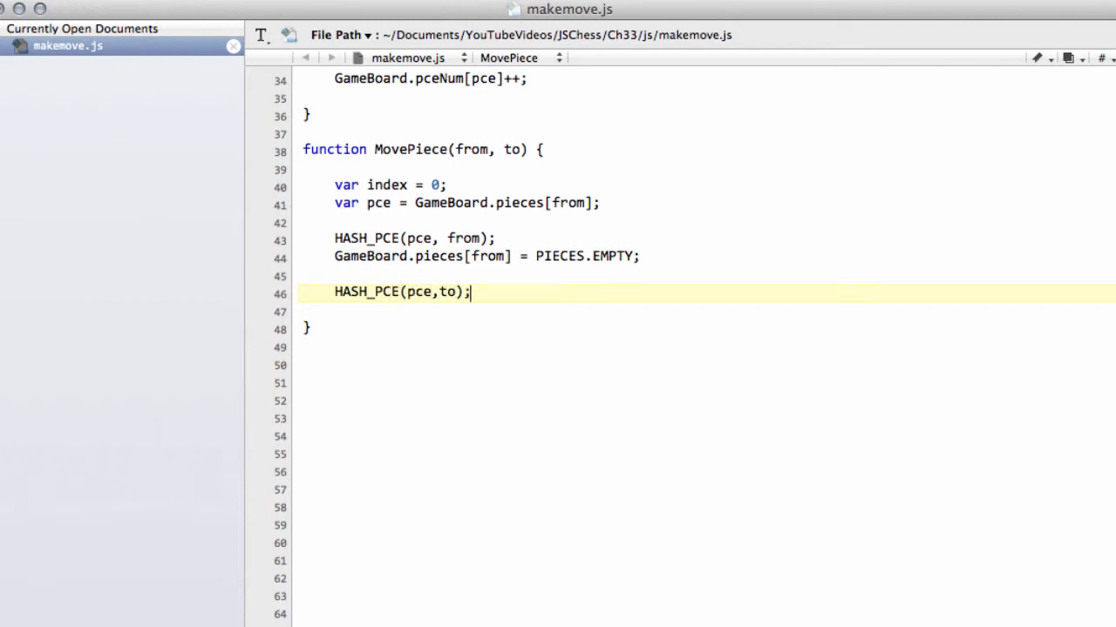
type("GameBOard")
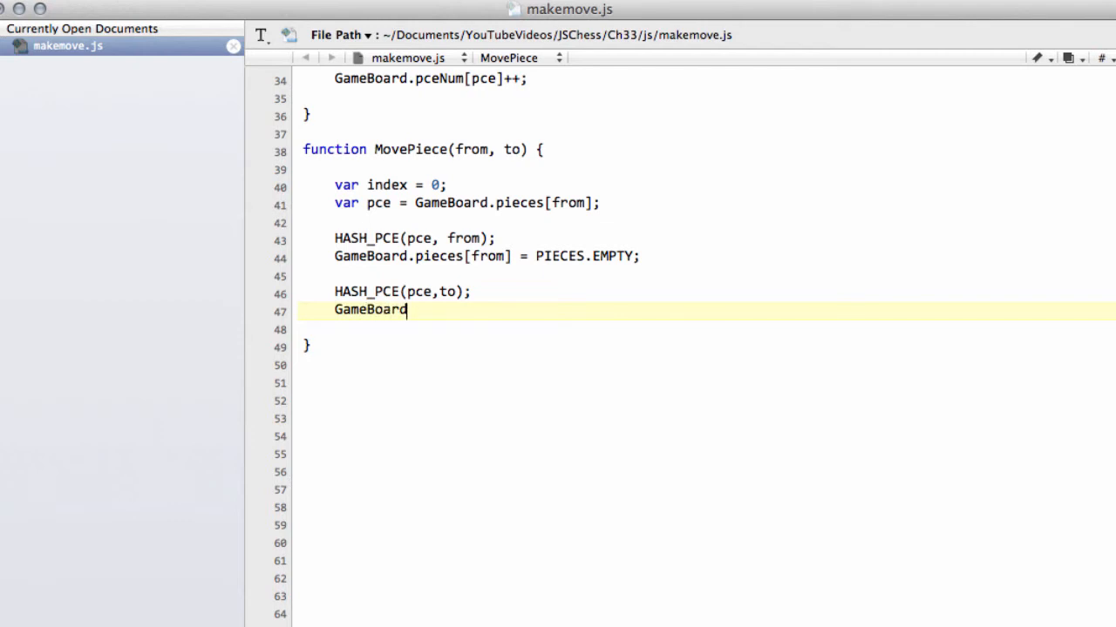
type(".pieces")
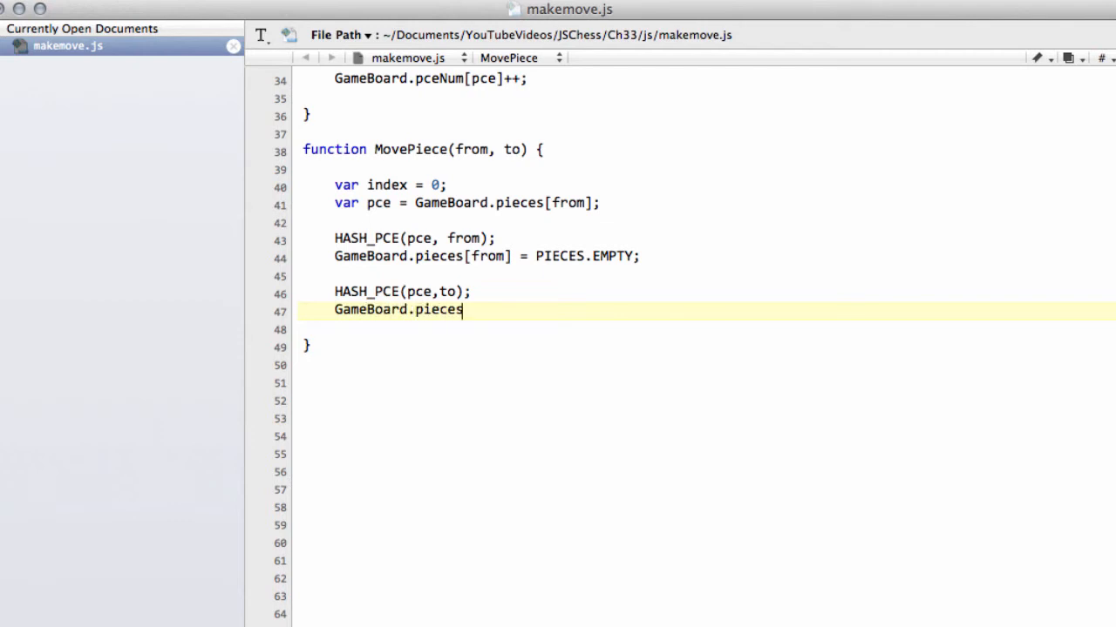
type("[t]")
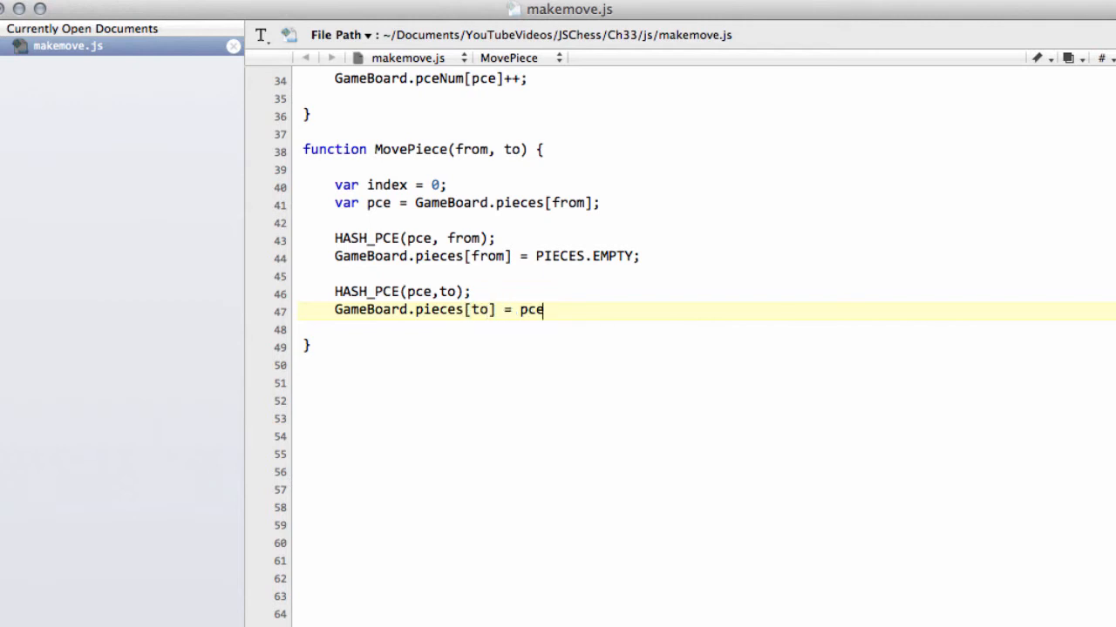
type(";")
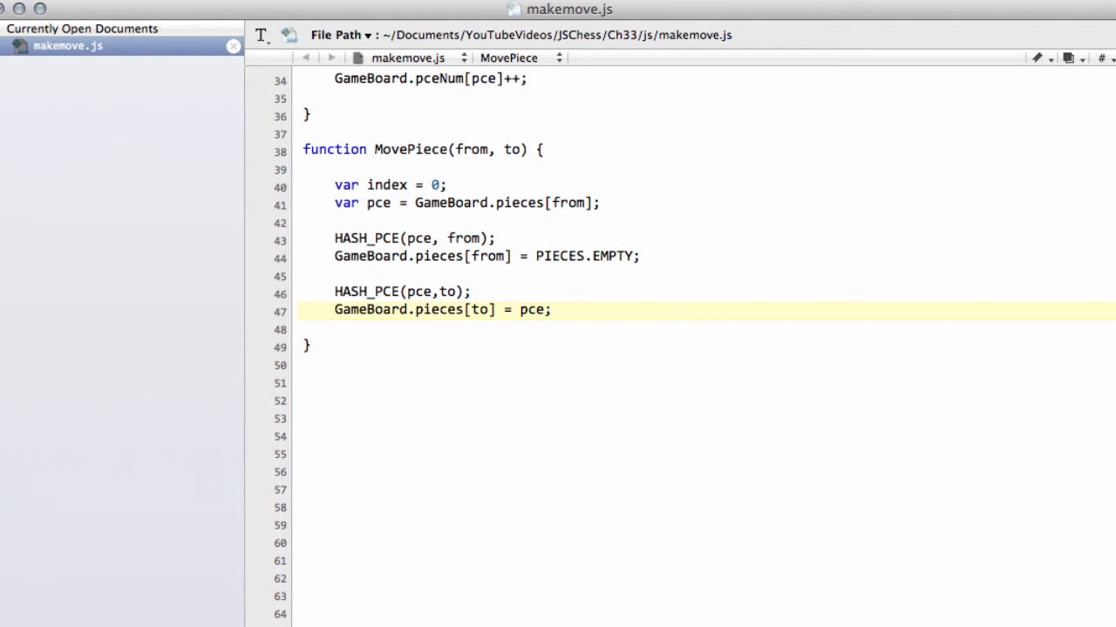
left_click(551, 310)
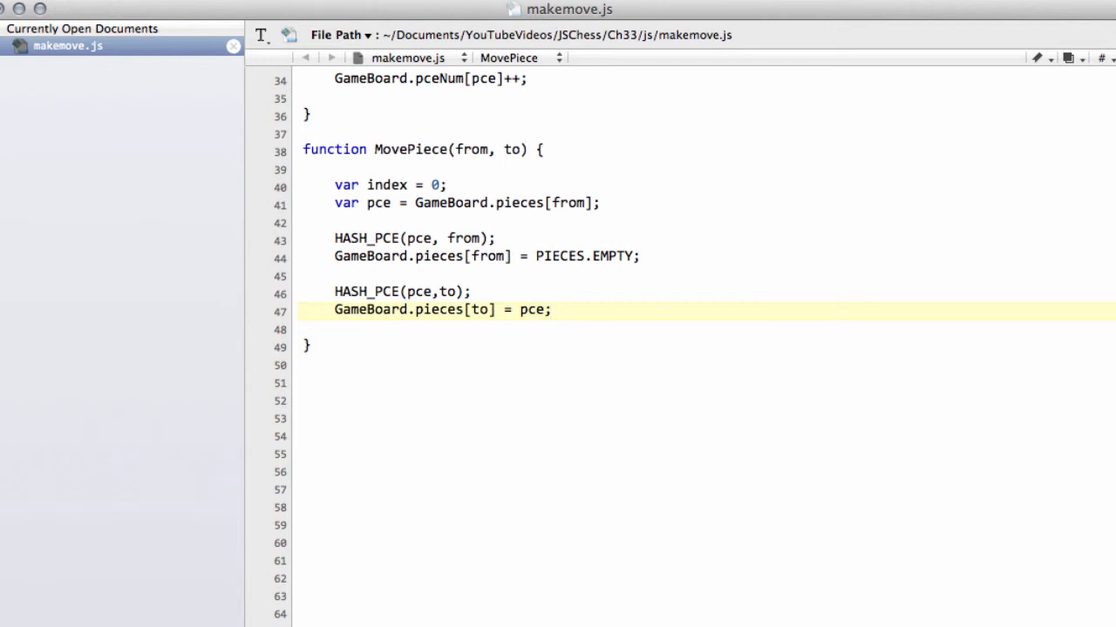
- Put the cursor at the end of line 47, after the pieces[to] assignment
left_click(550, 310)
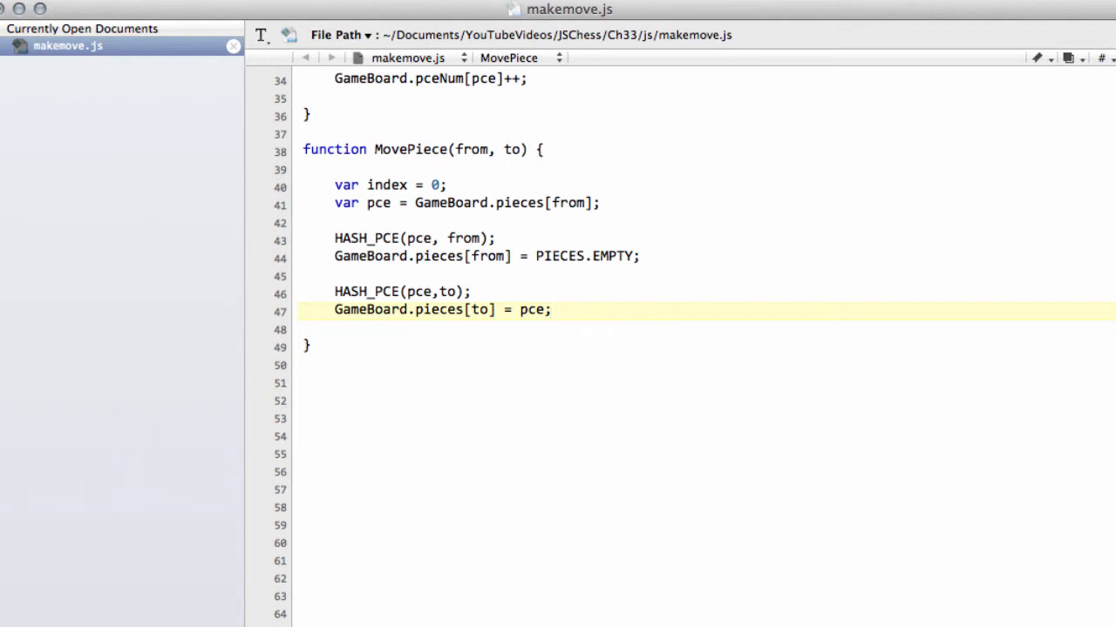
left_click(550, 309)
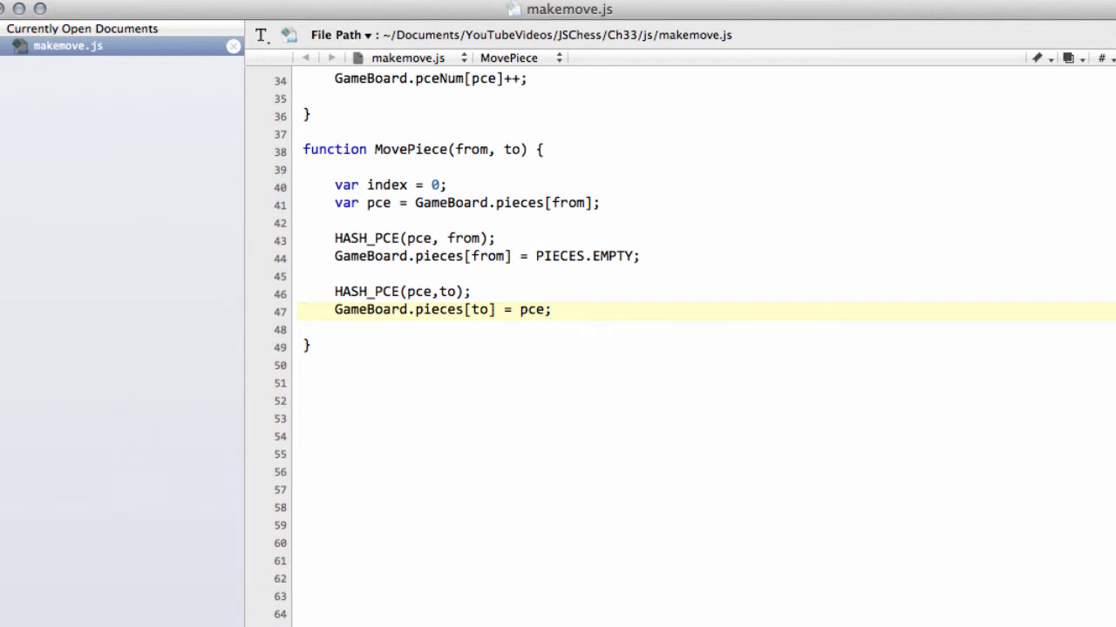
left_click(550, 309)
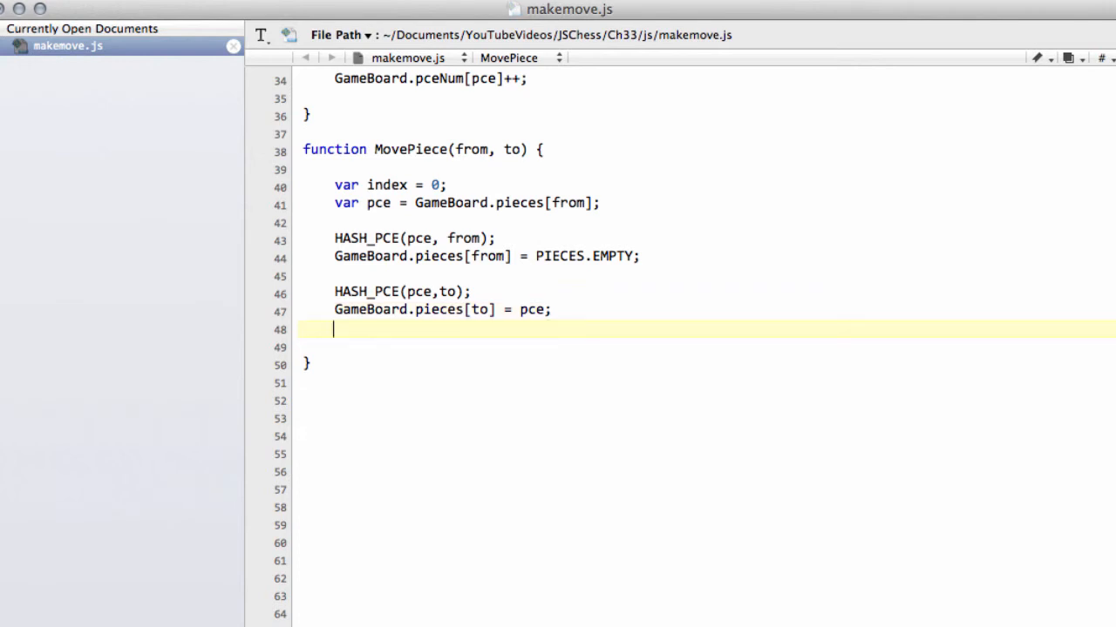
- Add a for loop with index from 0 up to GameBoard.pceNum[pce]
type("for(")
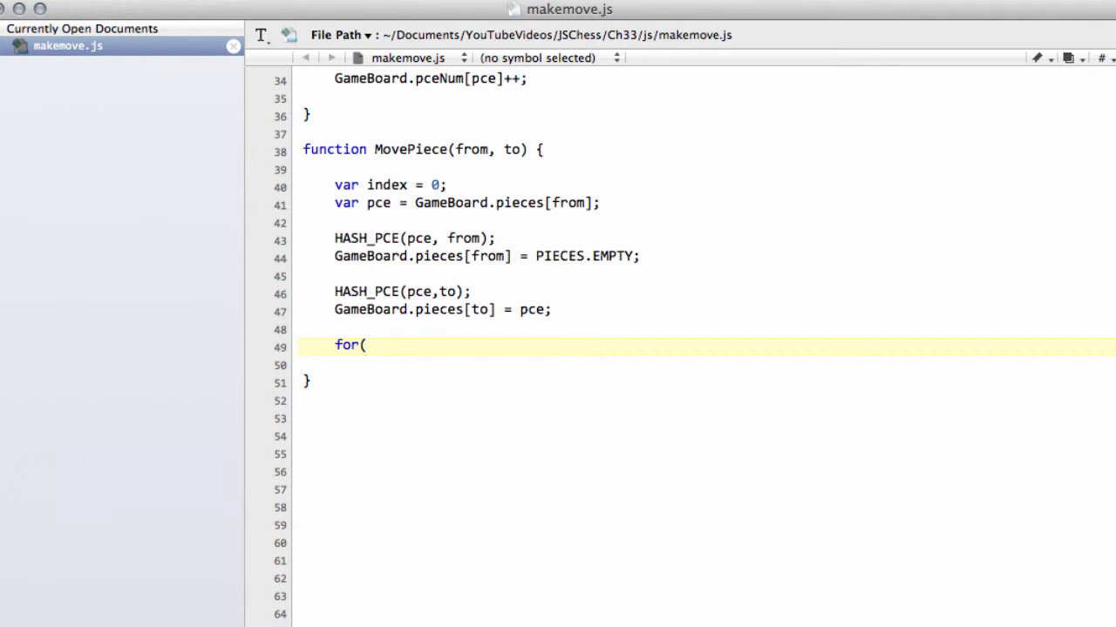
type("index =")
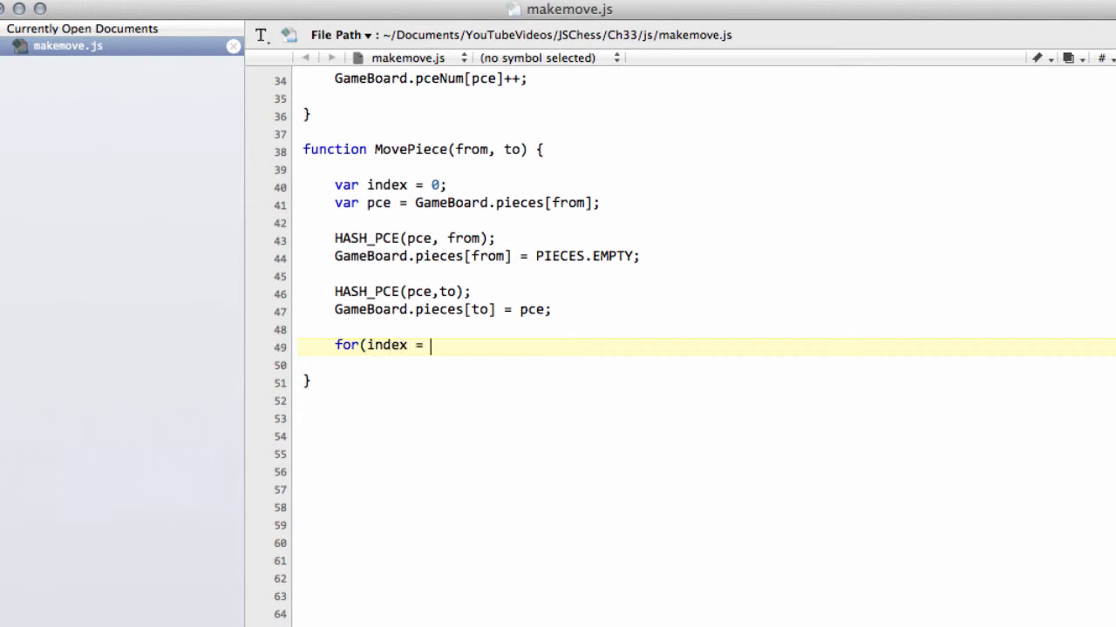
type("0; index <")
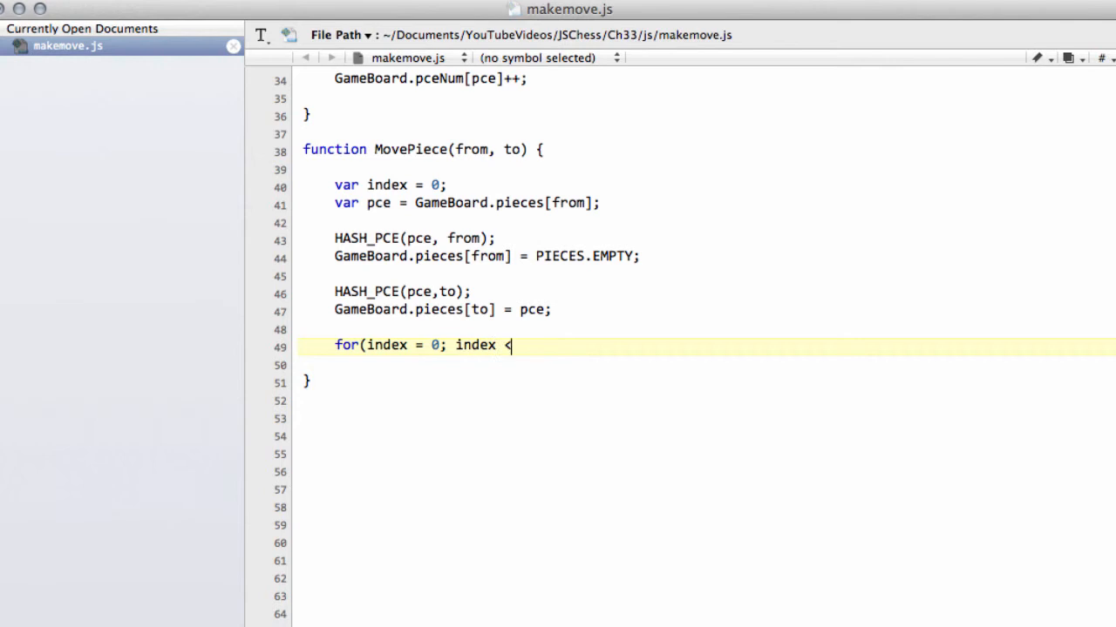
type("GameBo")
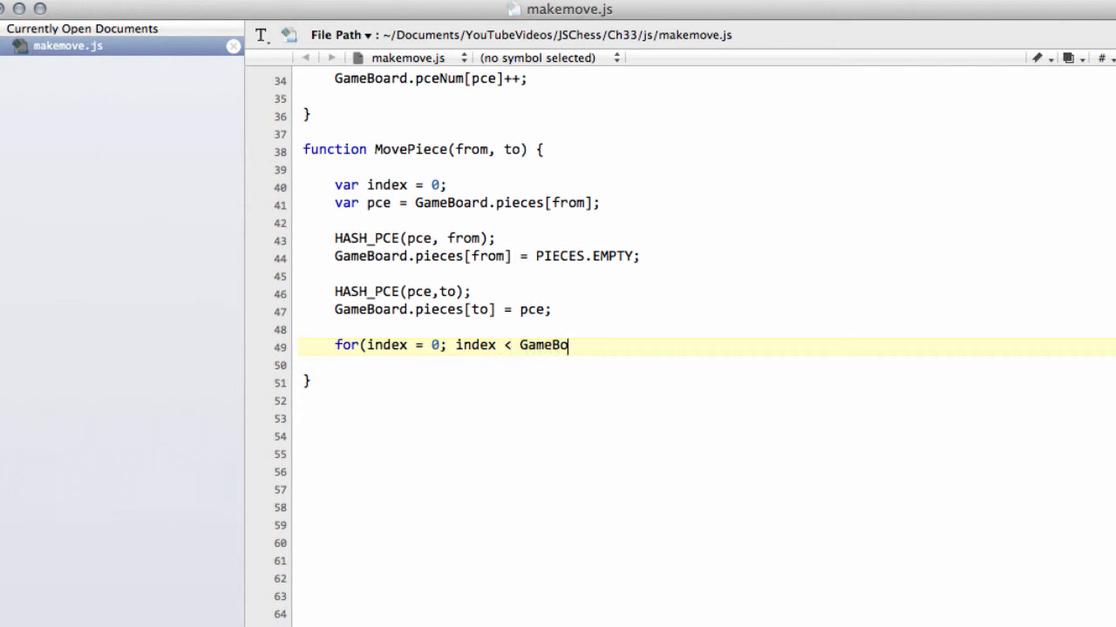
type("ard.pce")
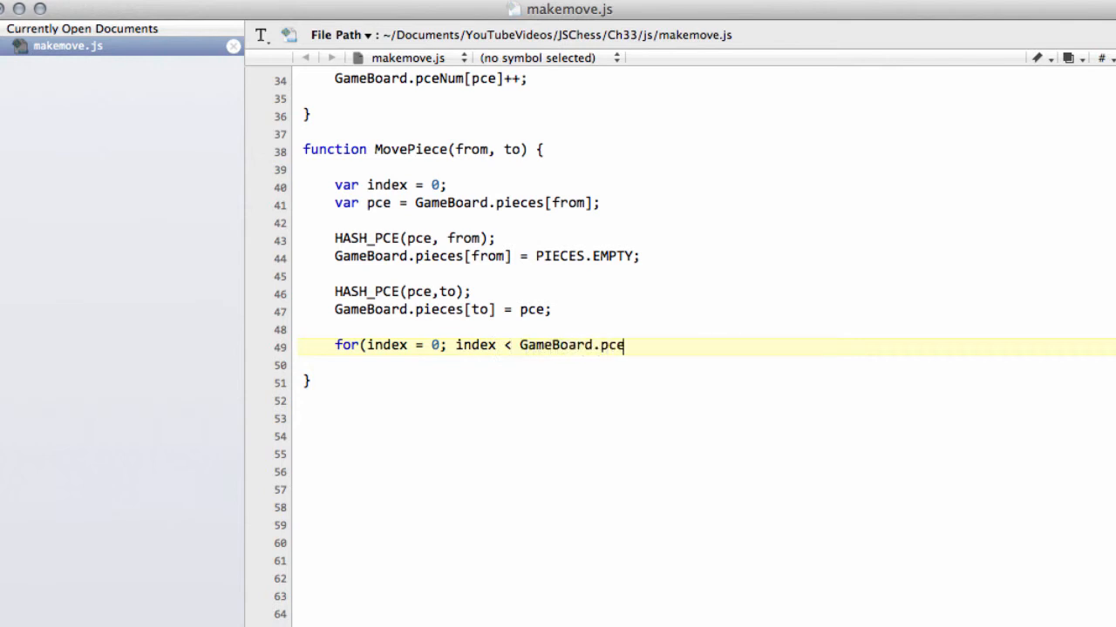
type("Num[]")
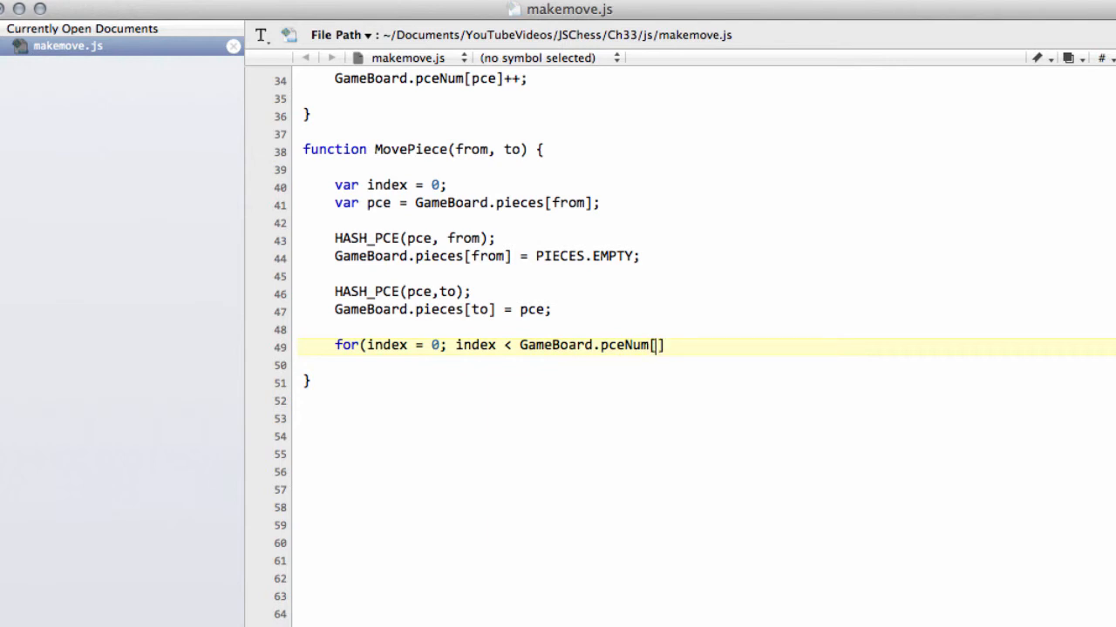
type("pce];")
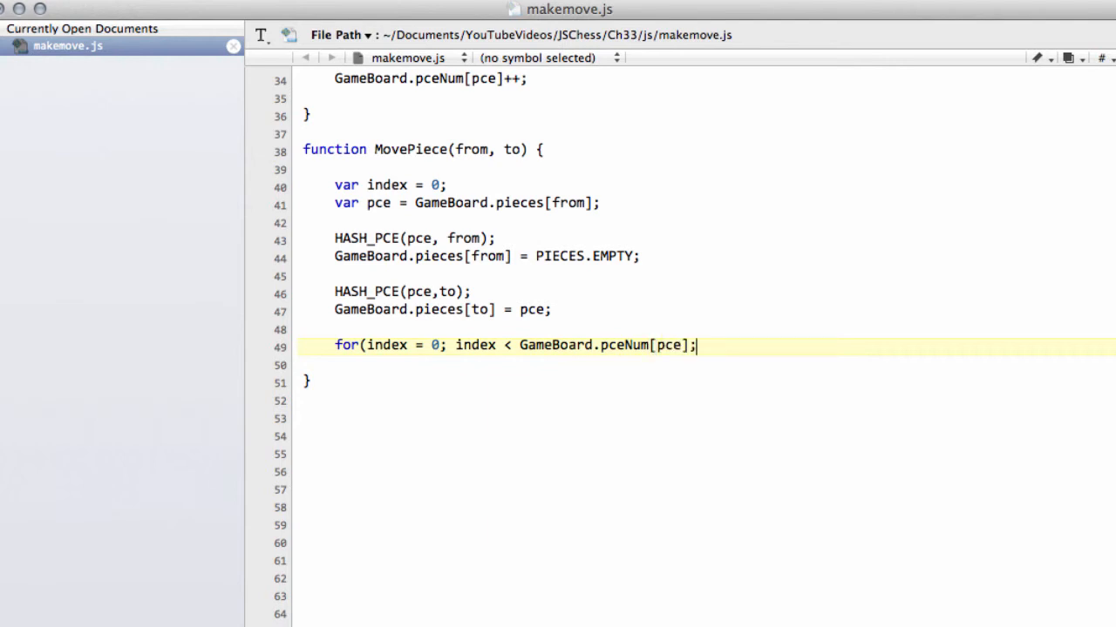
type("++index")
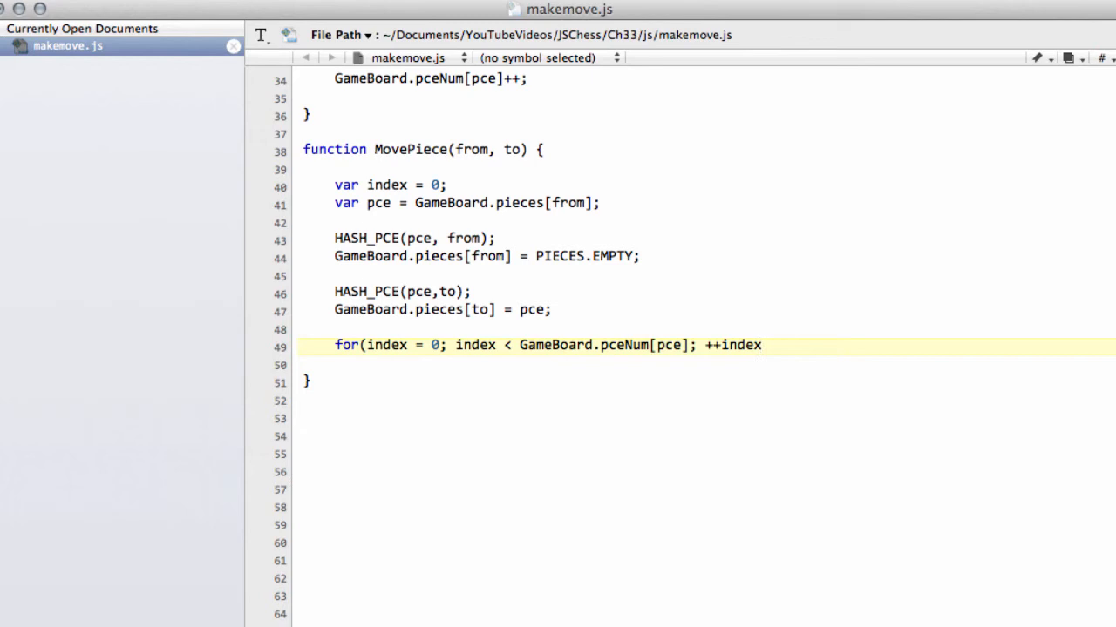
type(")")
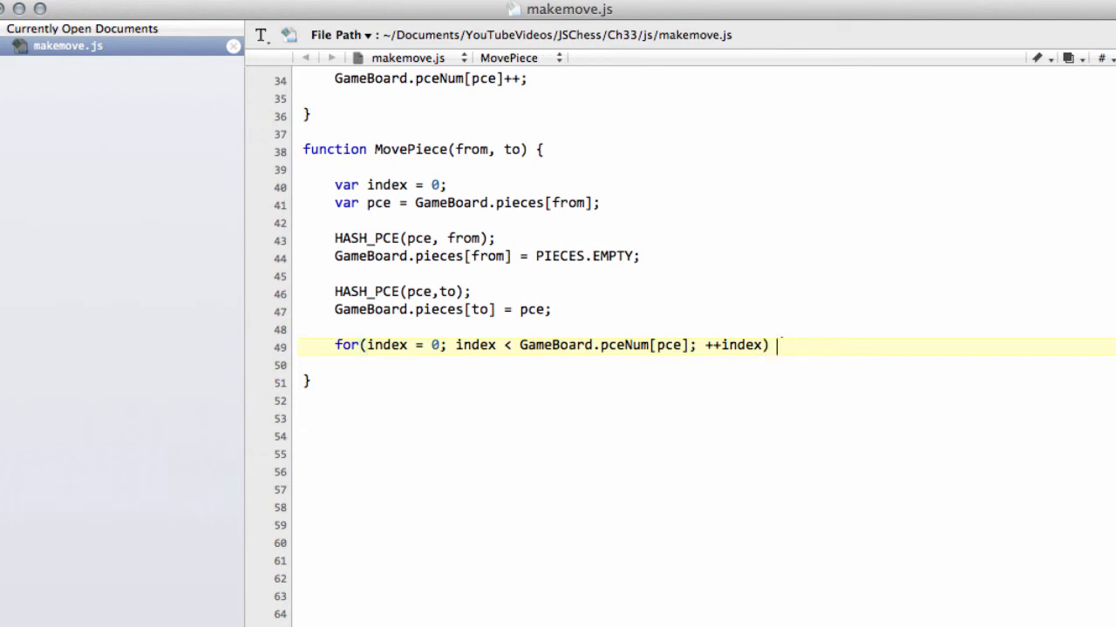
type("{")
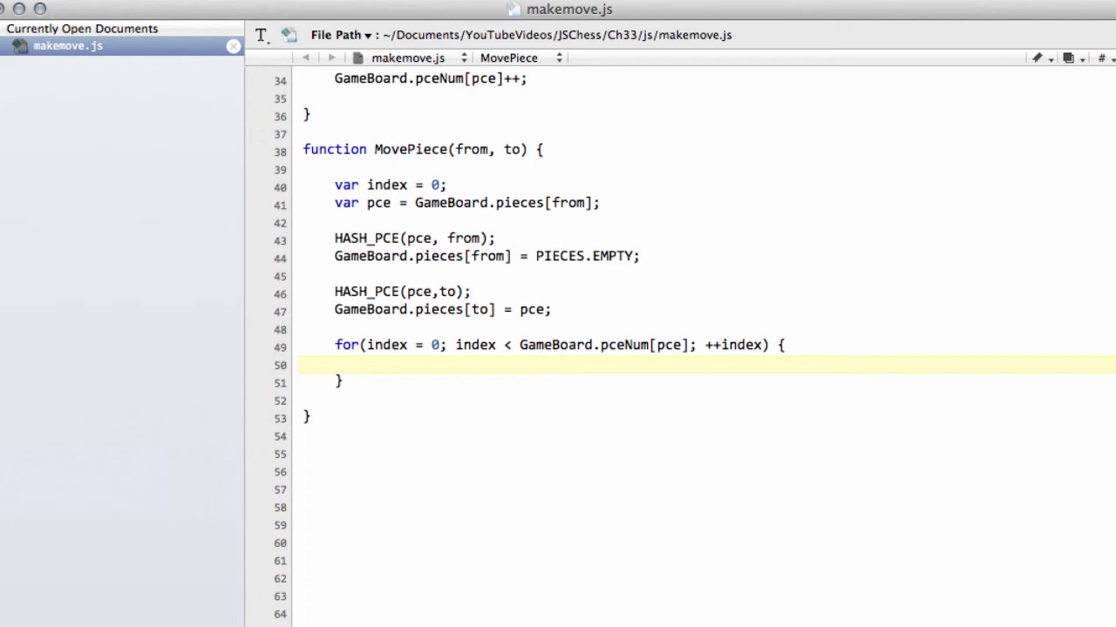
- Inside the loop, test whether GameBoard.pList[PCEINDEX(pce,index)] equals FROM
type("ig(")
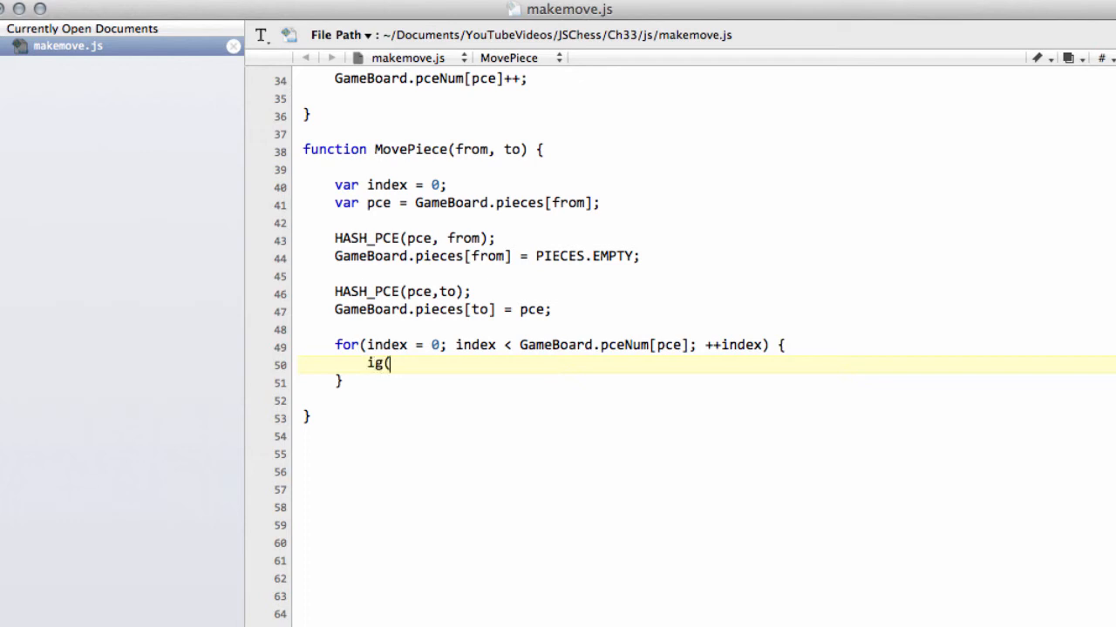
type("f(G")
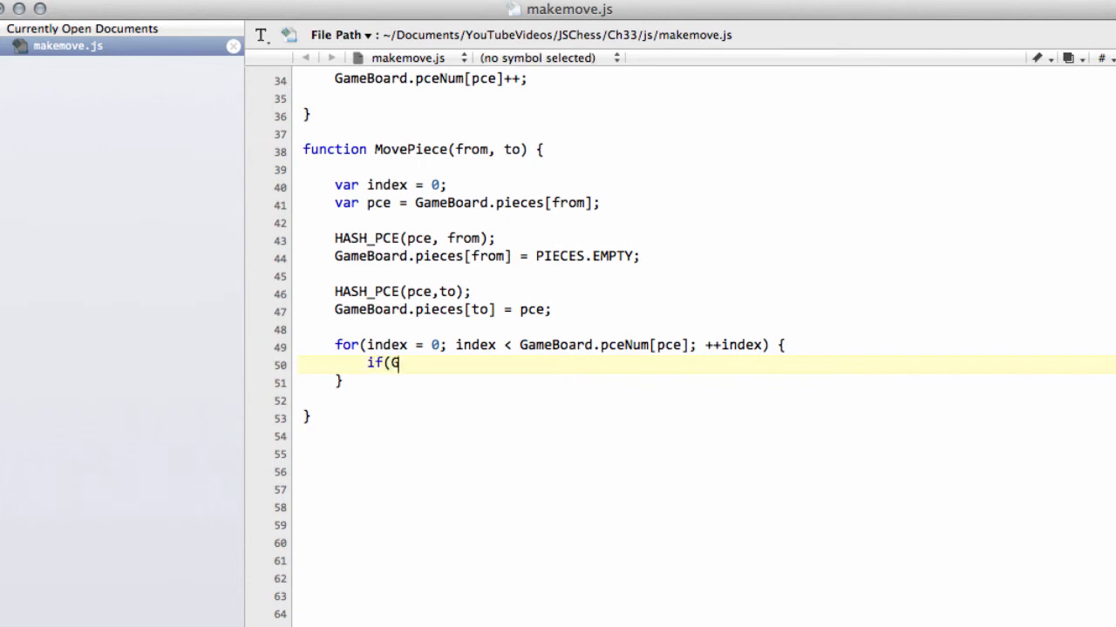
type("ameBoard.")
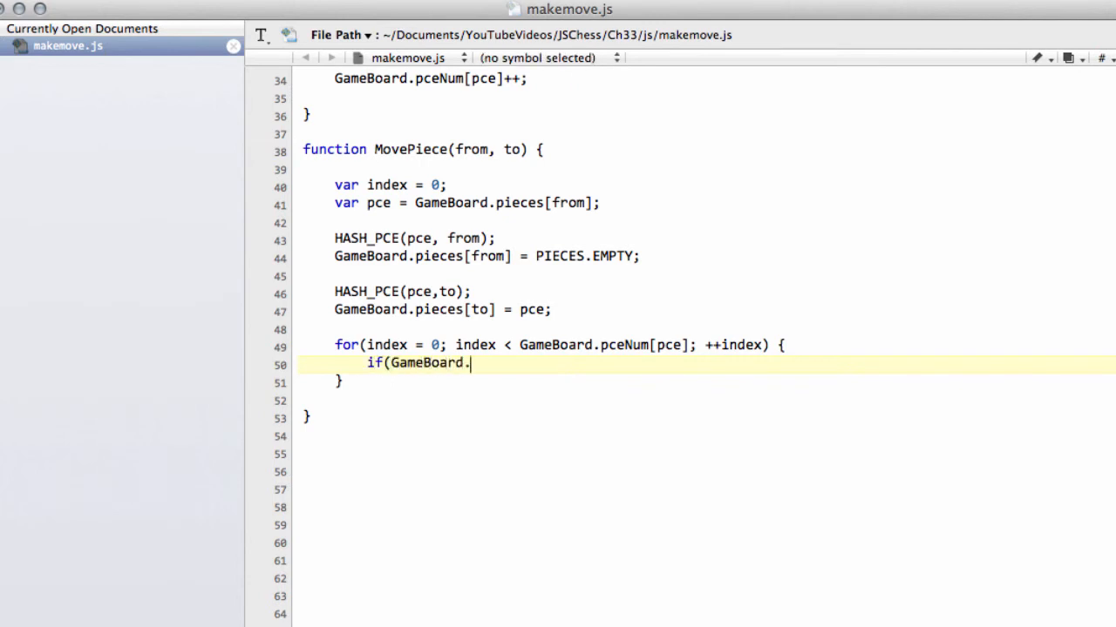
type("pList")
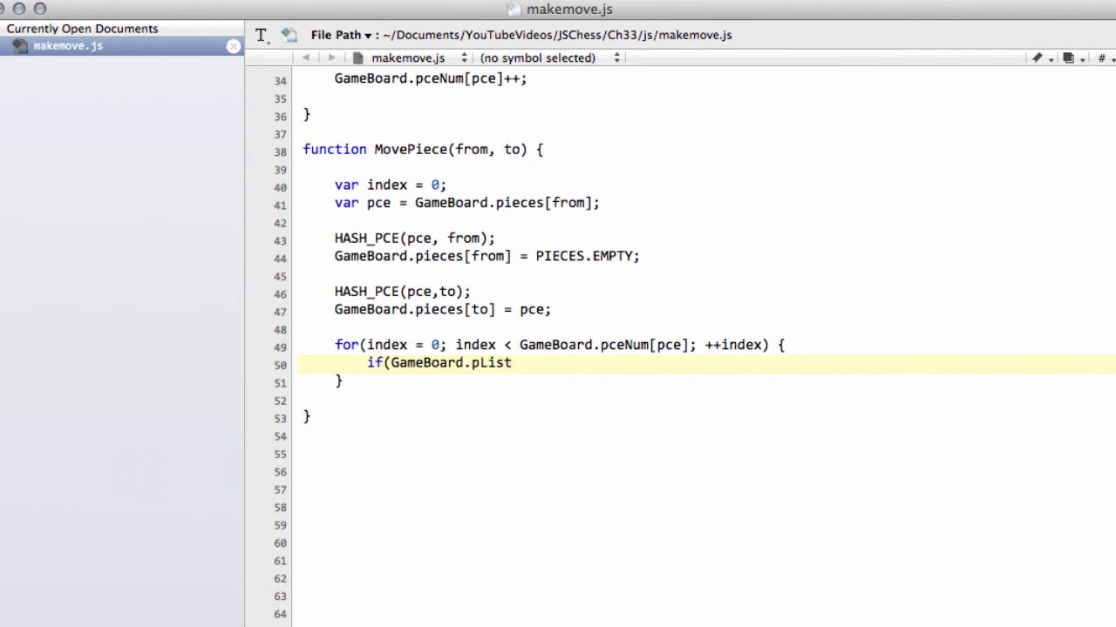
type("[PCEINDE]")
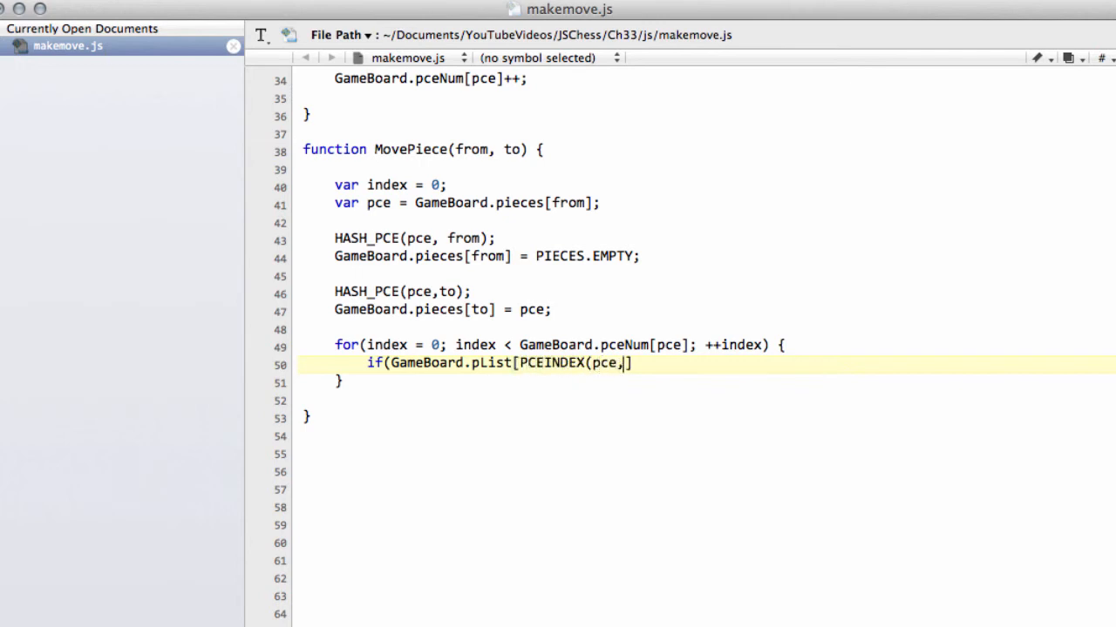
type("index)]")
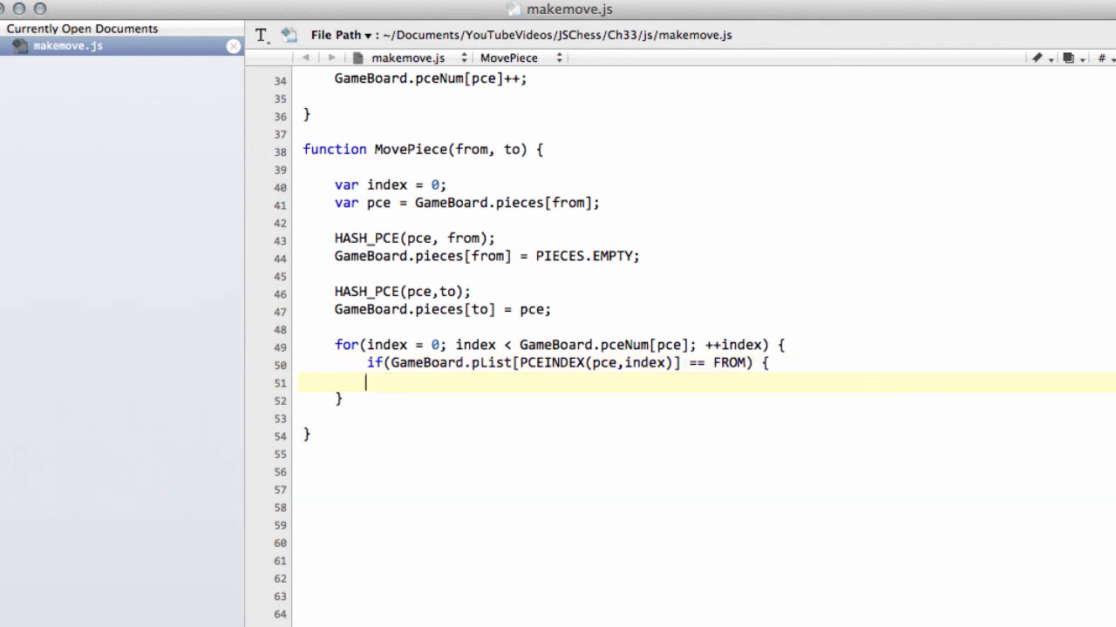
- Set GameBoard.pList[PCEINDEX(pce,index)] = to; followed by break; inside the if block
type("}")
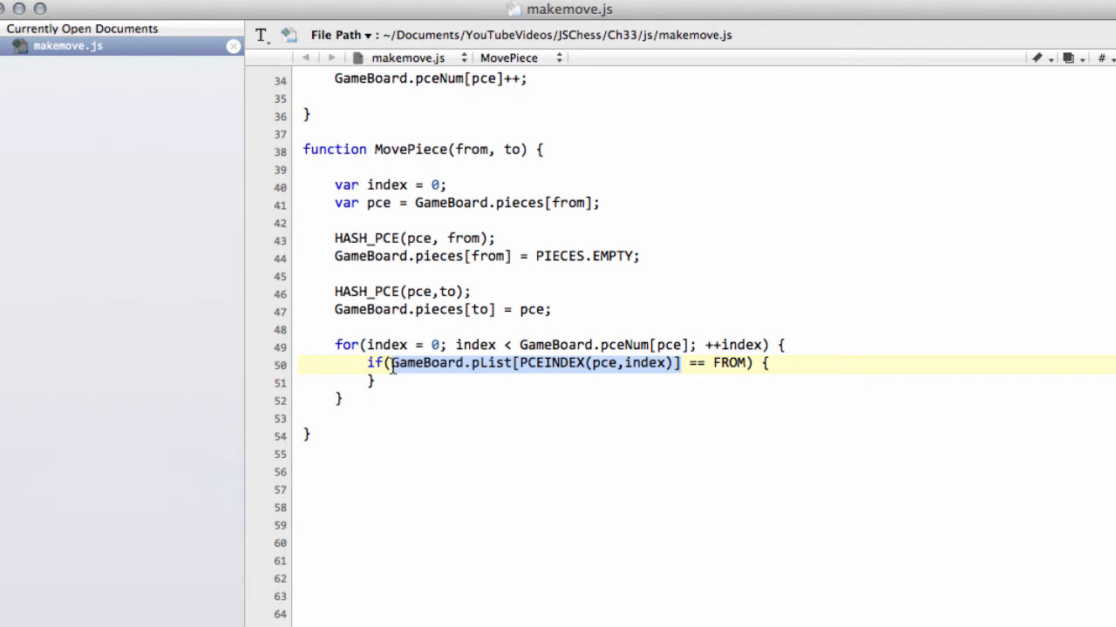
type("GameBoard.pList[PCEINDEX(pce,index)]")
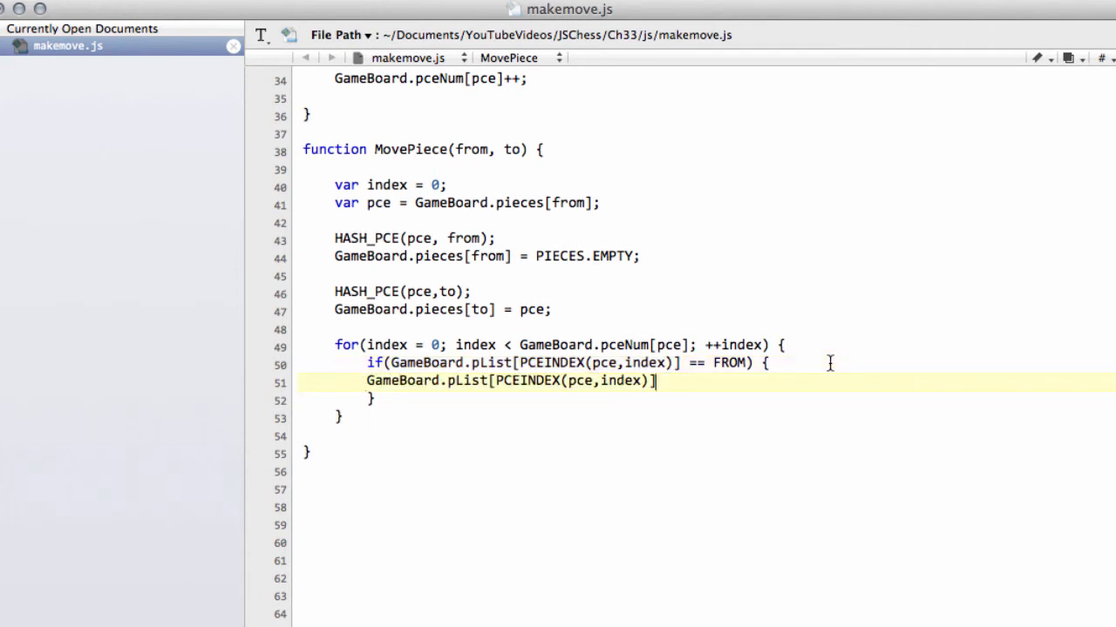
type("= to;")
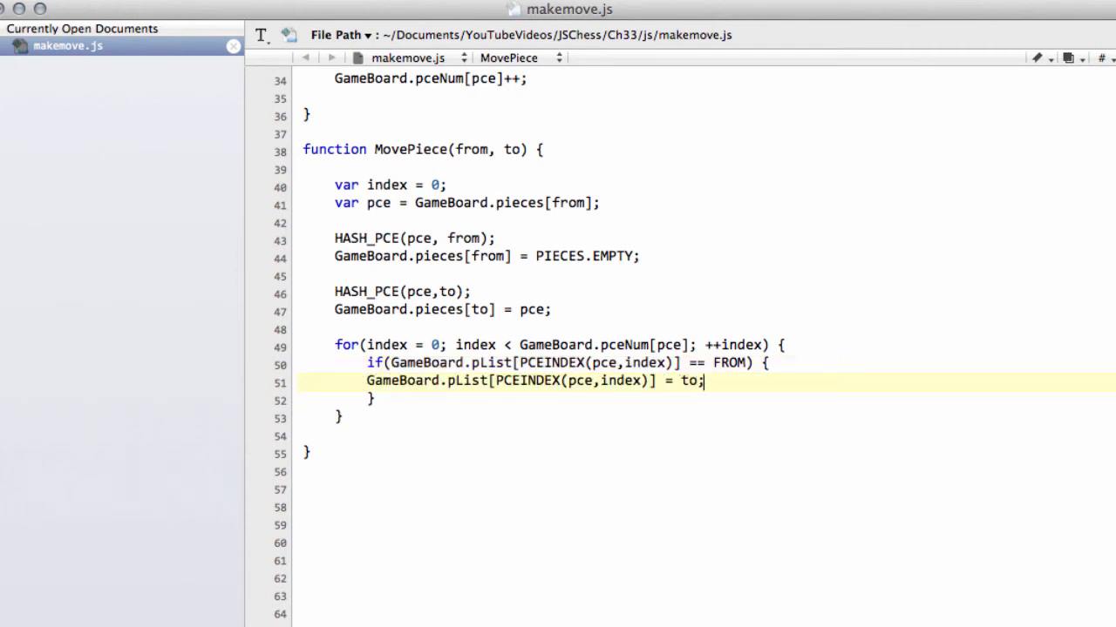
type("break;")
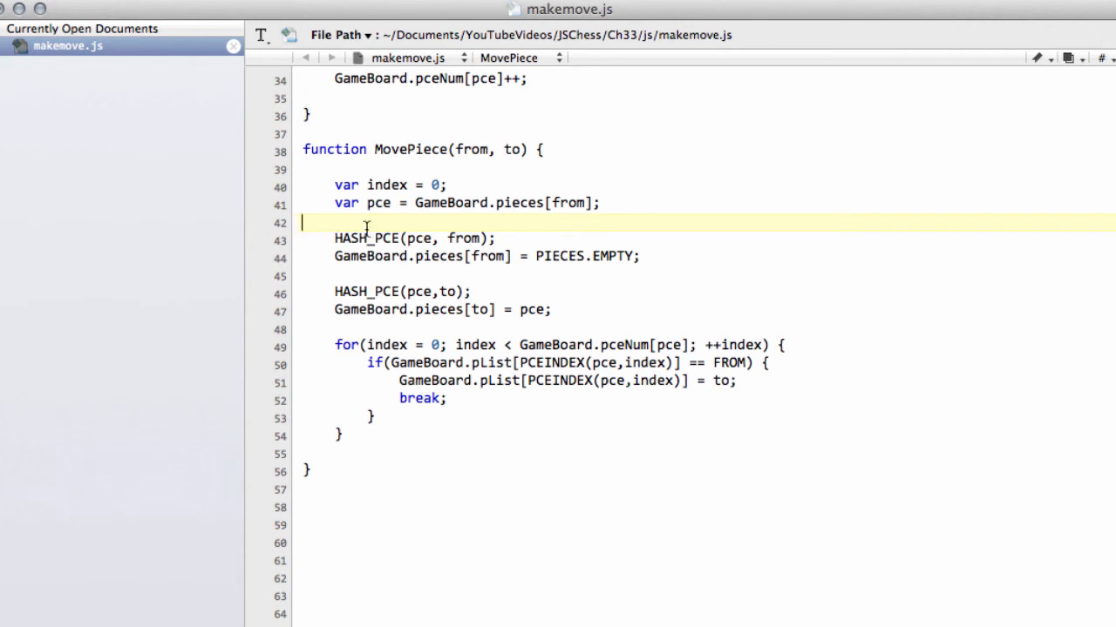
mouse_move(314, 219)
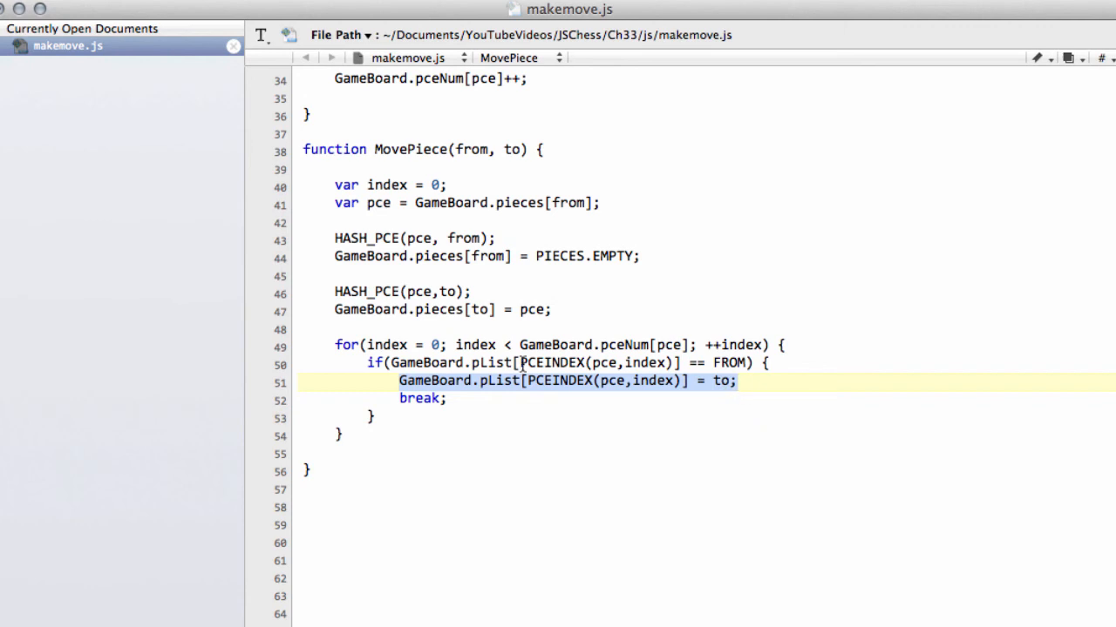
mouse_move(518, 366)
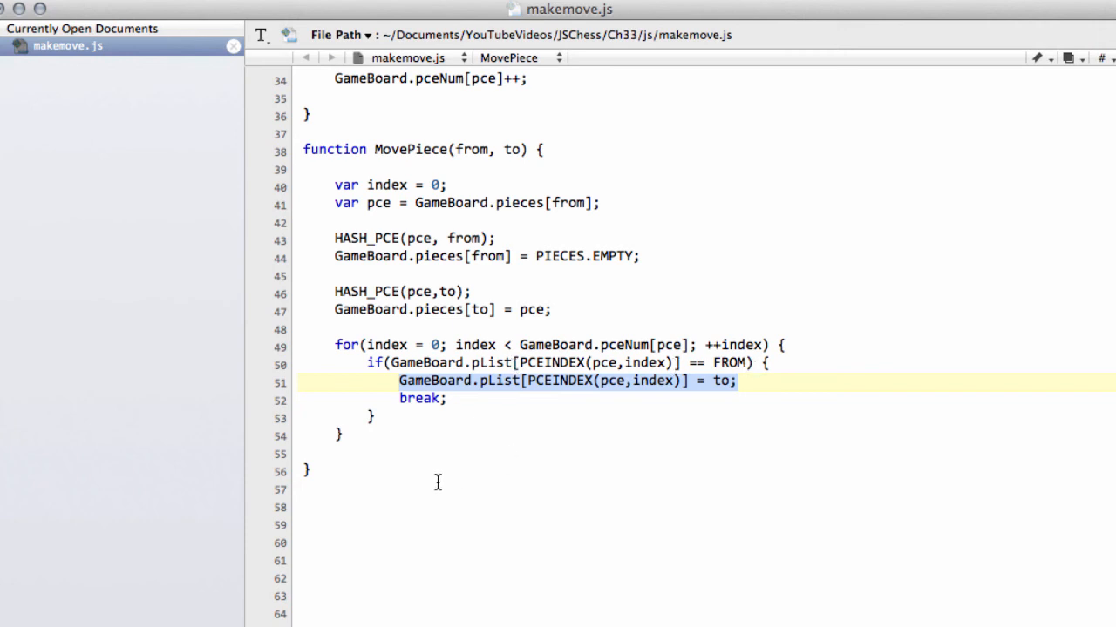
mouse_move(447, 275)
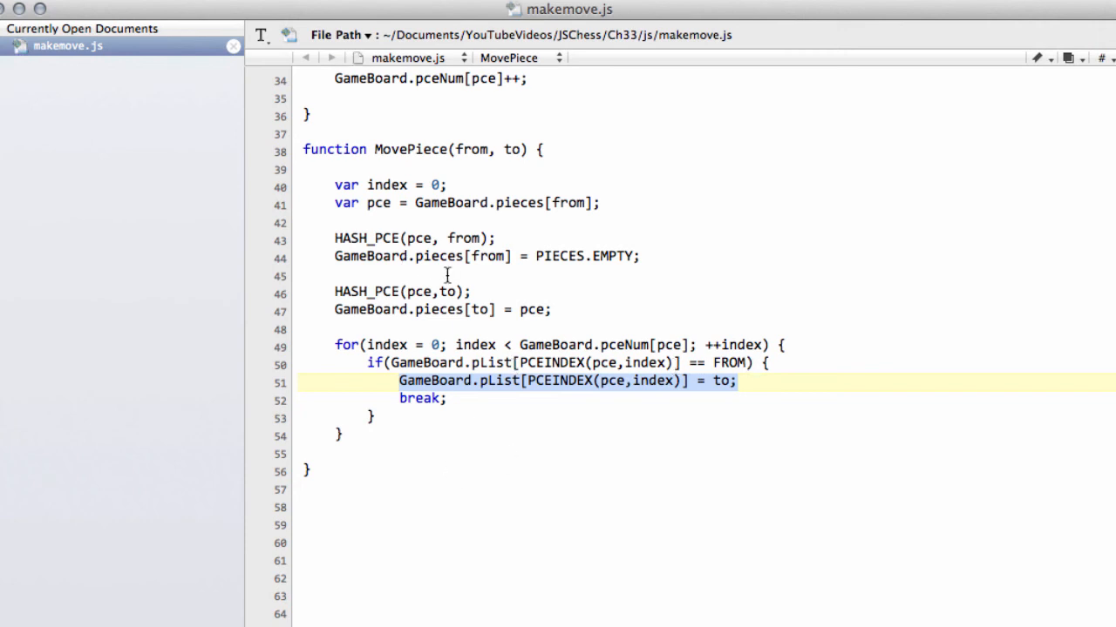